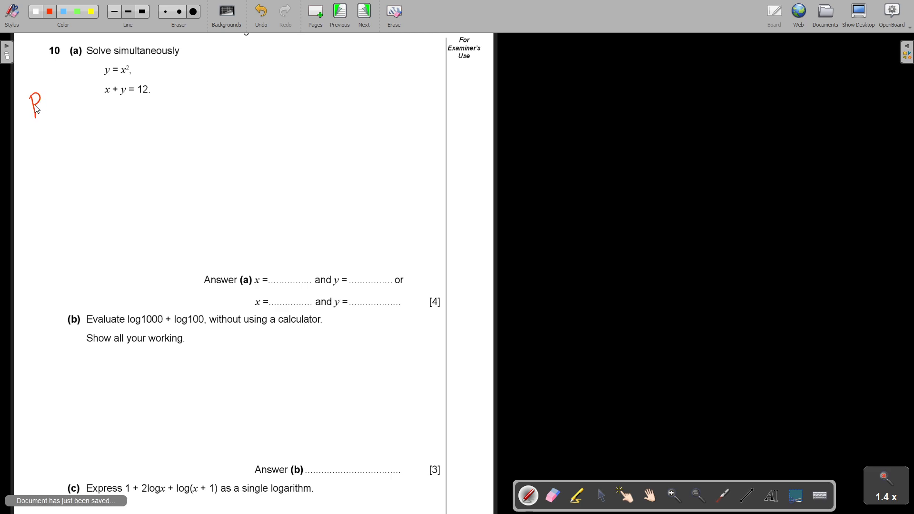
- Write page reference P156 beside question 10 and label the two equations 1 and 2
drag(44, 107, 67, 110)
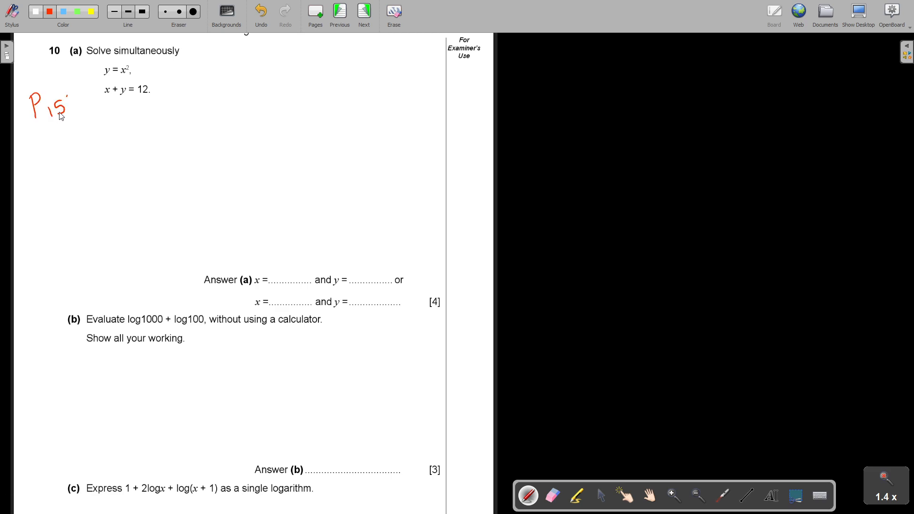
drag(58, 108, 67, 114)
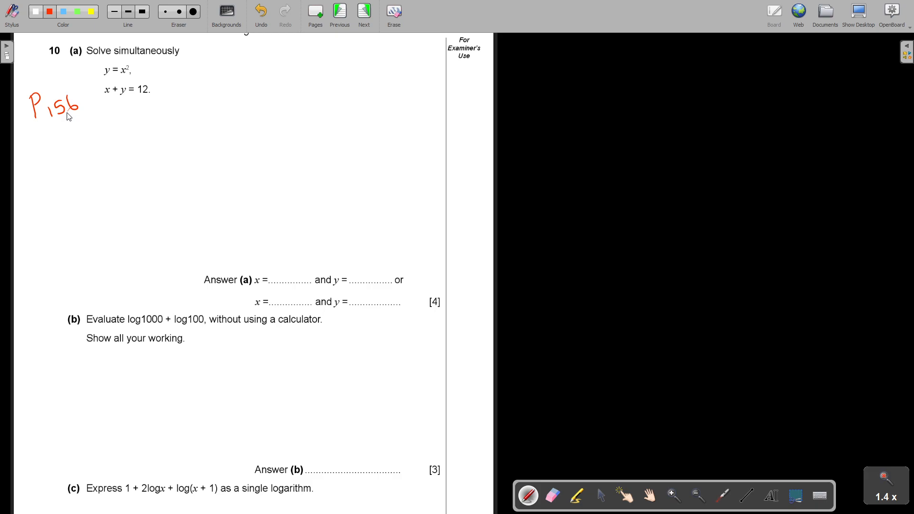
drag(165, 70, 192, 70)
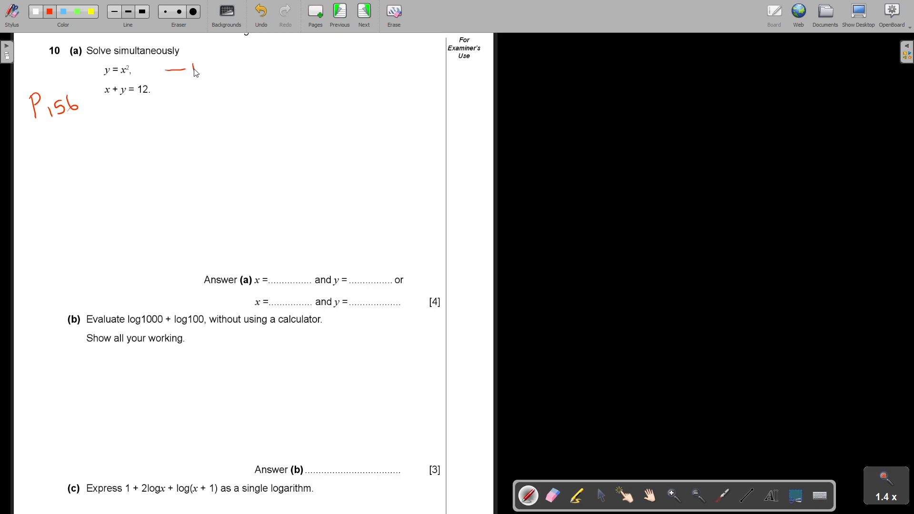
drag(187, 66, 198, 93)
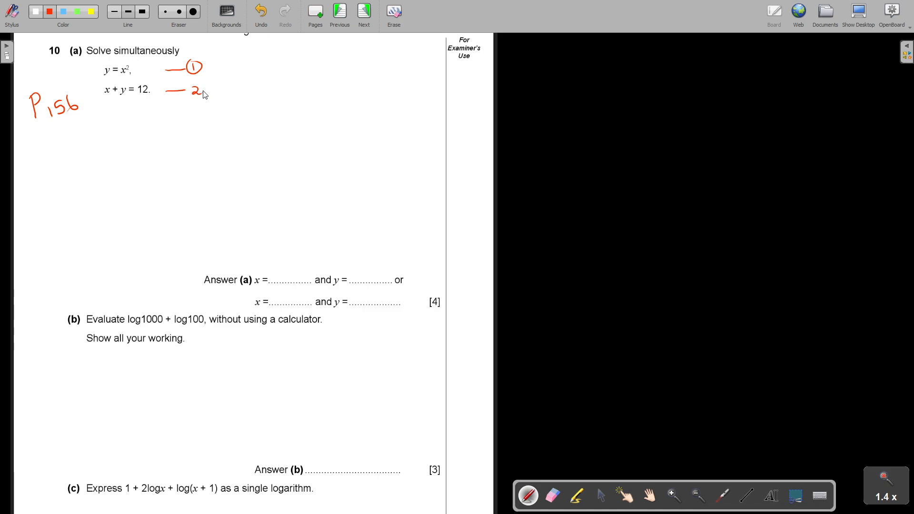
drag(116, 123, 122, 114)
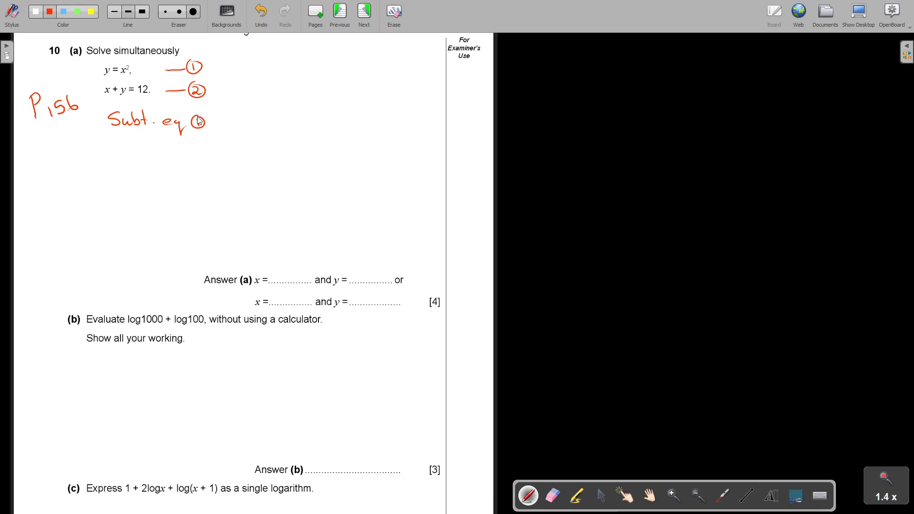
- Note substituting equation 1 and write the substituted equation x + x² = 12
drag(219, 120, 250, 120)
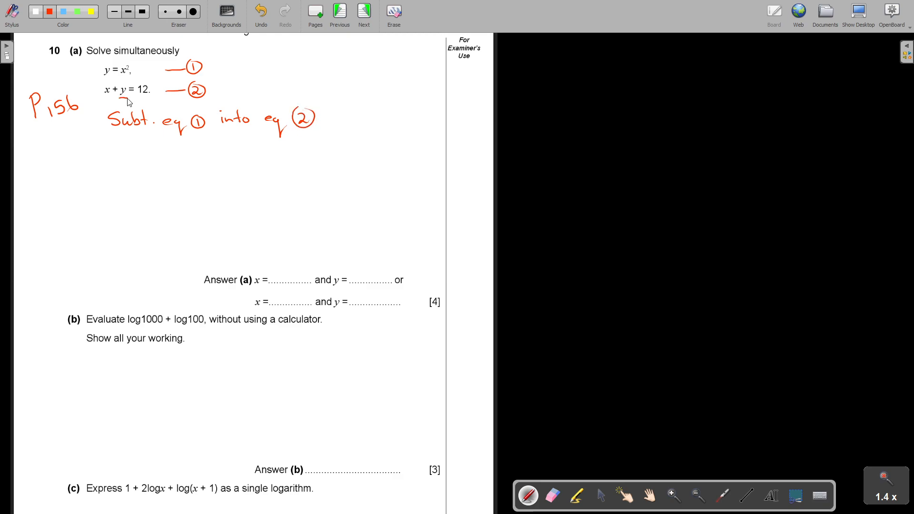
drag(114, 61, 131, 79)
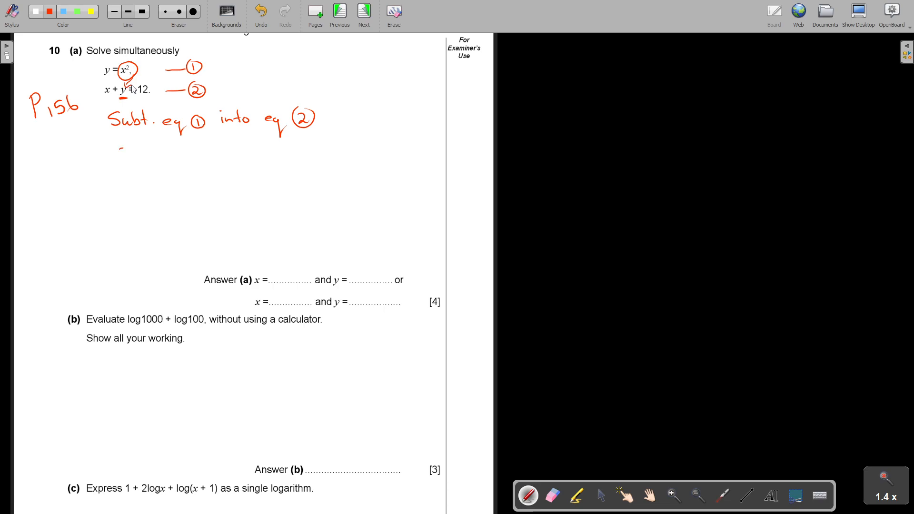
drag(113, 152, 163, 152)
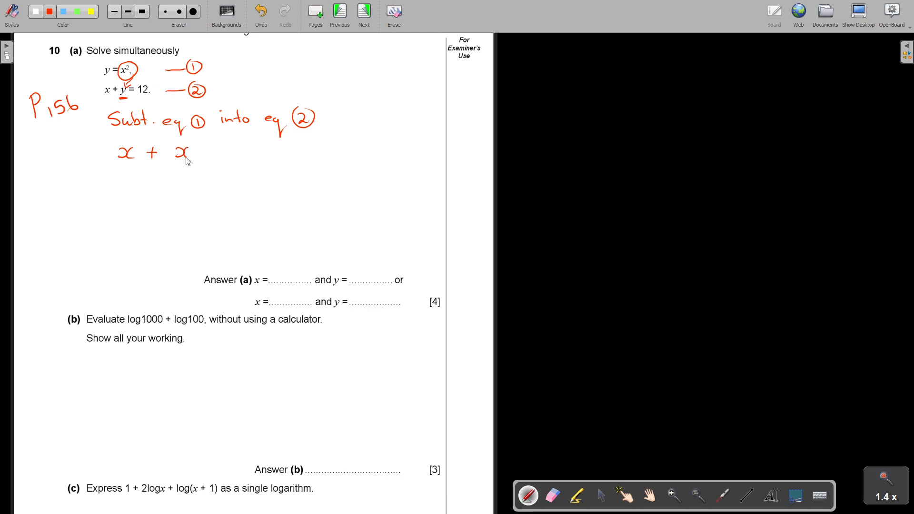
drag(192, 148, 224, 154)
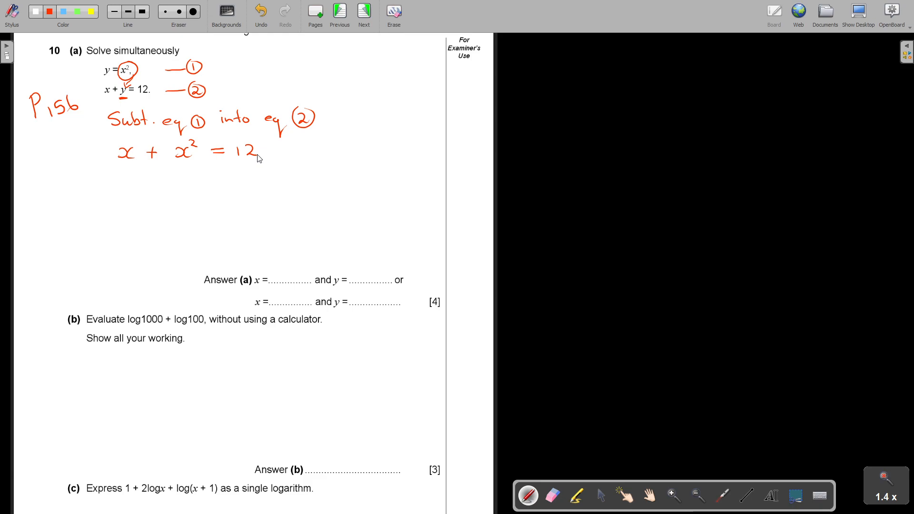
- Rearrange the equation into the quadratic x² + x − 12 = 0
drag(122, 176, 137, 181)
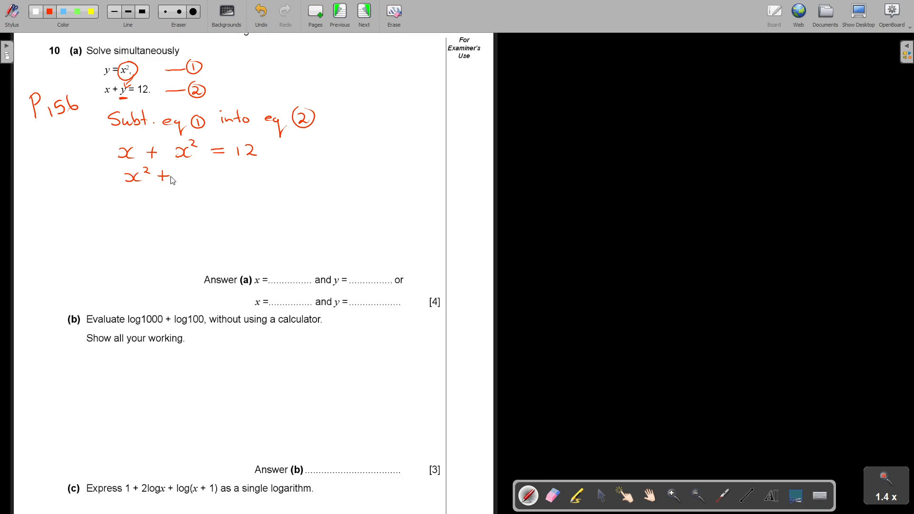
drag(170, 178, 224, 179)
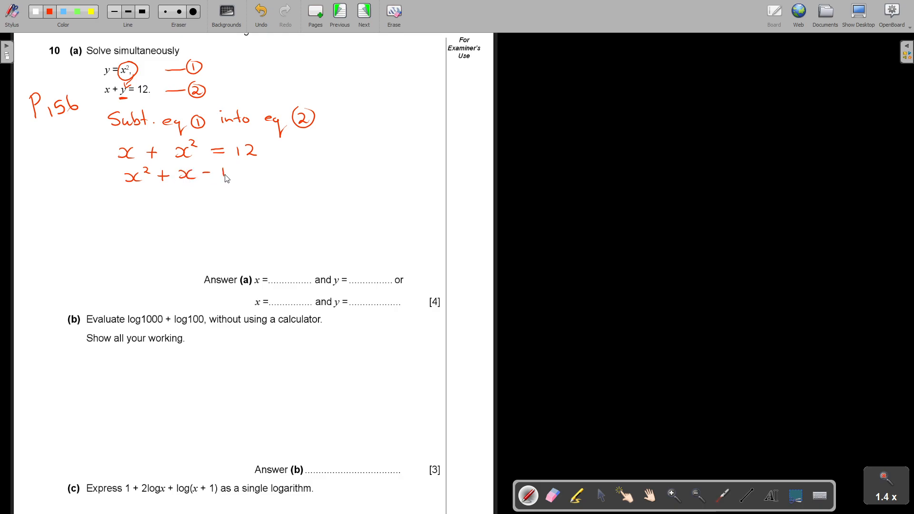
drag(209, 172, 263, 172)
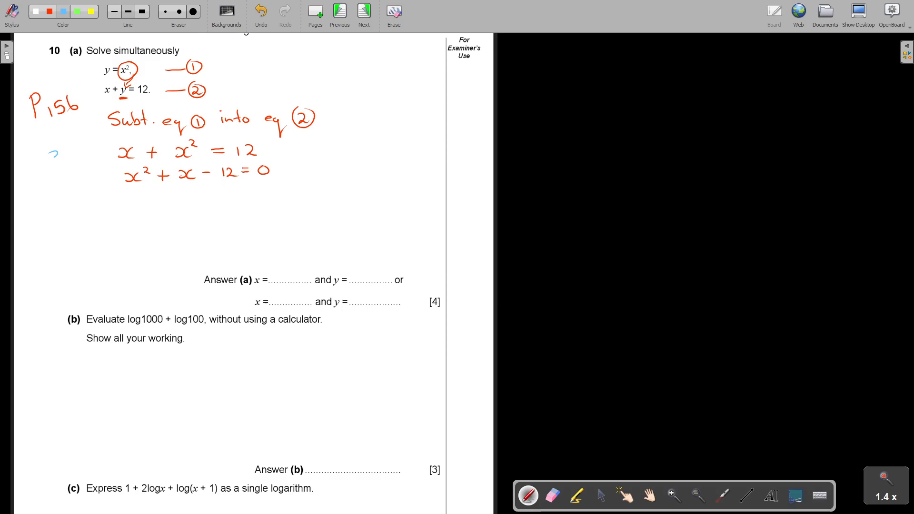
- Jot the factor pair −3 and +4 in blue and circle it, then return to red ink
drag(52, 157, 55, 184)
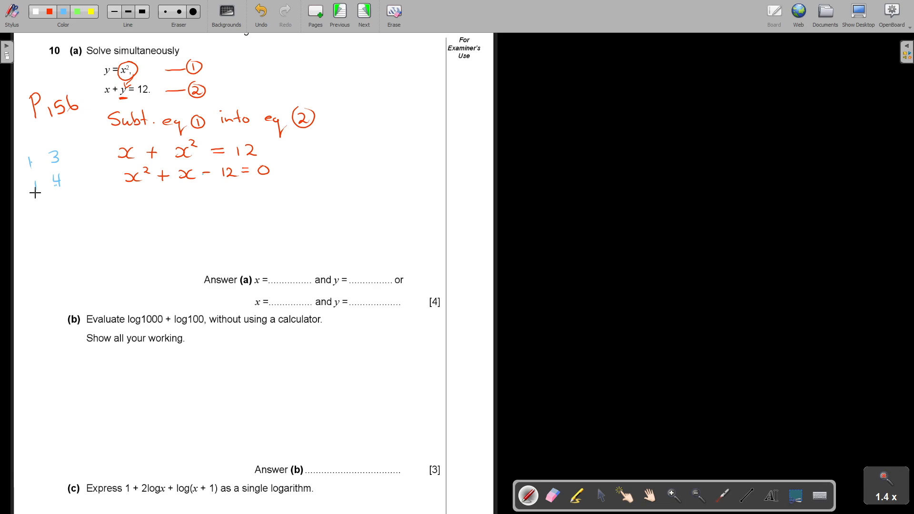
drag(33, 154, 55, 187)
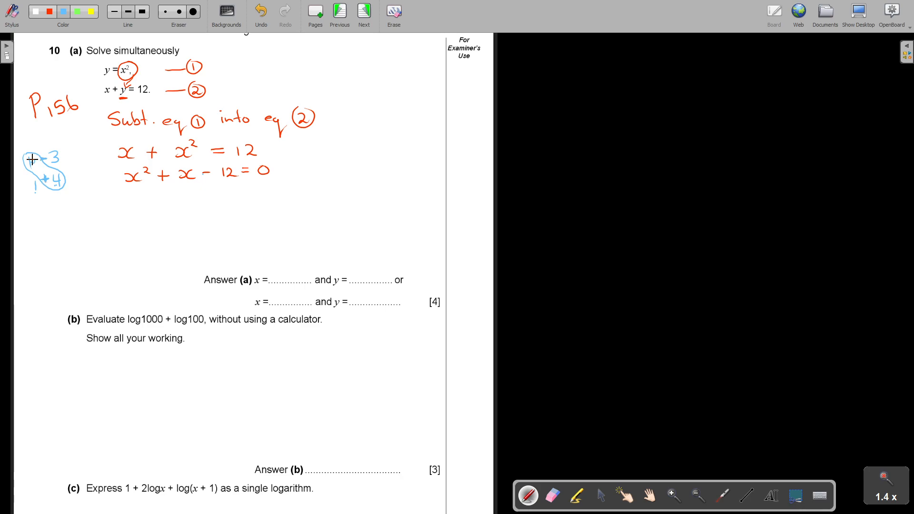
click(49, 11)
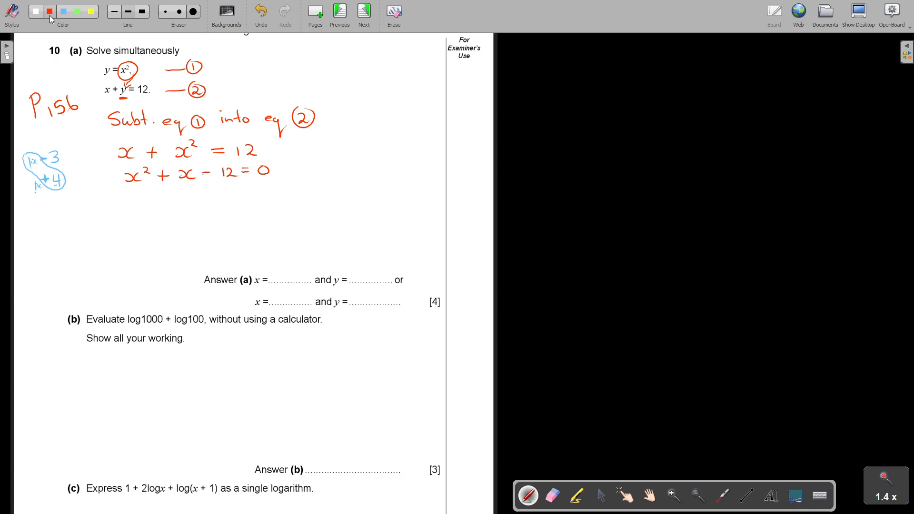
- Write (x − 3)(x + 4) = 0 and the solutions x = 3 or x = −4 below the quadratic
drag(142, 186, 144, 203)
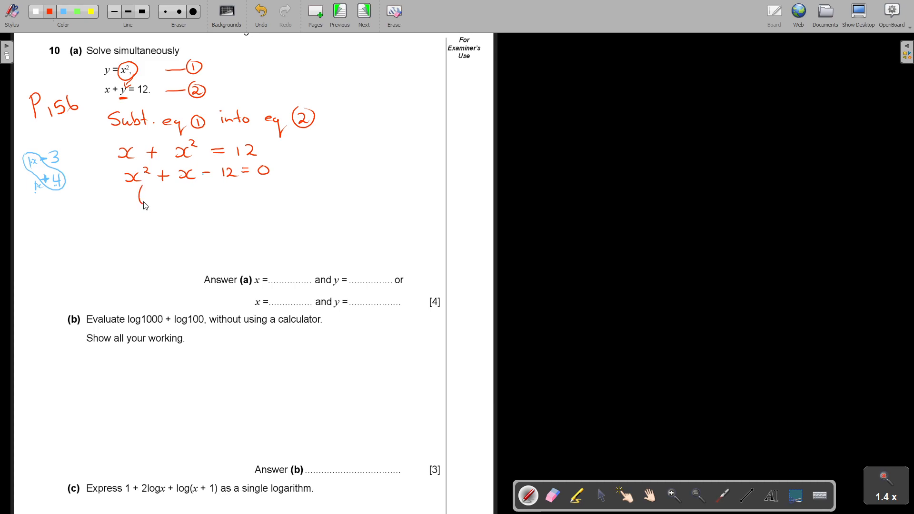
drag(137, 196, 183, 195)
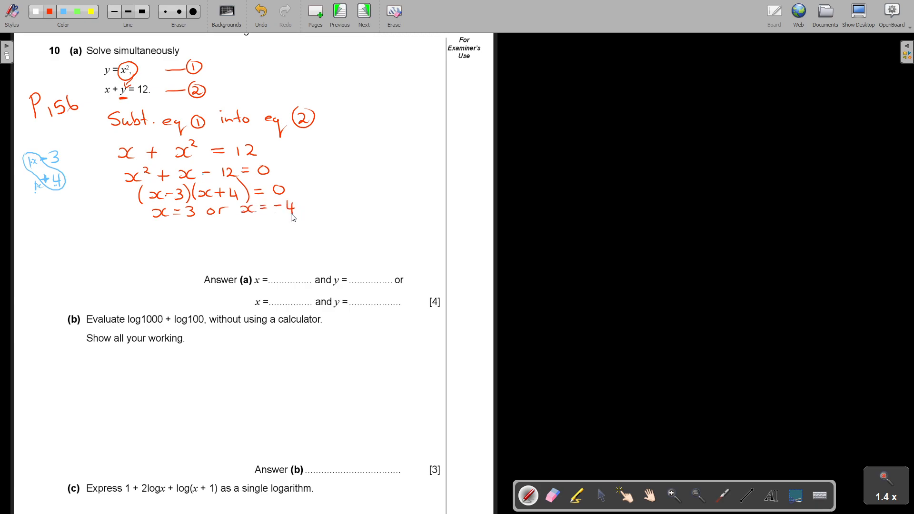
mouse_move(160, 201)
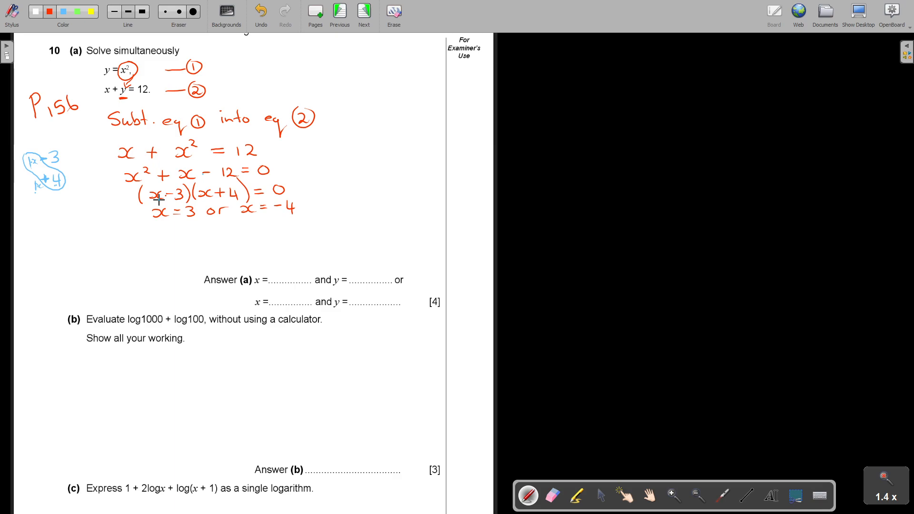
- Write the note about substituting both x values into equation 1
drag(99, 219, 105, 227)
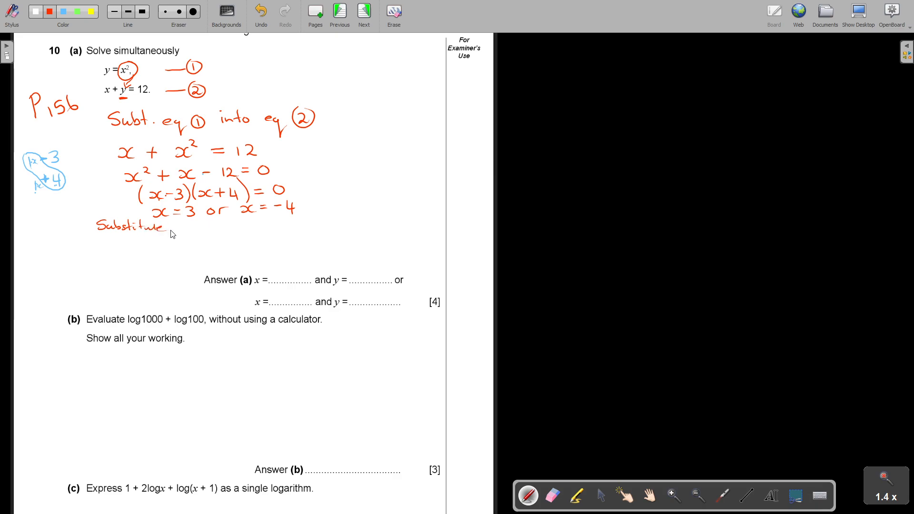
drag(175, 227, 202, 227)
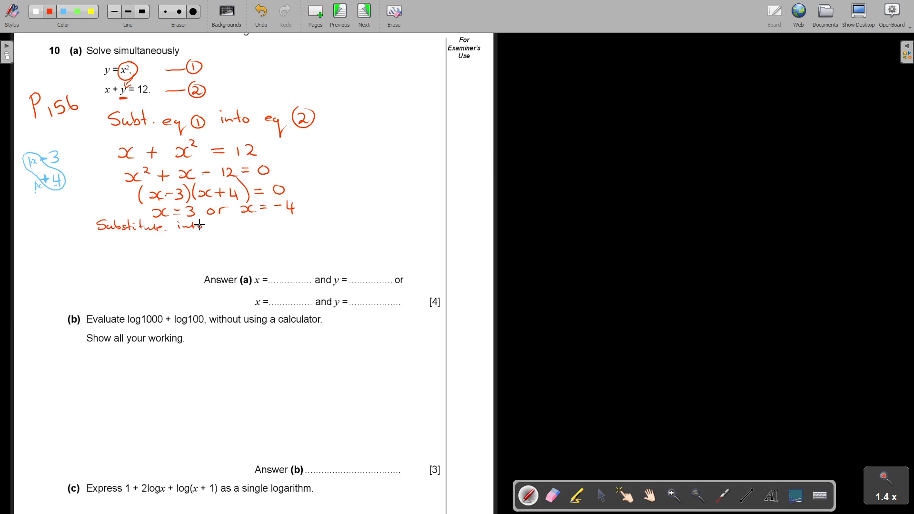
click(260, 10)
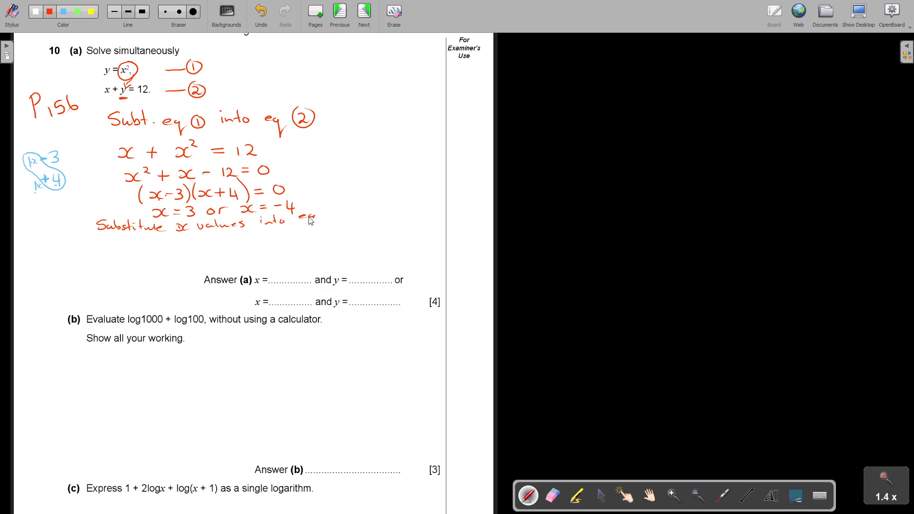
drag(327, 219, 341, 220)
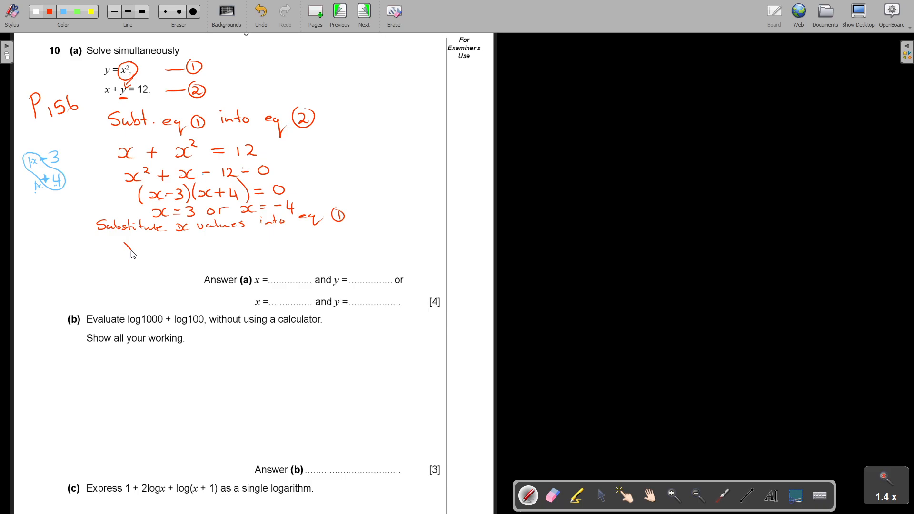
- Work out y = (3)² = 9 and y for x = −4 giving 16
drag(126, 239, 163, 251)
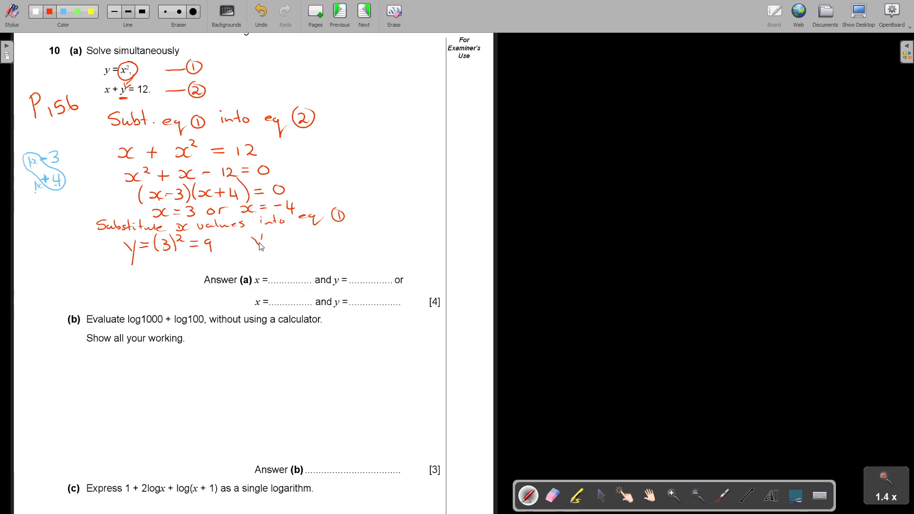
drag(254, 244, 274, 245)
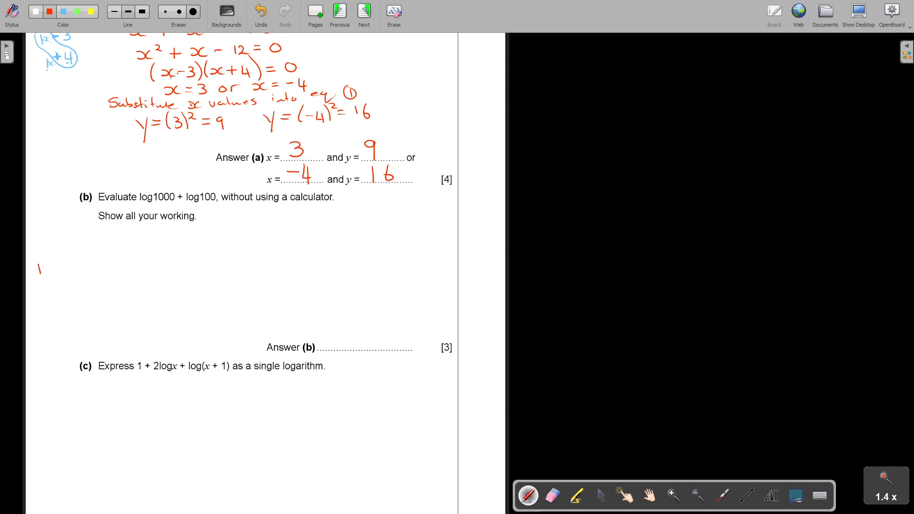
- Write P195 beside part (b) and combine log1000 + log100 into log 1000×100, then log100000 with its result
drag(41, 280, 63, 269)
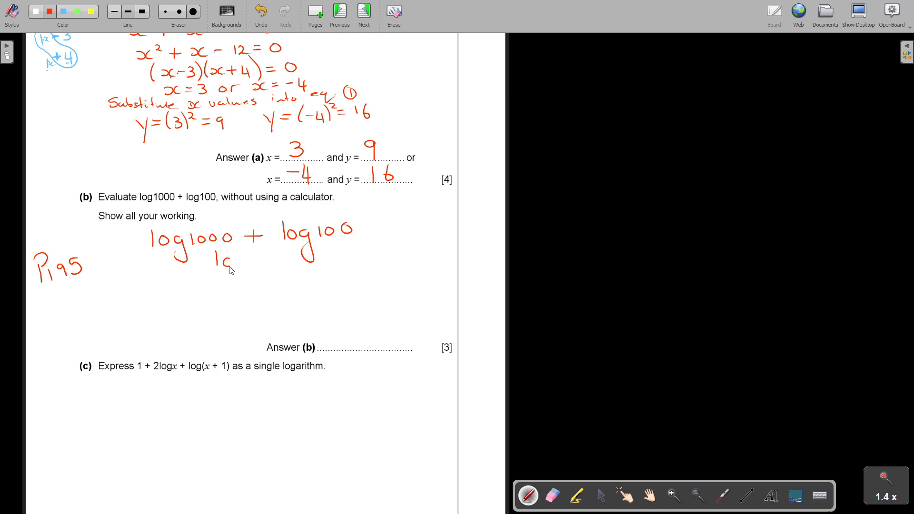
drag(212, 260, 274, 280)
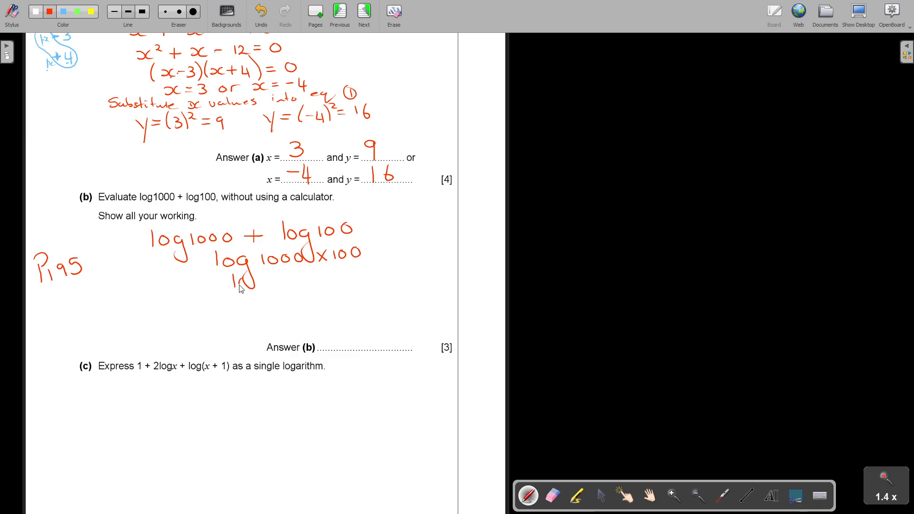
drag(233, 289, 263, 300)
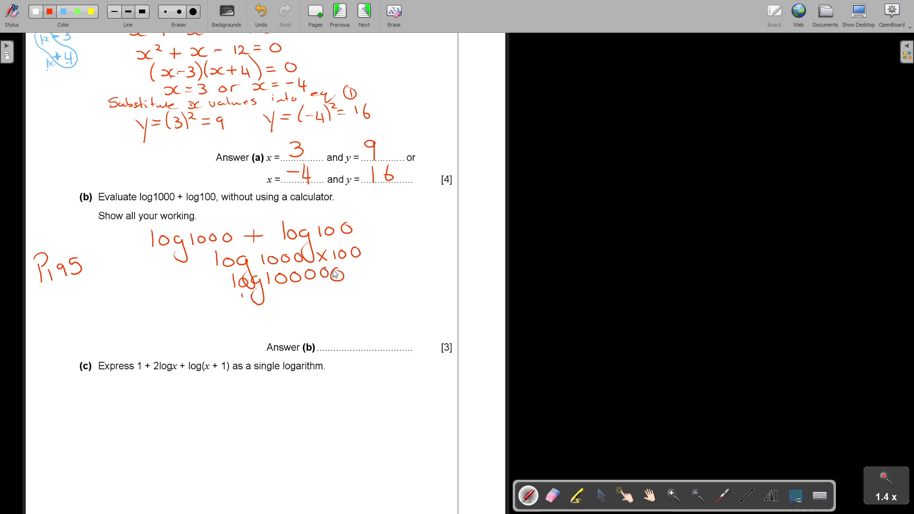
drag(236, 300, 266, 308)
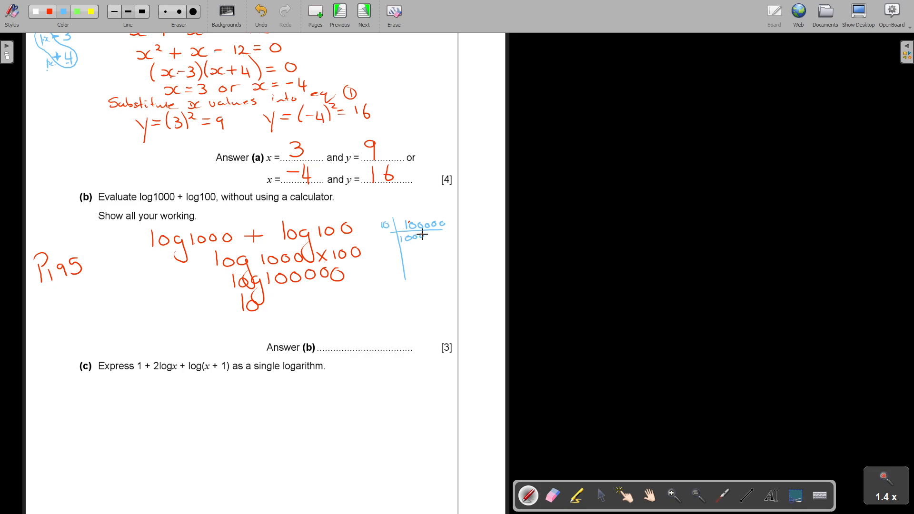
- Divide 100000 repeatedly by 10 in blue side working, then in red rewrite log 100000 as log 10⁵
drag(381, 240, 429, 240)
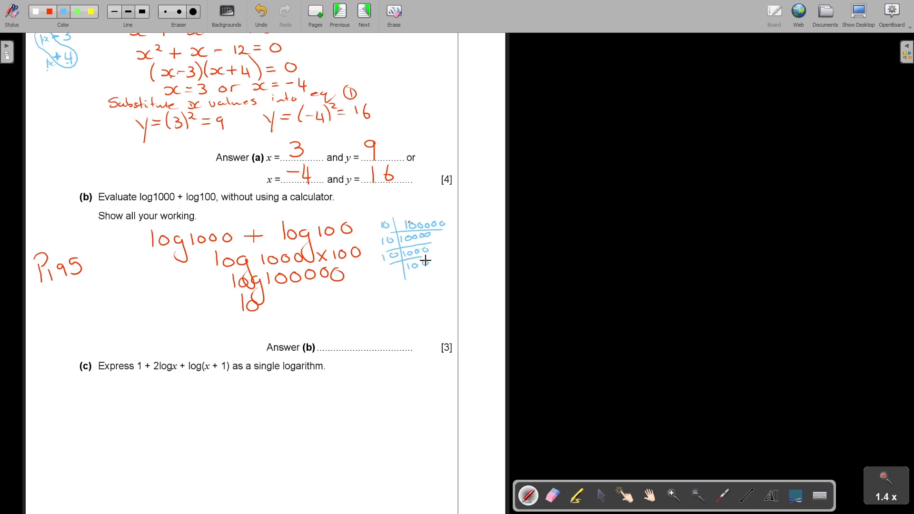
drag(402, 268, 425, 279)
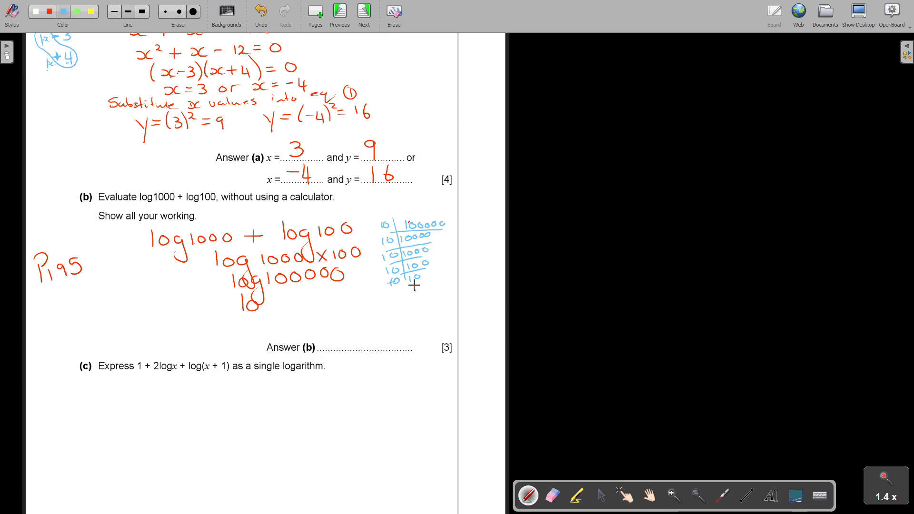
click(49, 10)
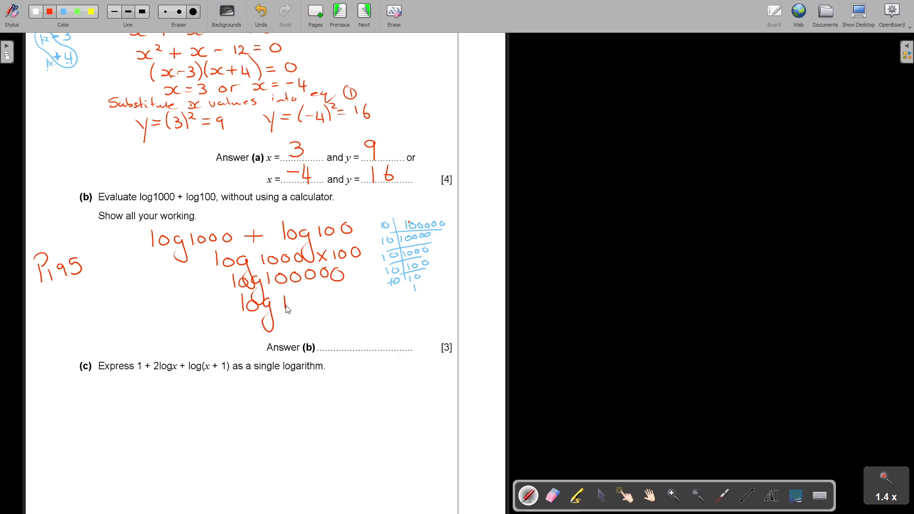
drag(278, 309, 306, 291)
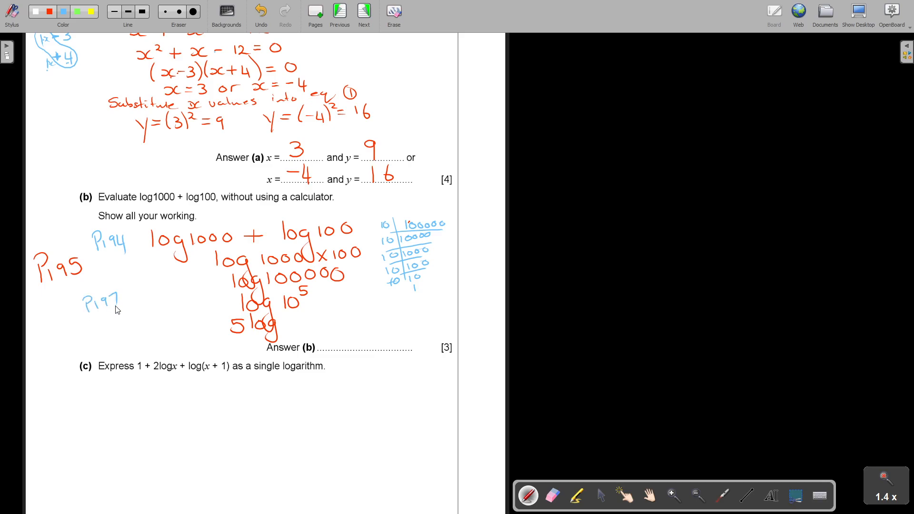
- Write 5 log 10 and 5×1 beneath it to continue part (b)
click(63, 11)
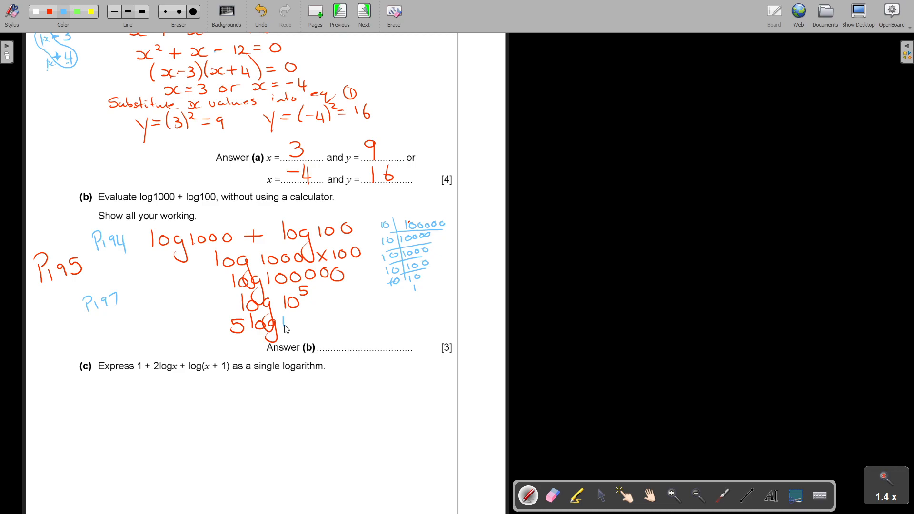
click(39, 10)
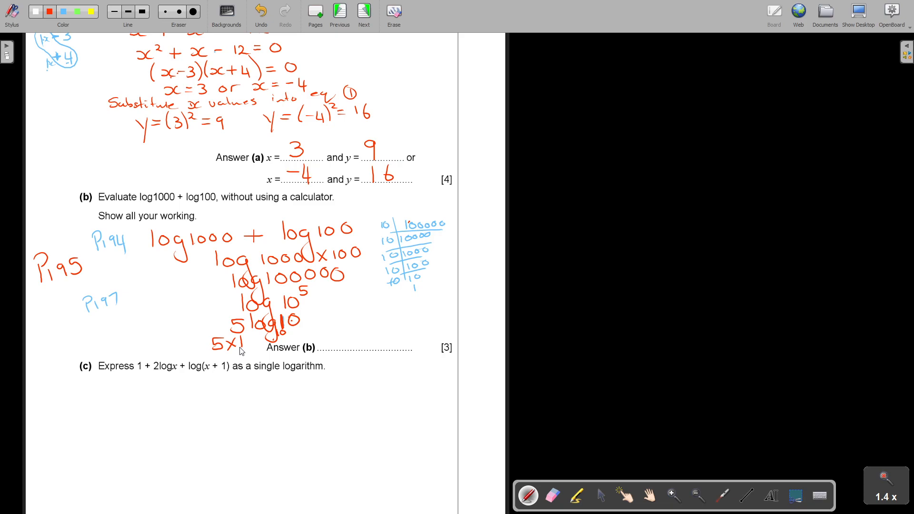
drag(347, 335, 365, 349)
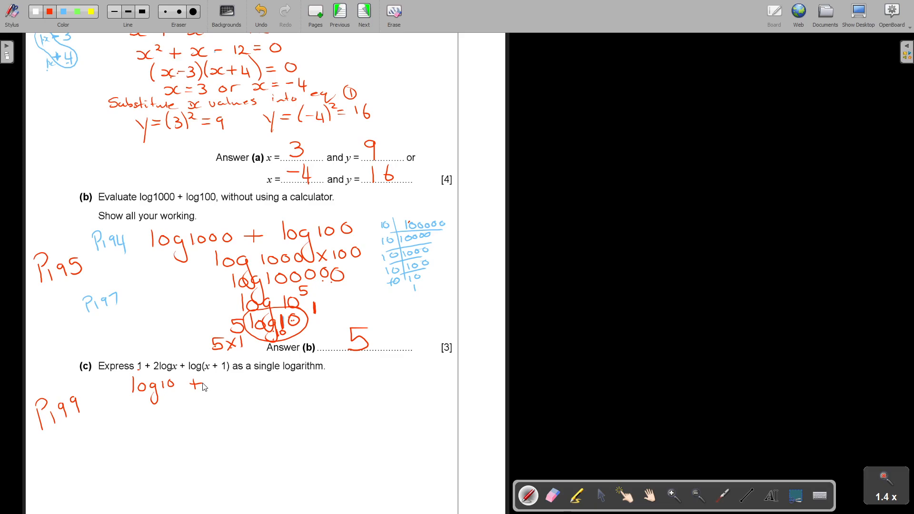
- Write part (c) as log10 + log x² + log(x+1)
drag(216, 379, 219, 390)
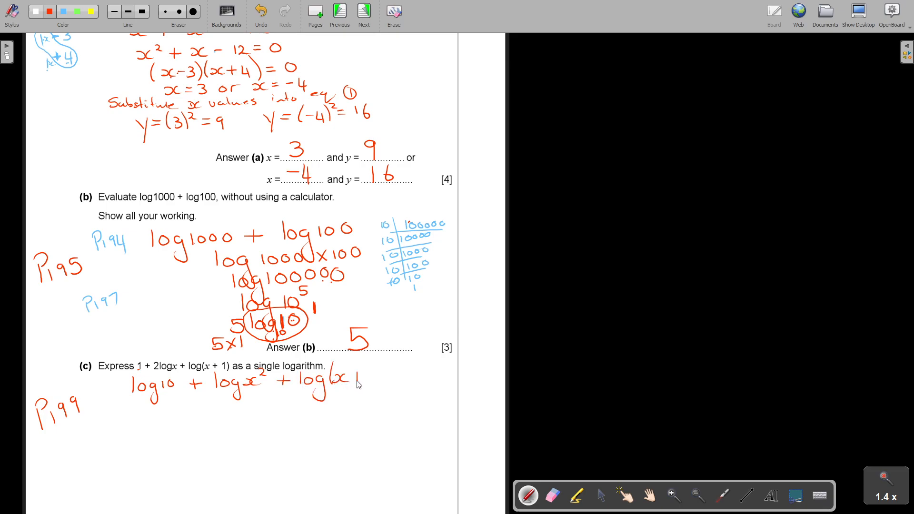
drag(349, 379, 382, 382)
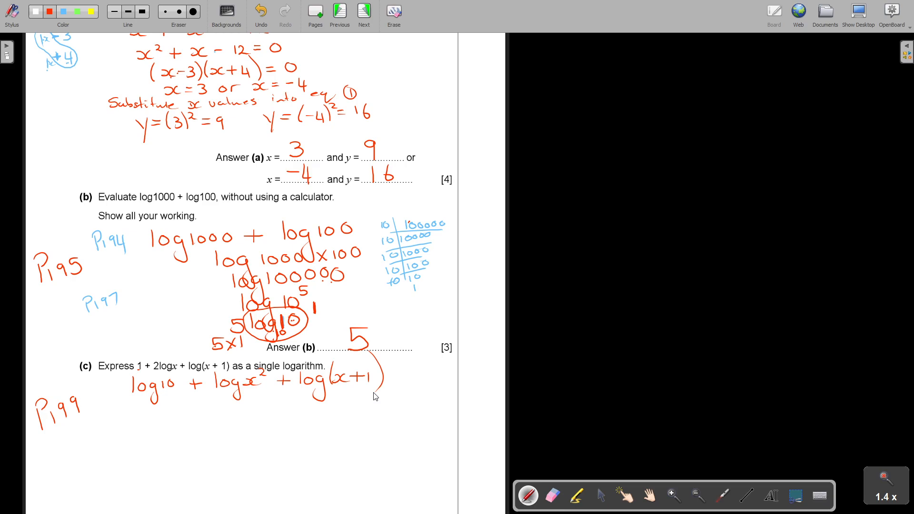
- Combine the terms into the single logarithm log 10x²(x+1) and underline log1000 + log100
drag(162, 412, 178, 420)
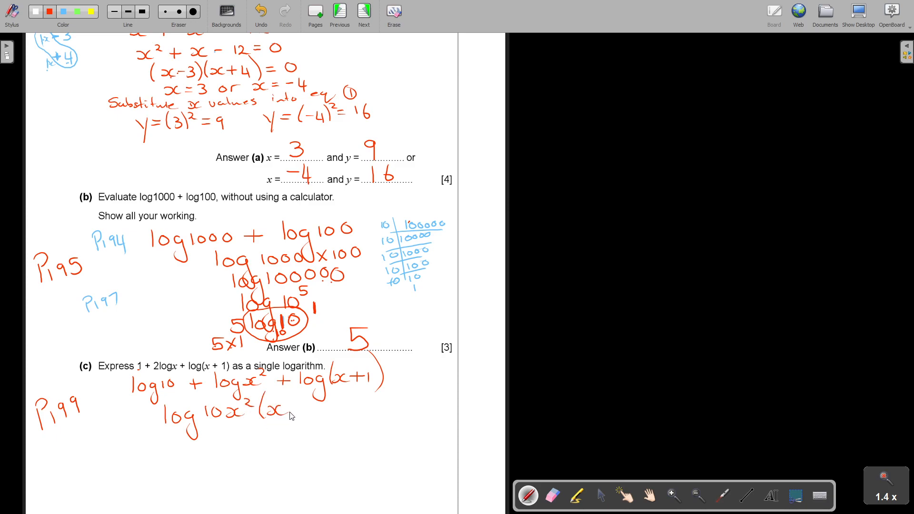
drag(292, 414, 327, 420)
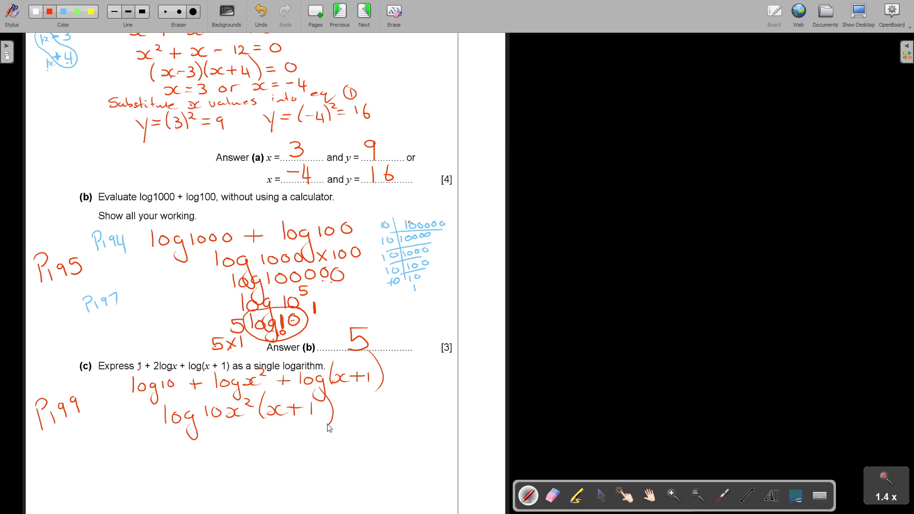
drag(192, 242, 359, 250)
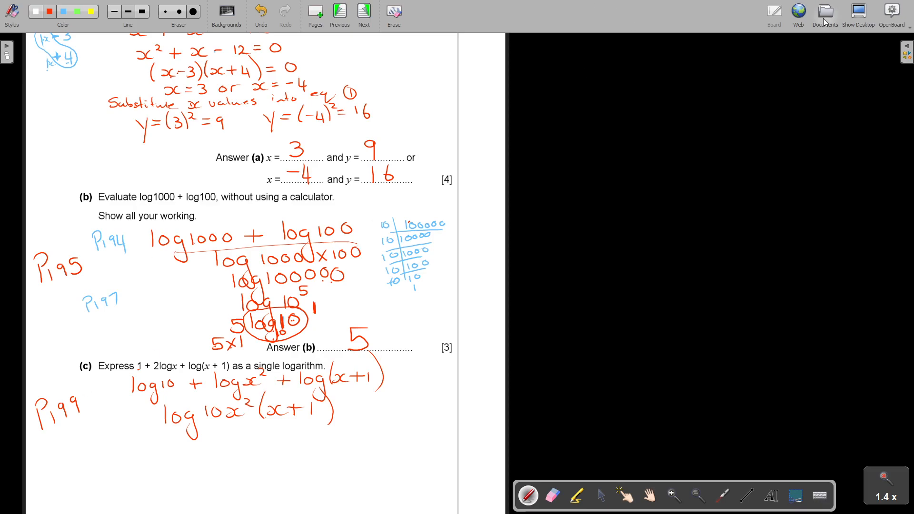
- Open the '2022 - Exam Report - Paper 2' document from the library
click(825, 10)
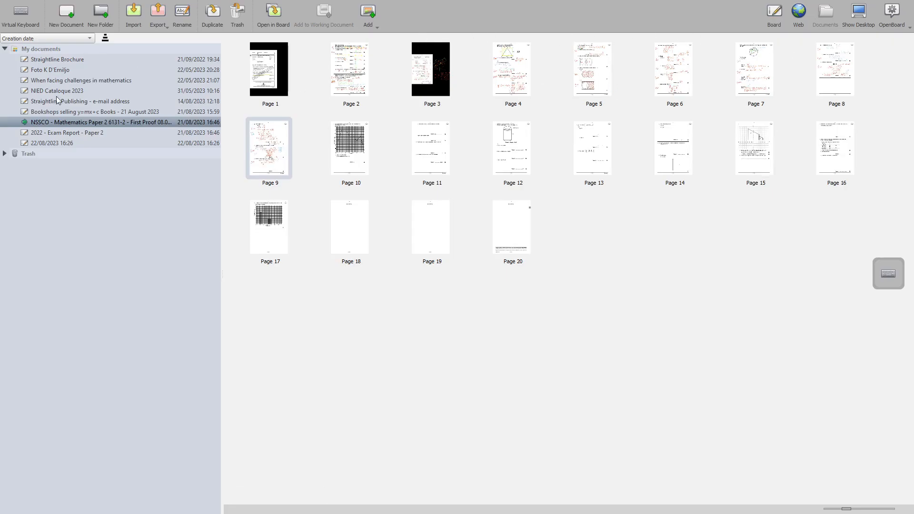
click(62, 132)
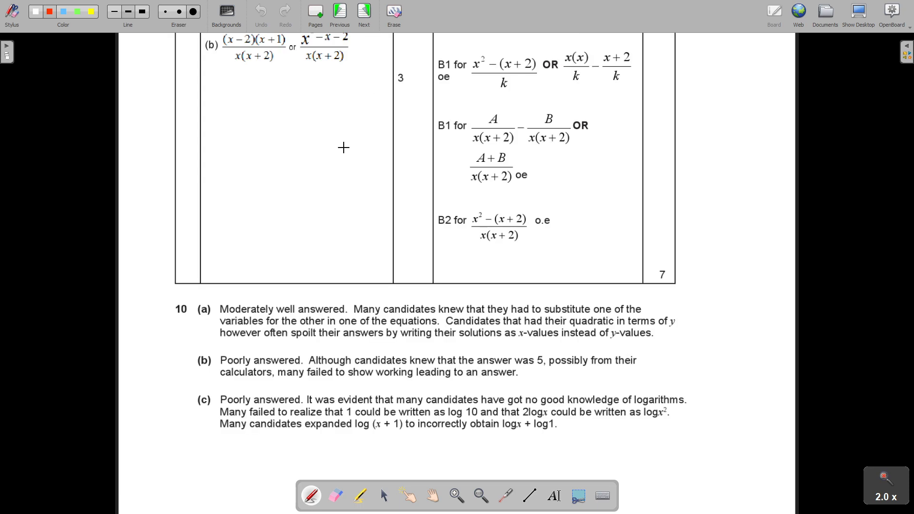
mouse_move(398, 258)
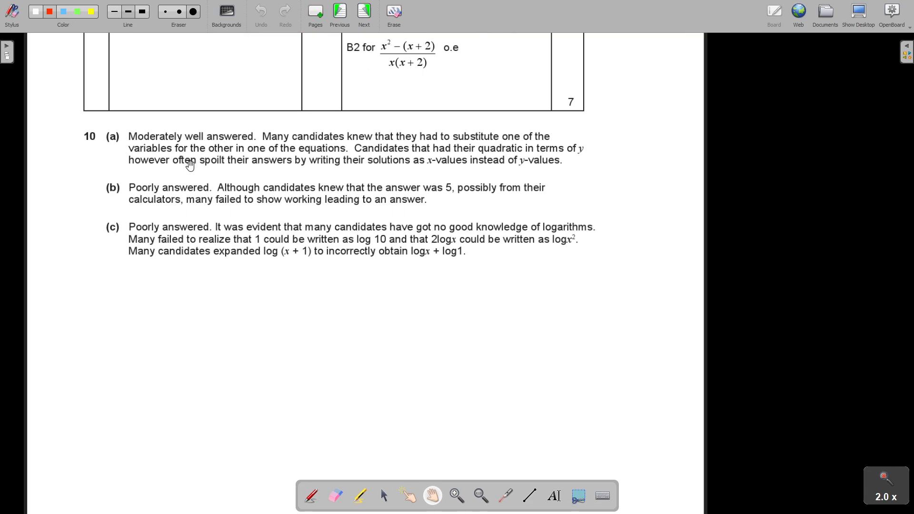
mouse_move(177, 185)
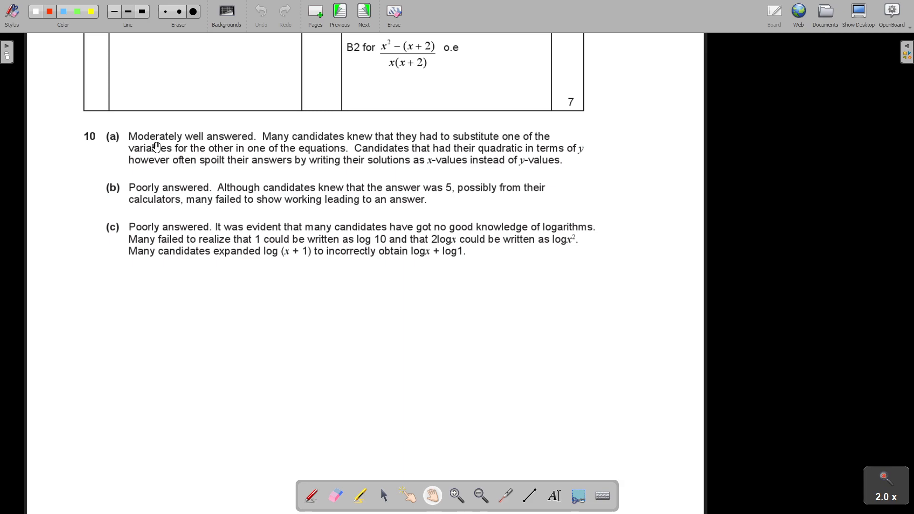
mouse_move(129, 142)
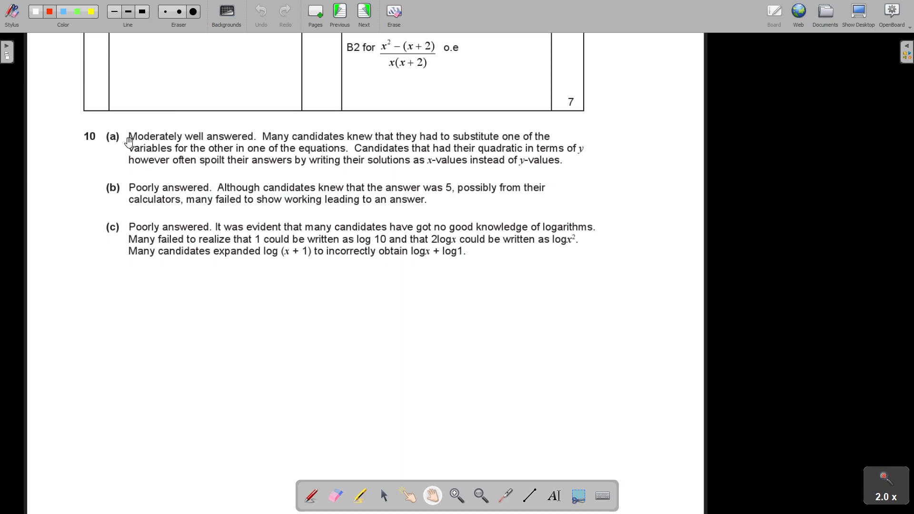
mouse_move(372, 146)
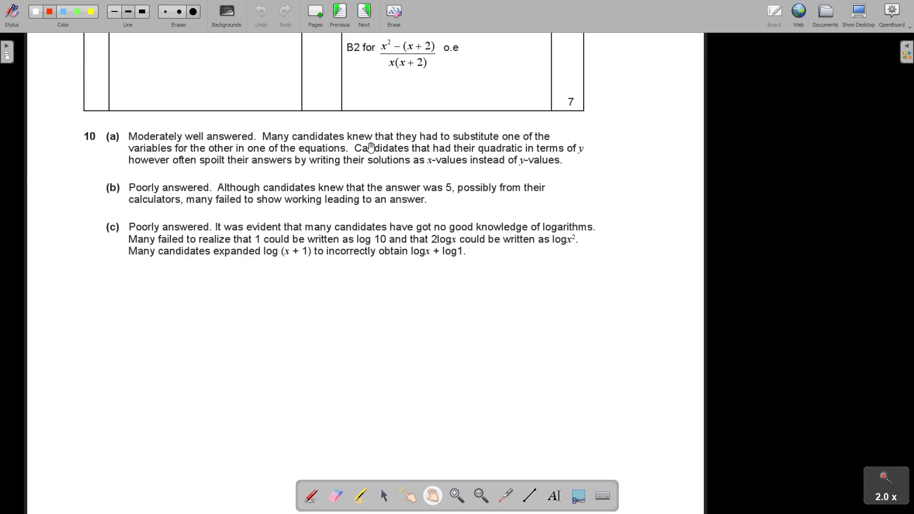
mouse_move(508, 145)
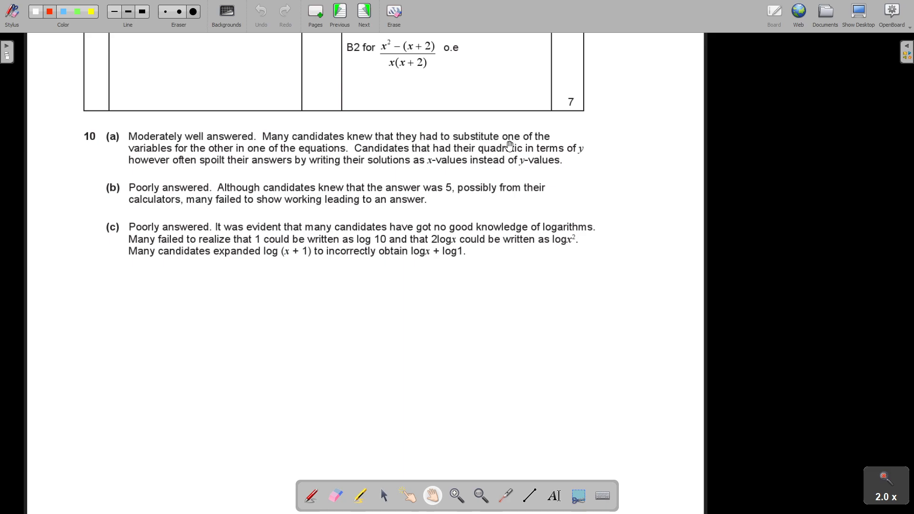
mouse_move(179, 159)
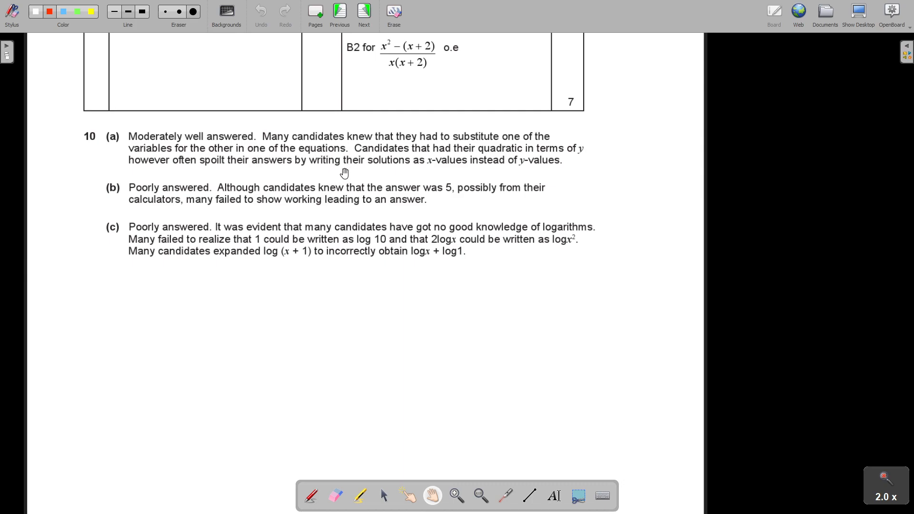
mouse_move(565, 157)
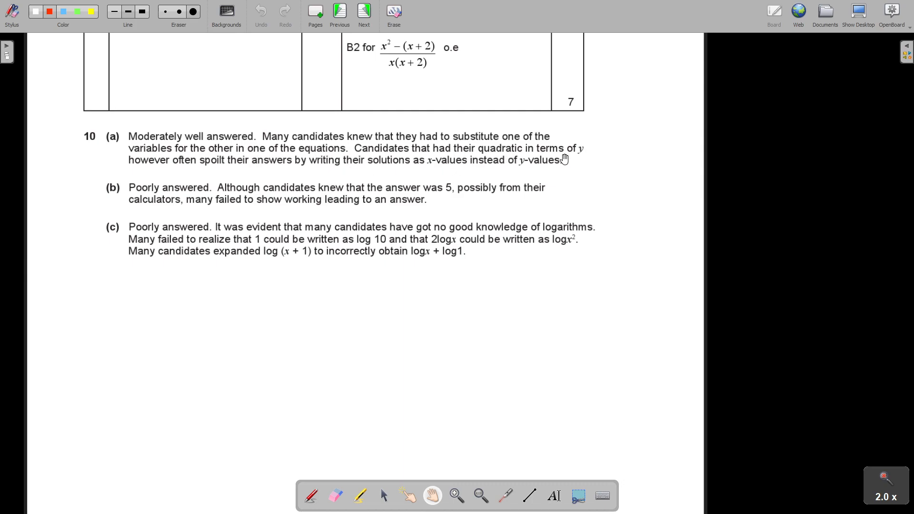
mouse_move(245, 169)
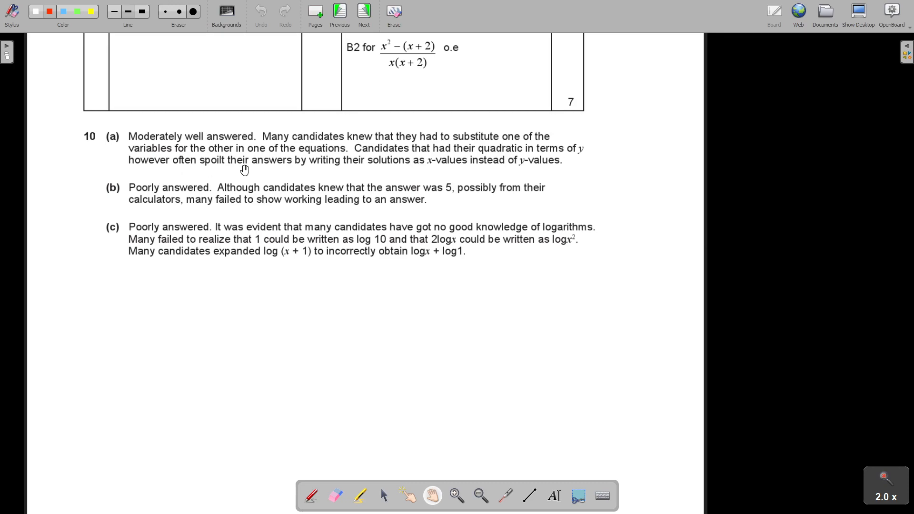
mouse_move(375, 167)
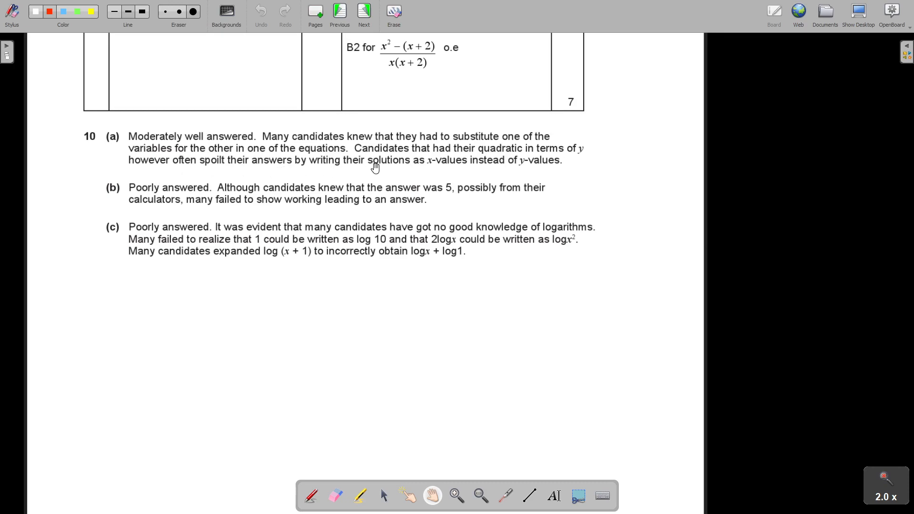
mouse_move(553, 169)
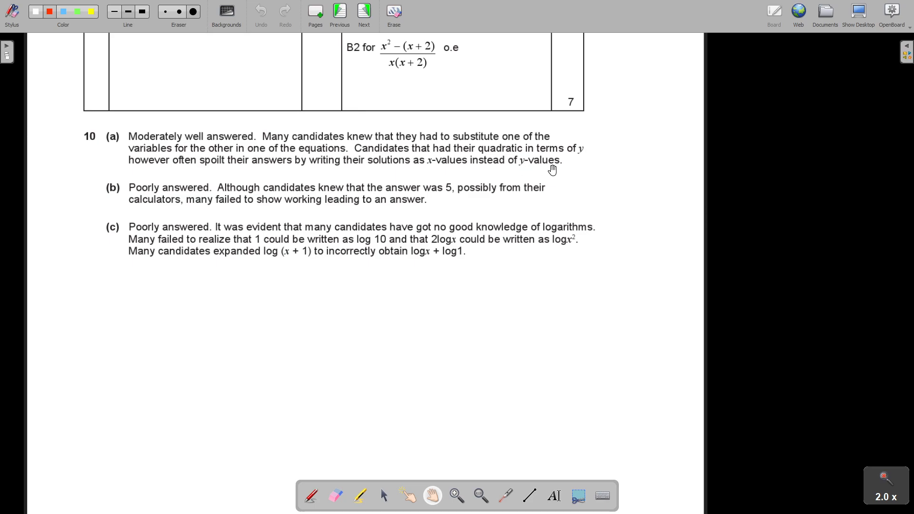
mouse_move(353, 145)
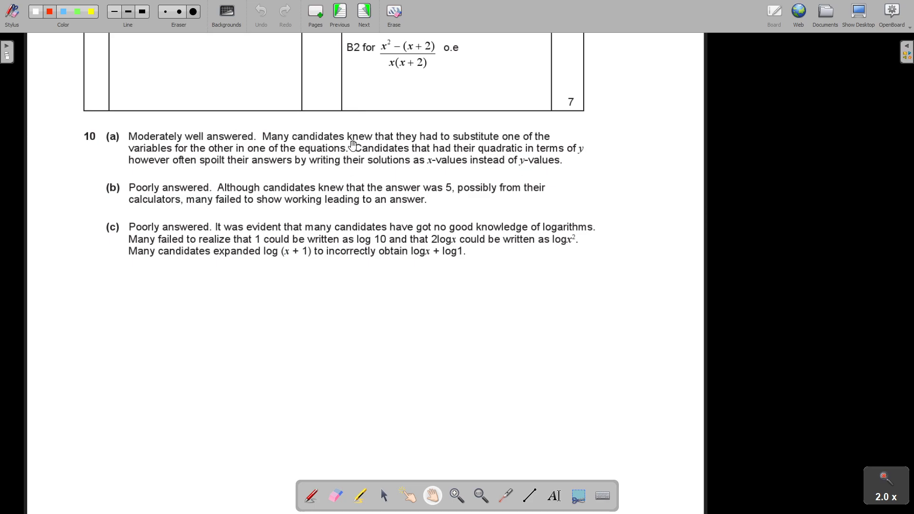
mouse_move(377, 153)
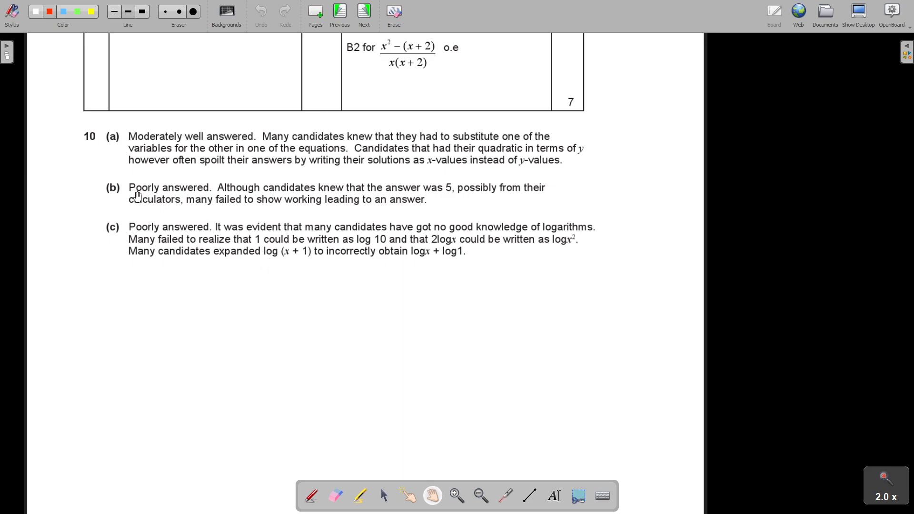
mouse_move(239, 207)
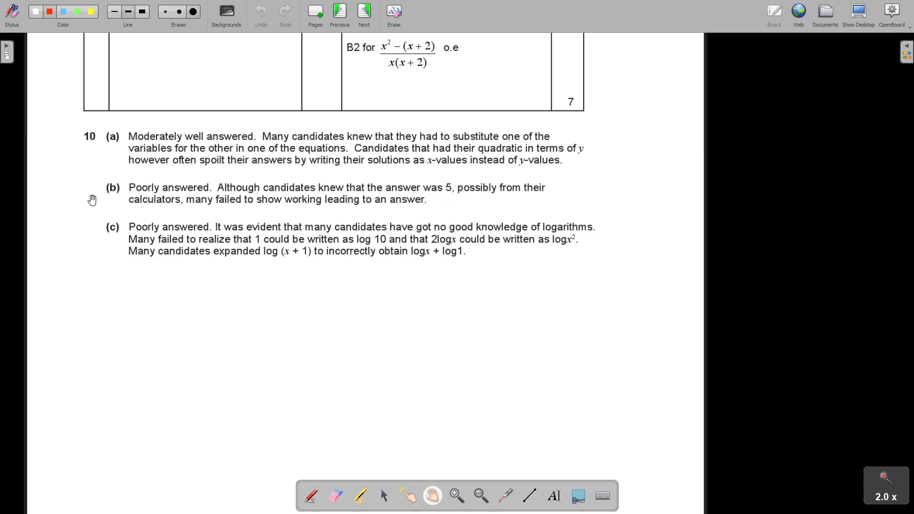
mouse_move(298, 207)
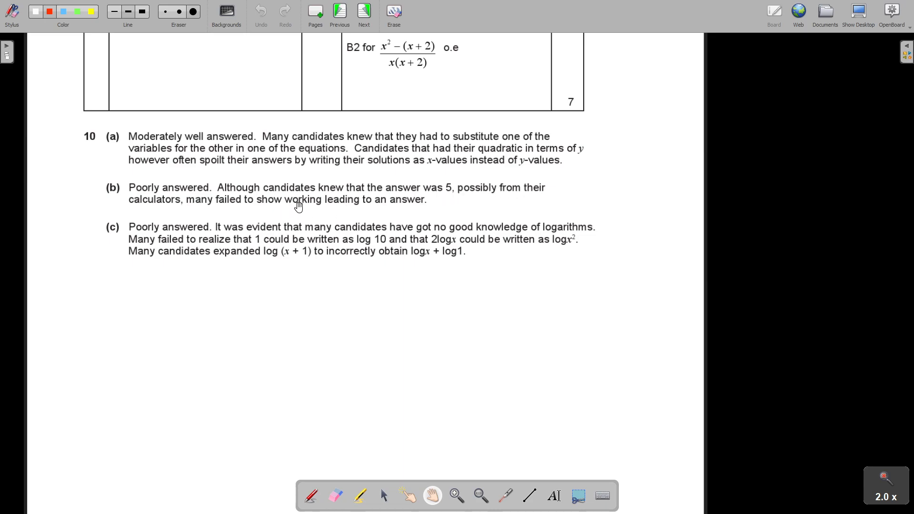
mouse_move(331, 209)
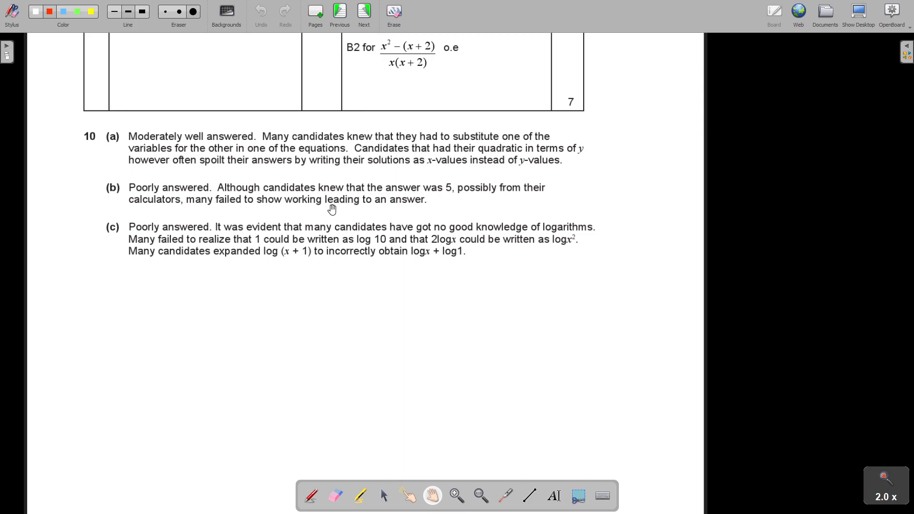
mouse_move(338, 208)
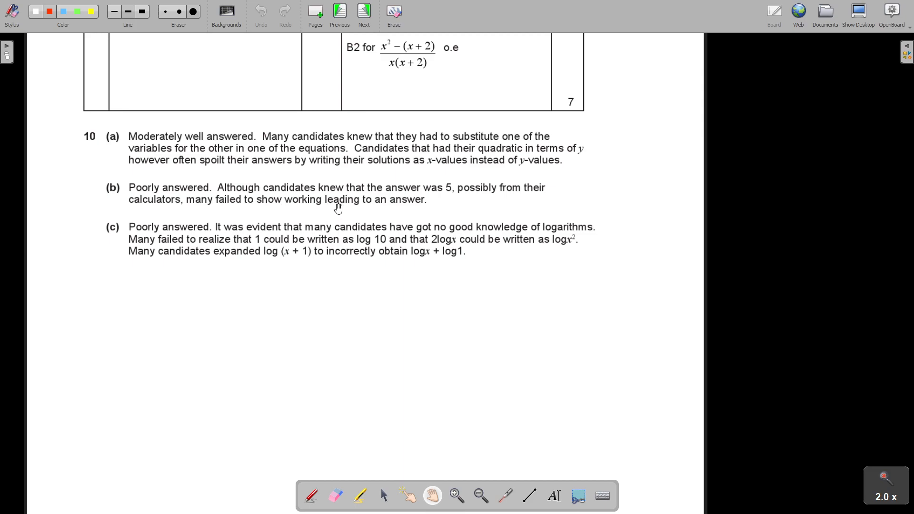
mouse_move(312, 211)
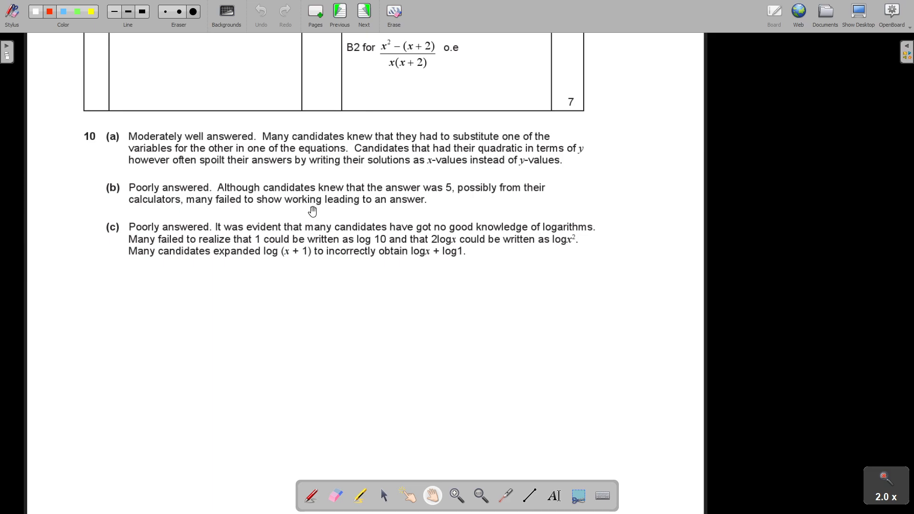
mouse_move(135, 236)
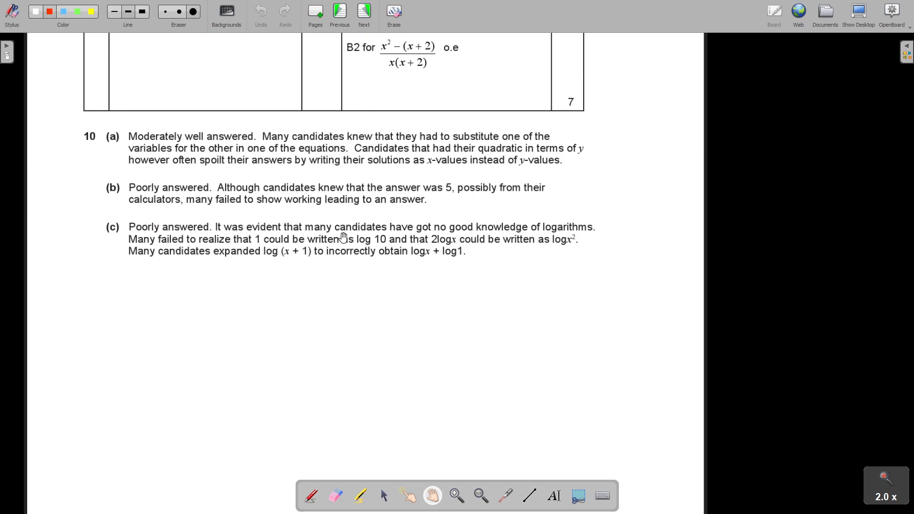
mouse_move(427, 239)
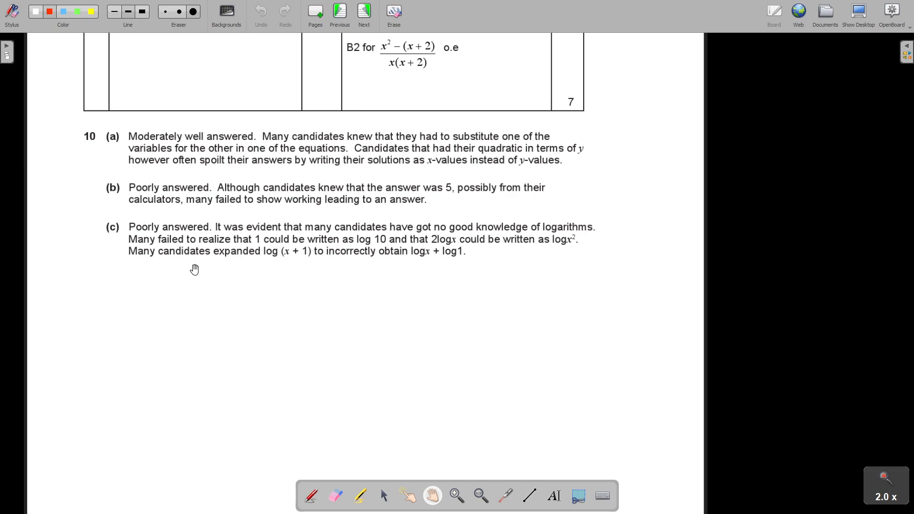
mouse_move(270, 249)
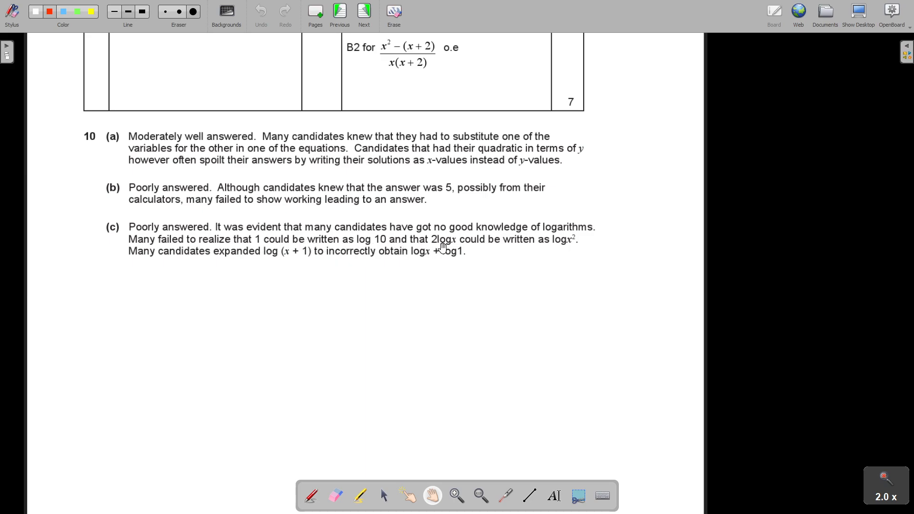
mouse_move(574, 245)
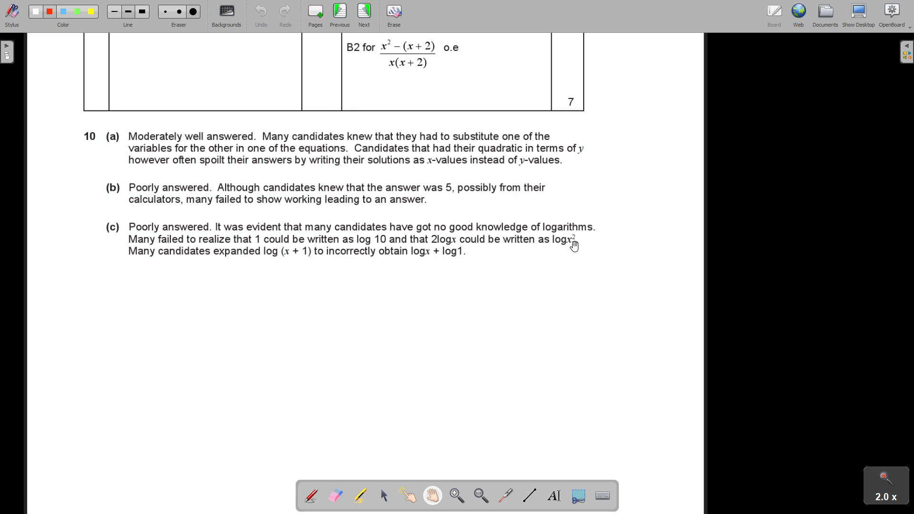
mouse_move(191, 266)
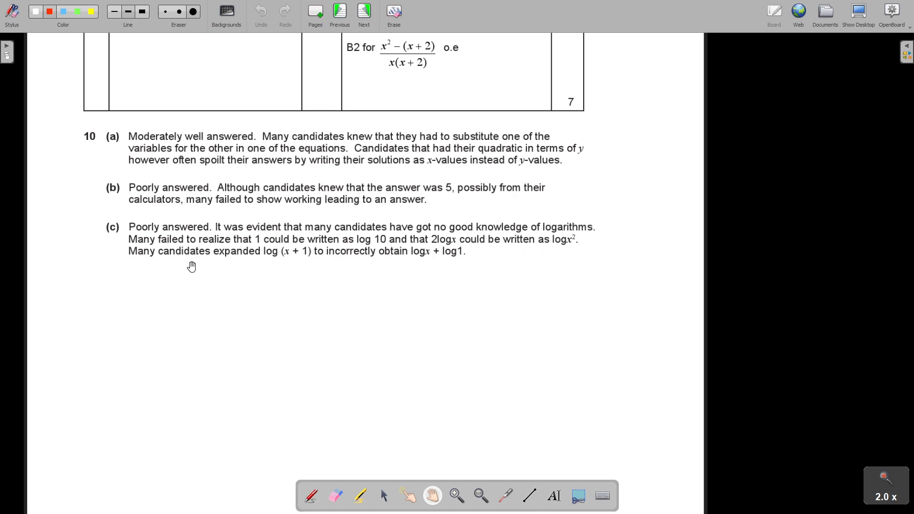
mouse_move(291, 263)
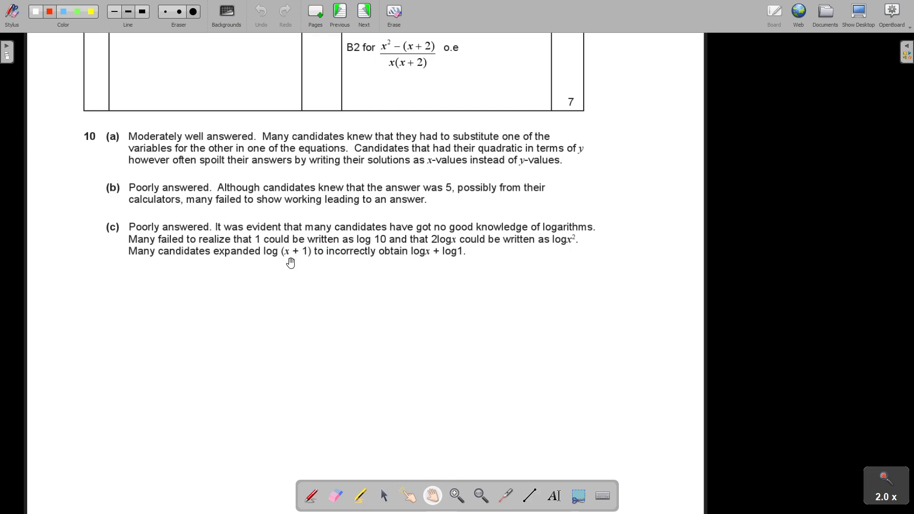
mouse_move(432, 260)
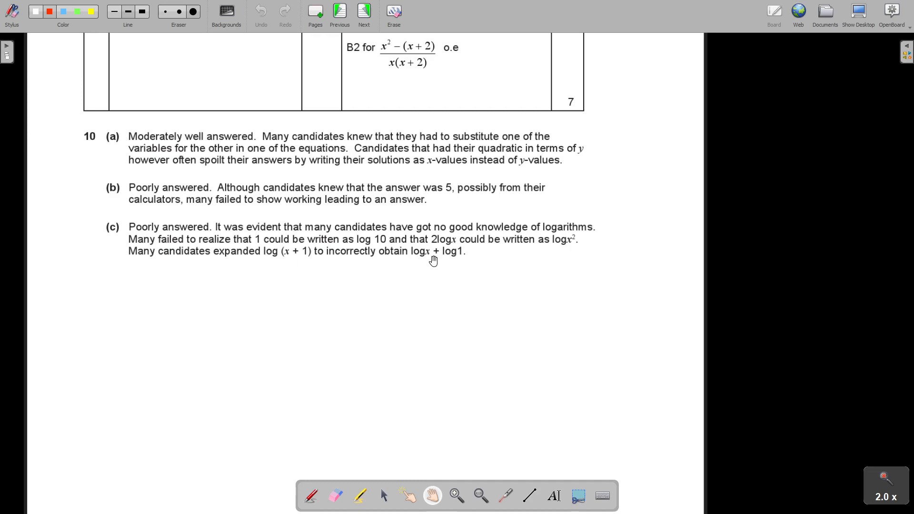
mouse_move(313, 92)
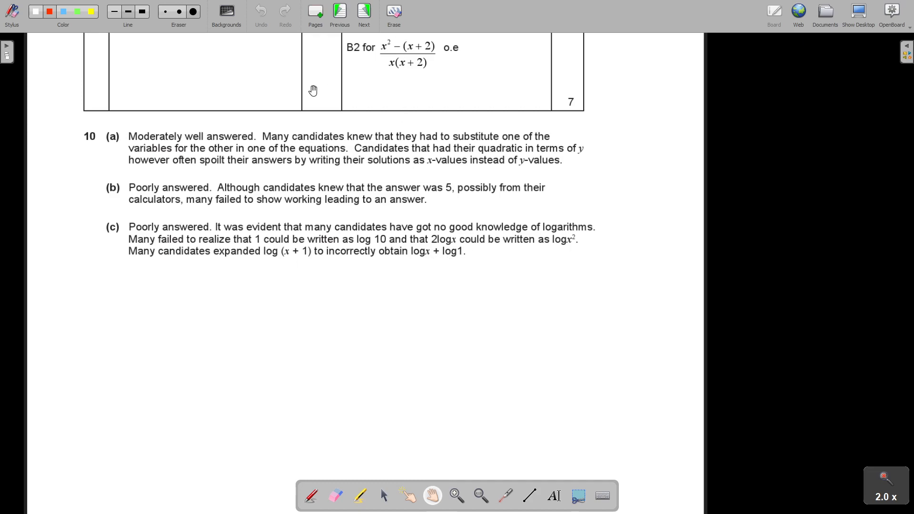
- Zoom in to enlarge the examiner report page for question 10
click(363, 12)
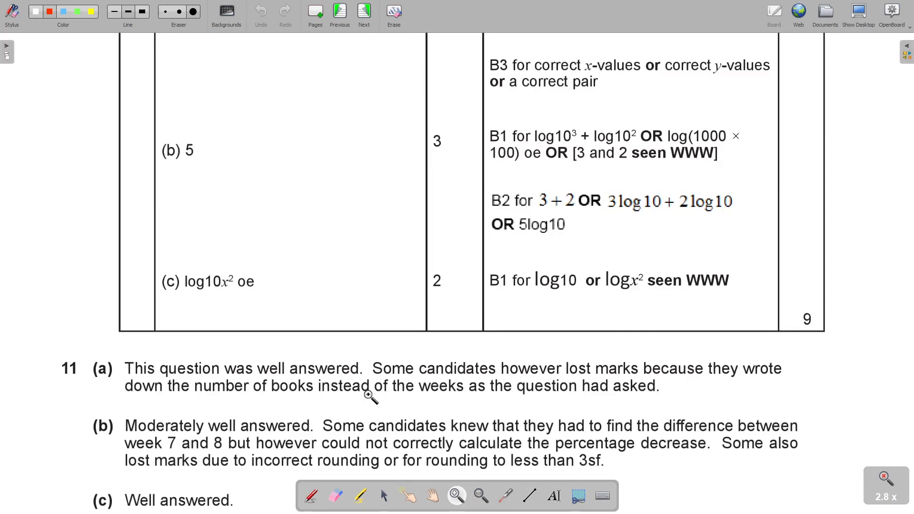
- Scroll the mark scheme to part (c) and move on to the question 11 bookshop graph
scroll(down, 3)
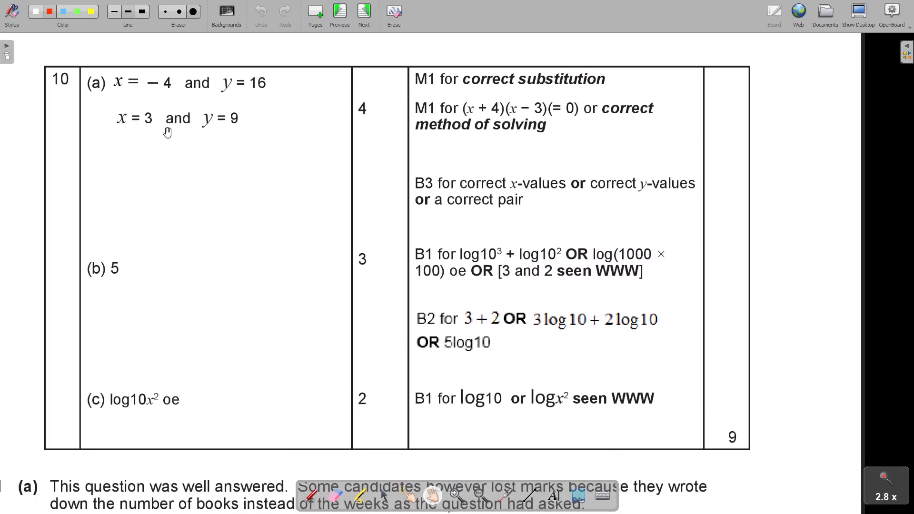
mouse_move(175, 411)
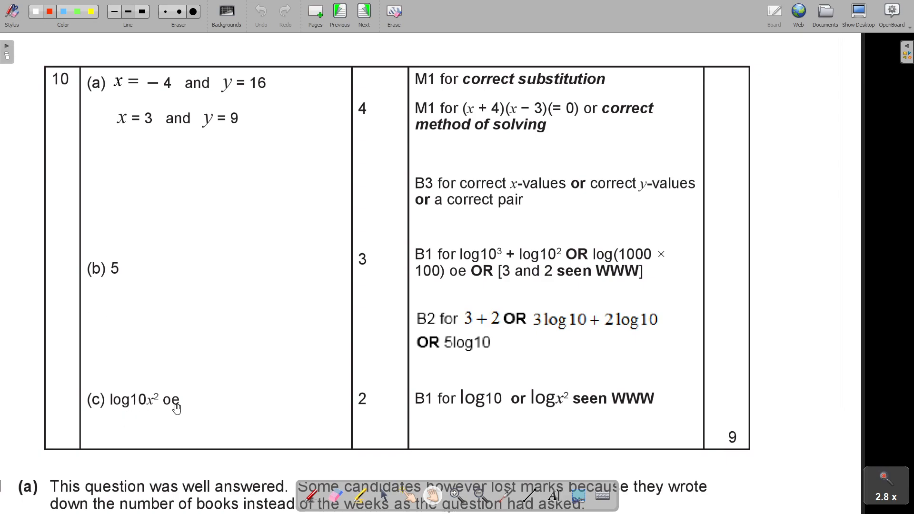
mouse_move(455, 361)
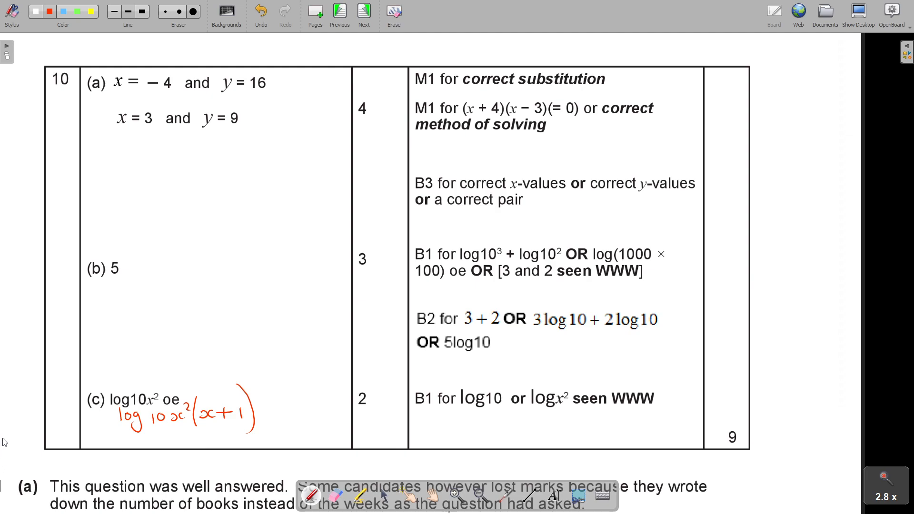
mouse_move(557, 298)
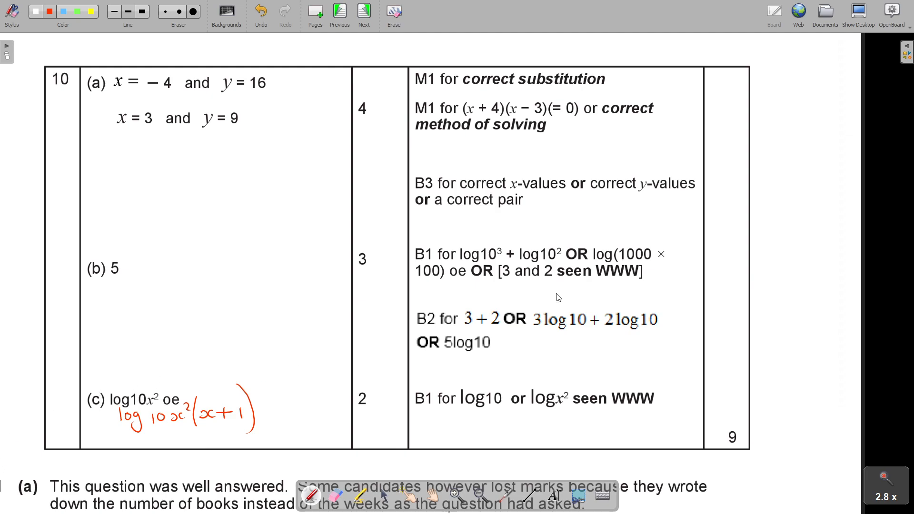
click(825, 12)
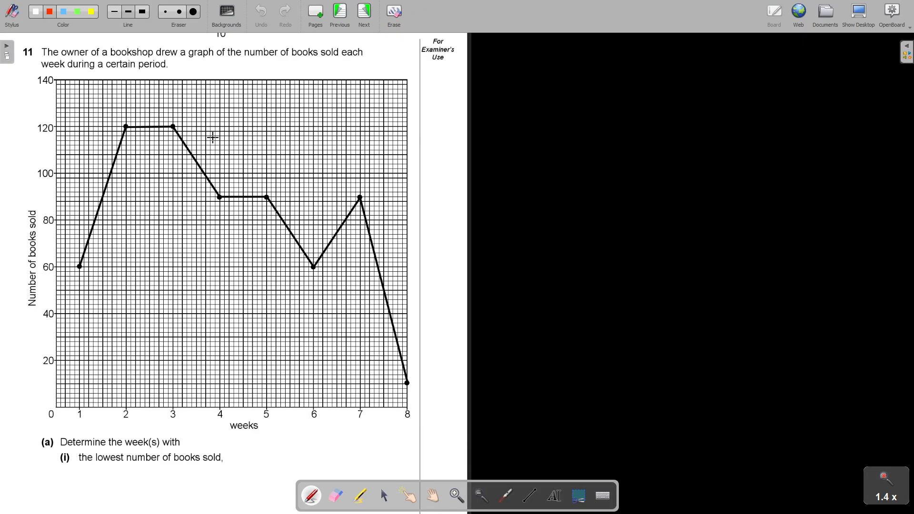
mouse_move(423, 503)
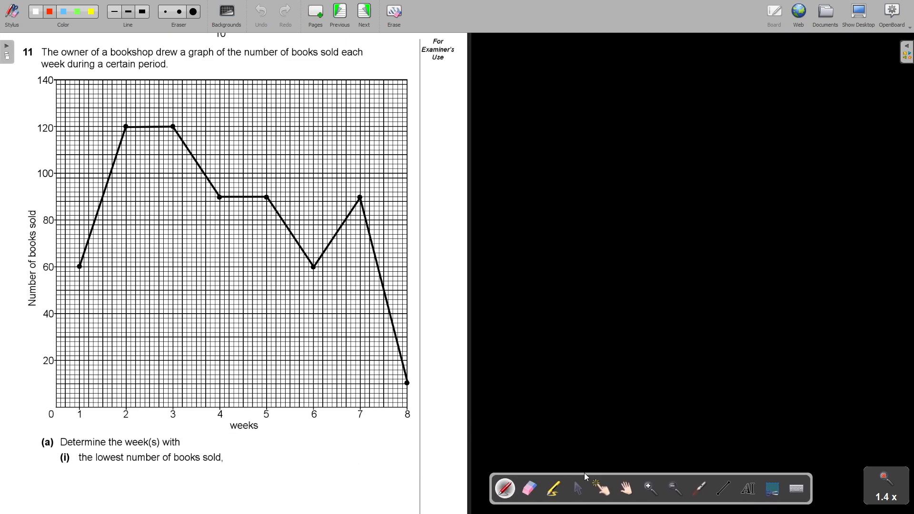
- Note P 285 in the left margin with the pen
click(626, 490)
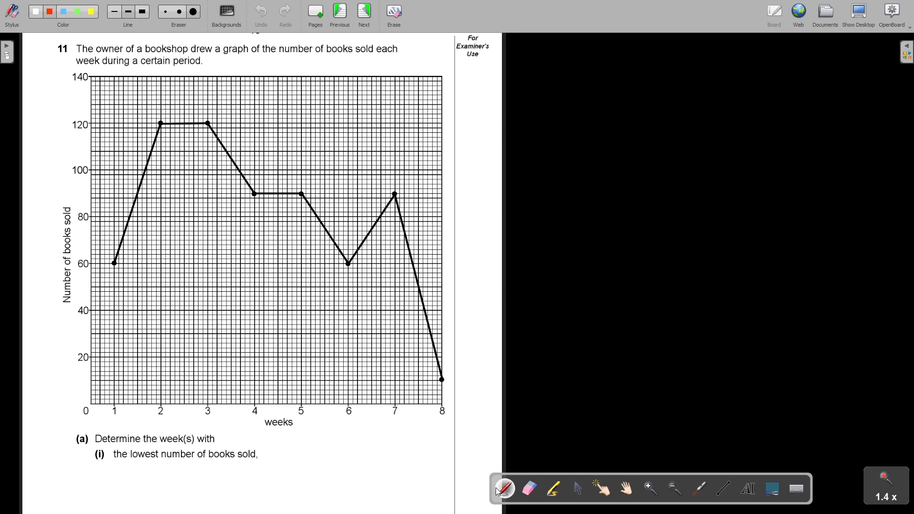
drag(36, 76, 42, 93)
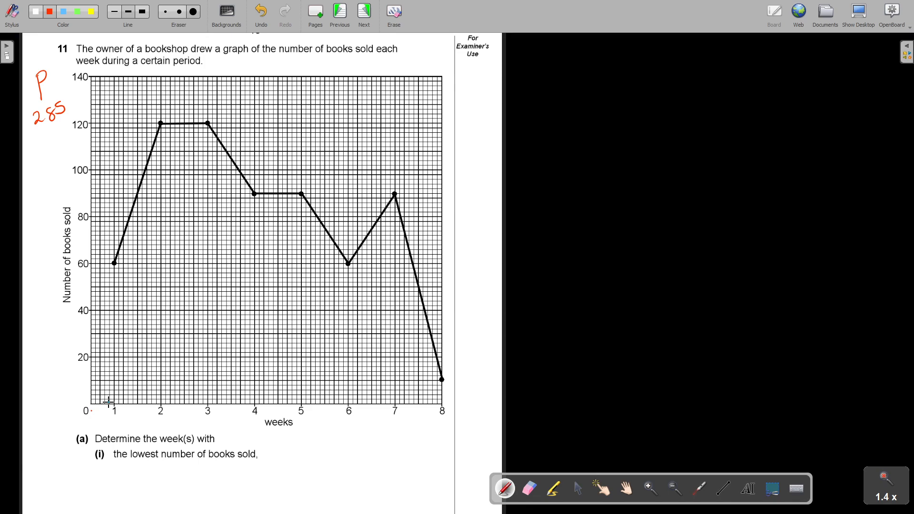
- Pan down the graph question and move on to the next page
click(625, 490)
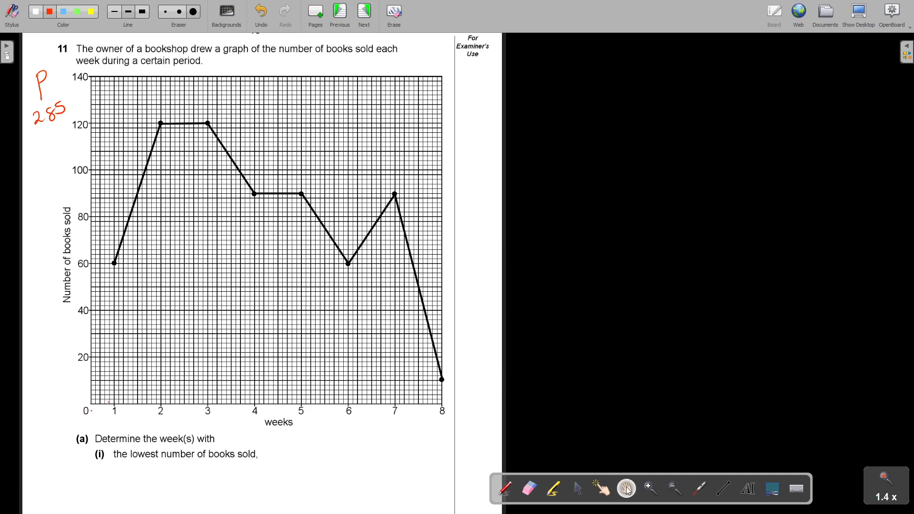
scroll(down, 3)
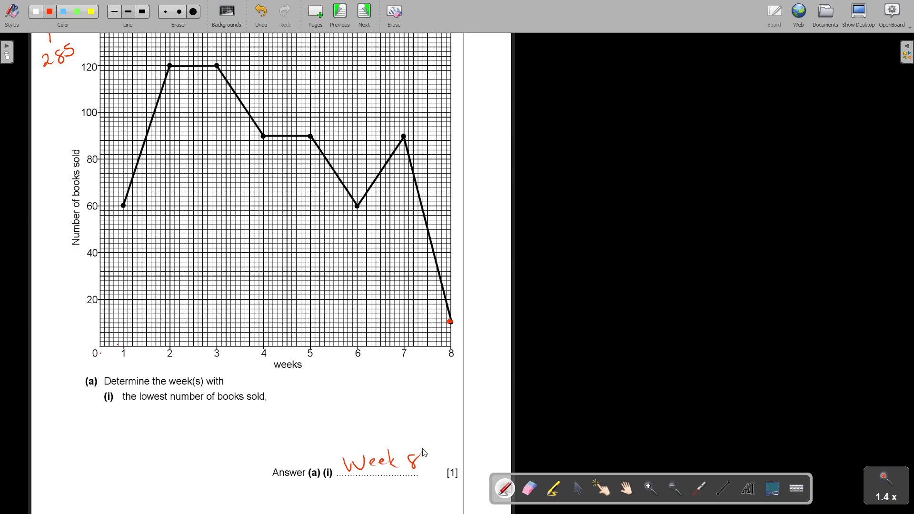
click(364, 12)
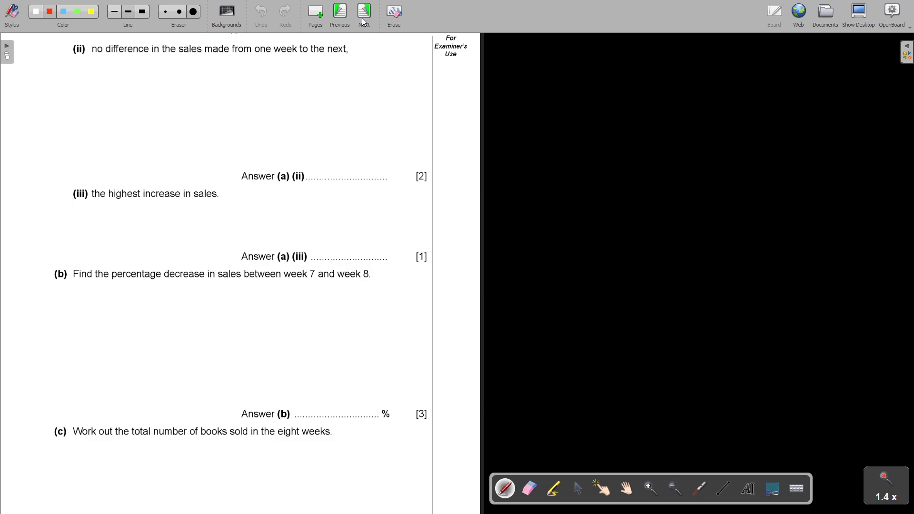
- Trace the flat line between weeks 2 and 3 in red on the graph
click(339, 11)
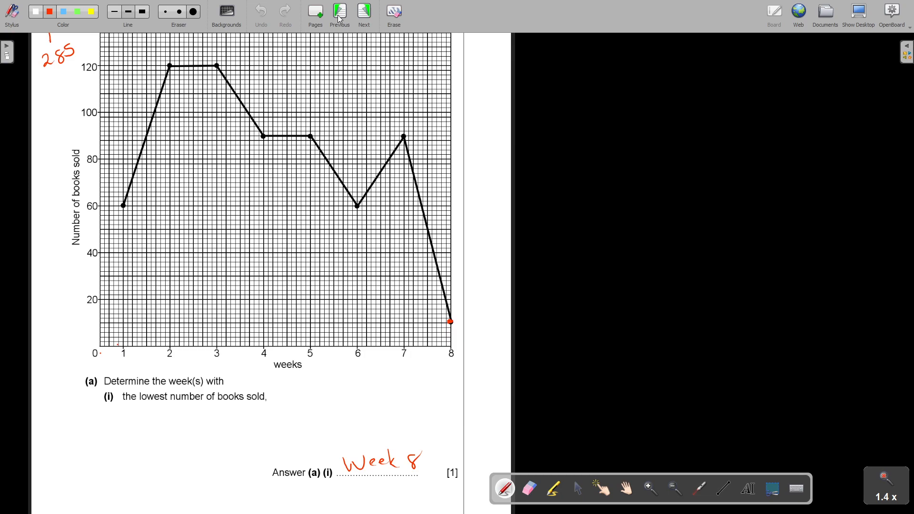
click(47, 9)
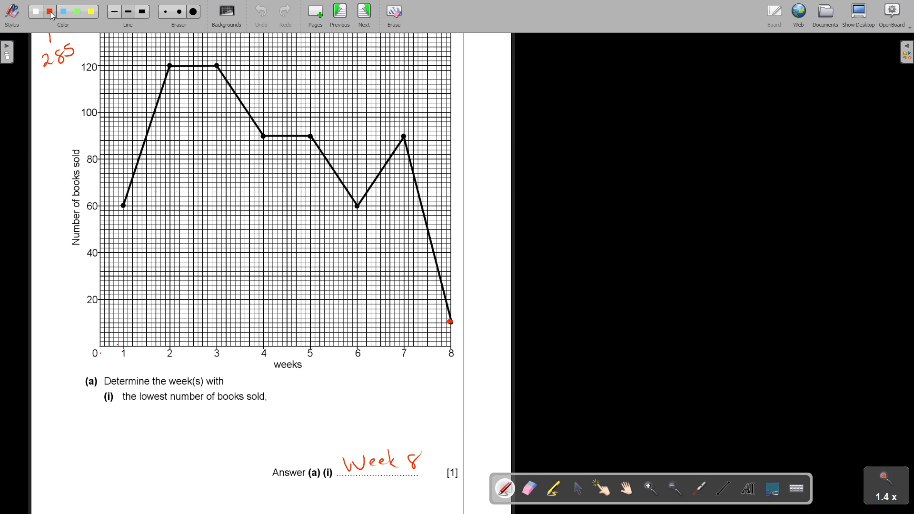
drag(169, 51, 217, 51)
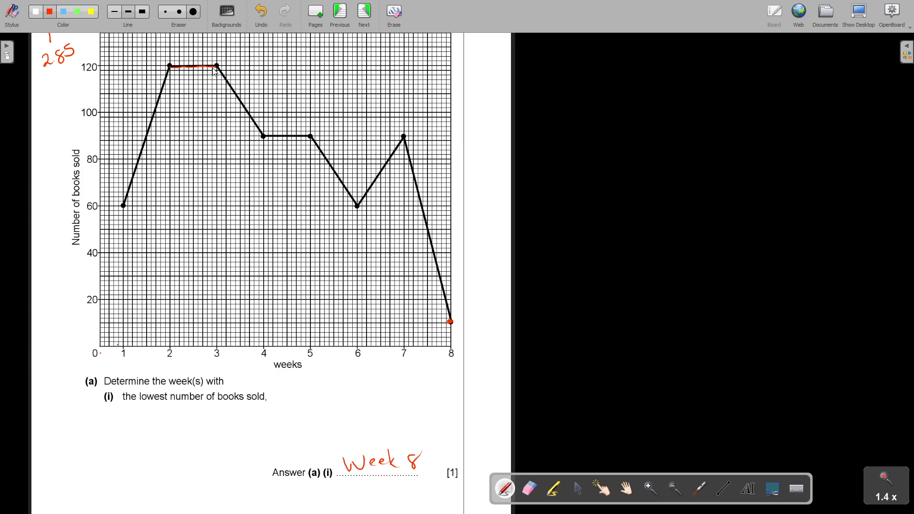
- Answer part (a)(ii) with 2 & 3 and 4 & 5 on the answer line
drag(263, 138, 310, 137)
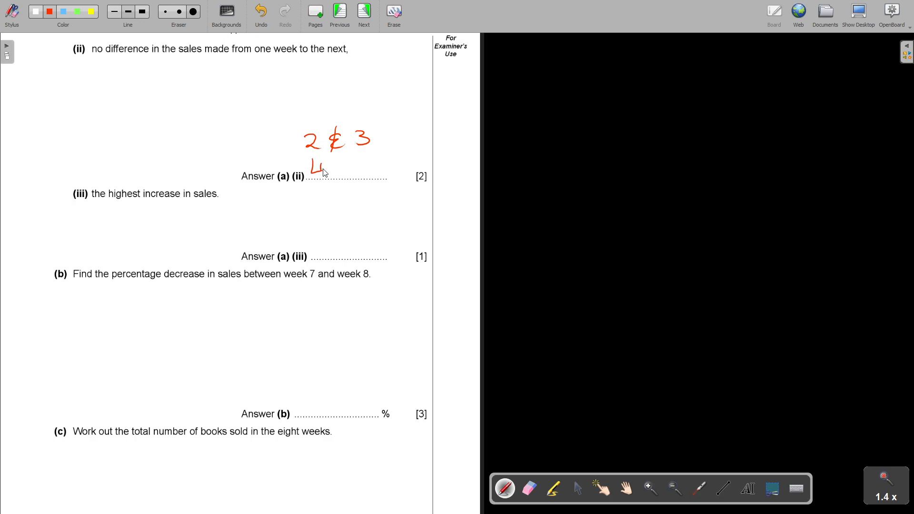
drag(329, 166, 371, 157)
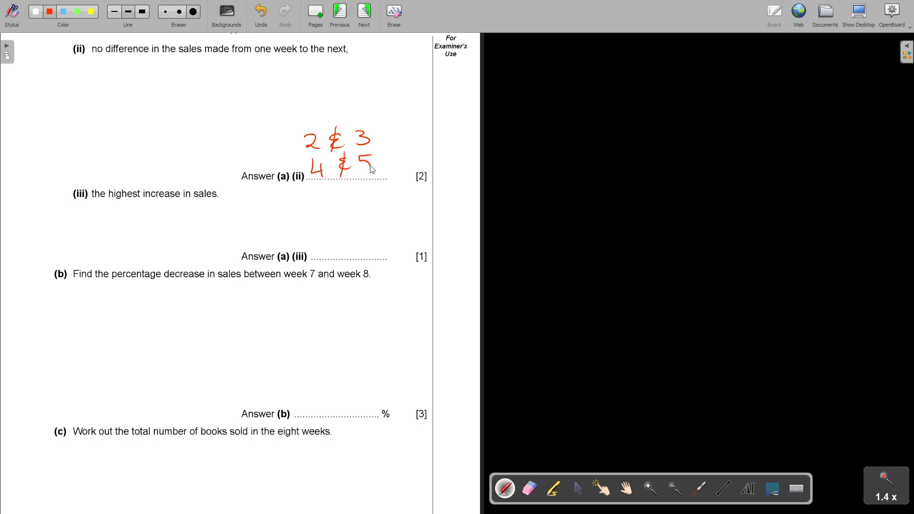
mouse_move(356, 173)
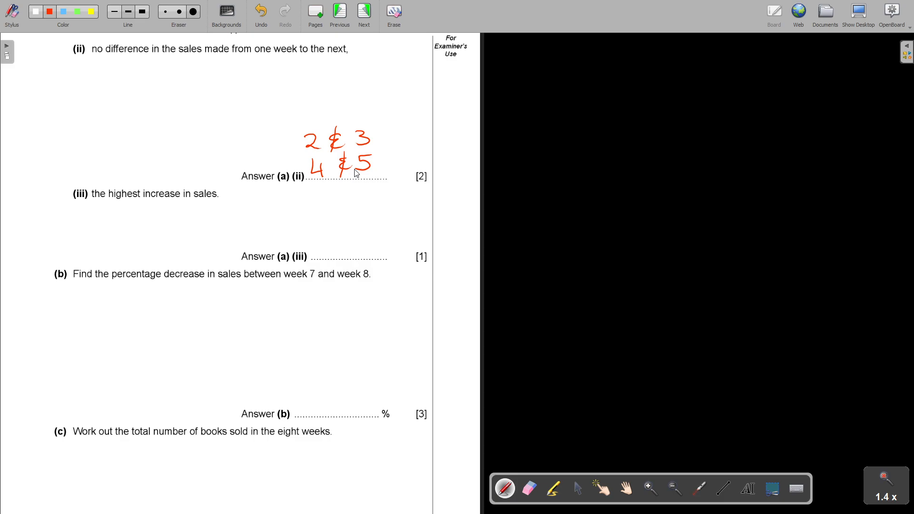
click(339, 11)
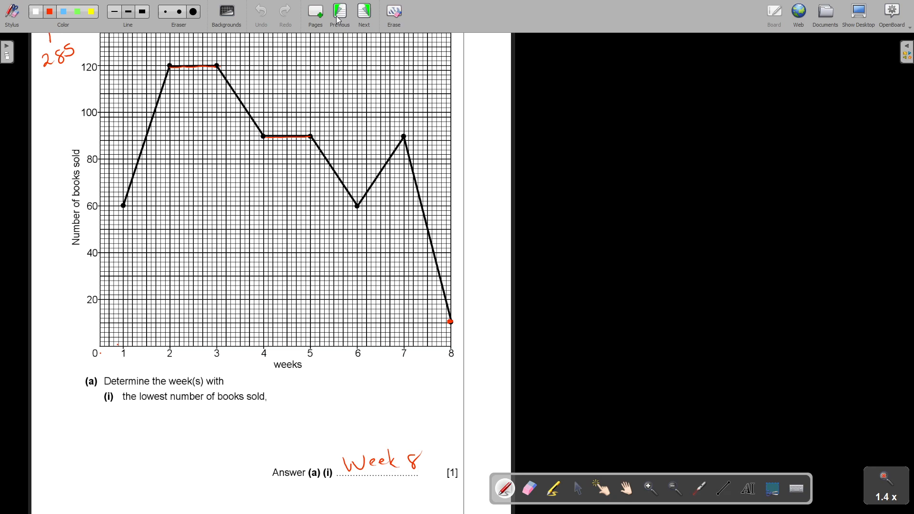
- Trace the rising line from week 1 to 2 in yellow ink
click(87, 10)
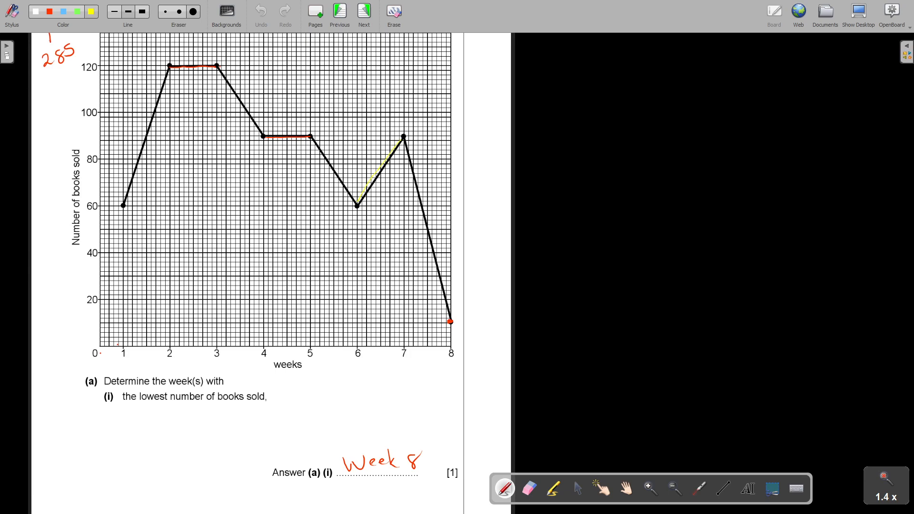
drag(124, 204, 169, 68)
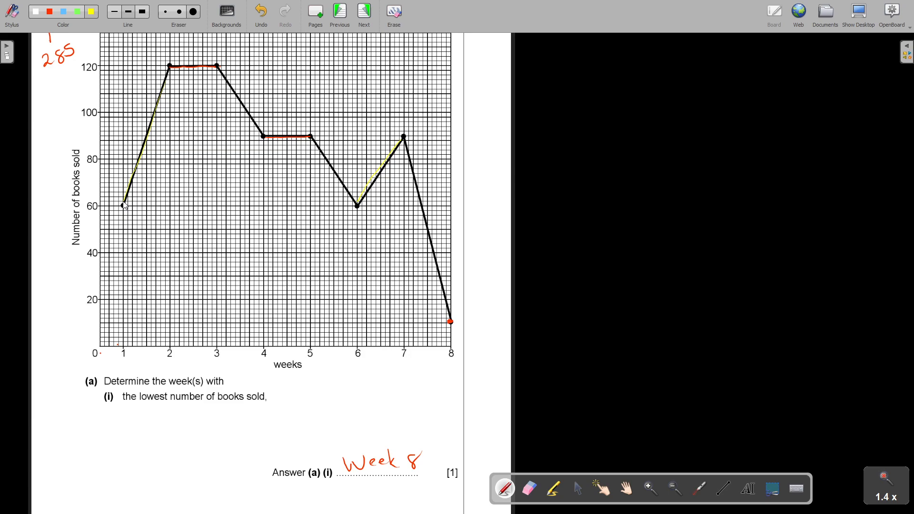
mouse_move(130, 157)
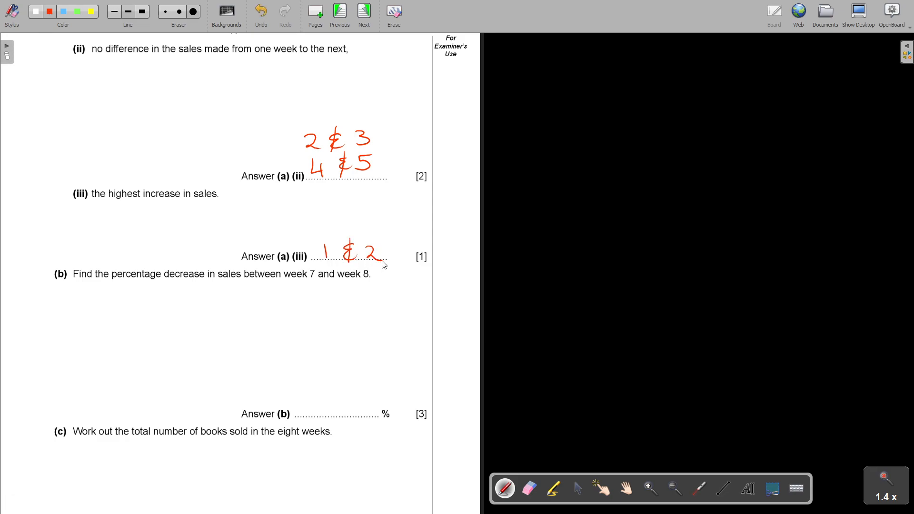
mouse_move(384, 260)
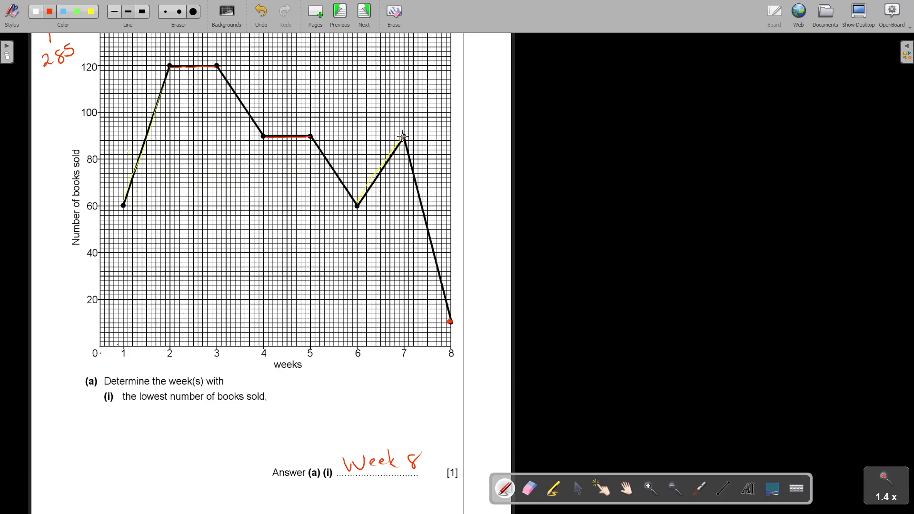
- Write 90 − 10 = 80 and the fraction 80/90 × 100, undoing a wrong stroke
text(90)
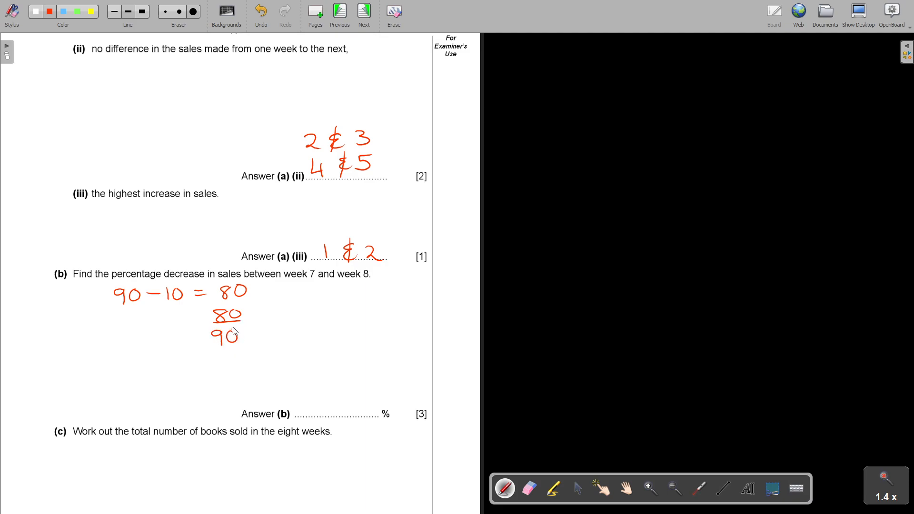
drag(261, 315, 273, 335)
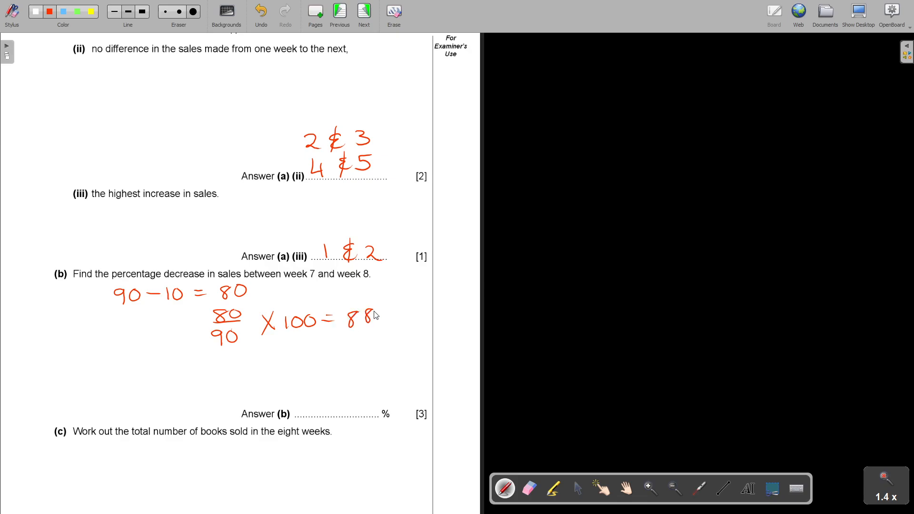
click(260, 11)
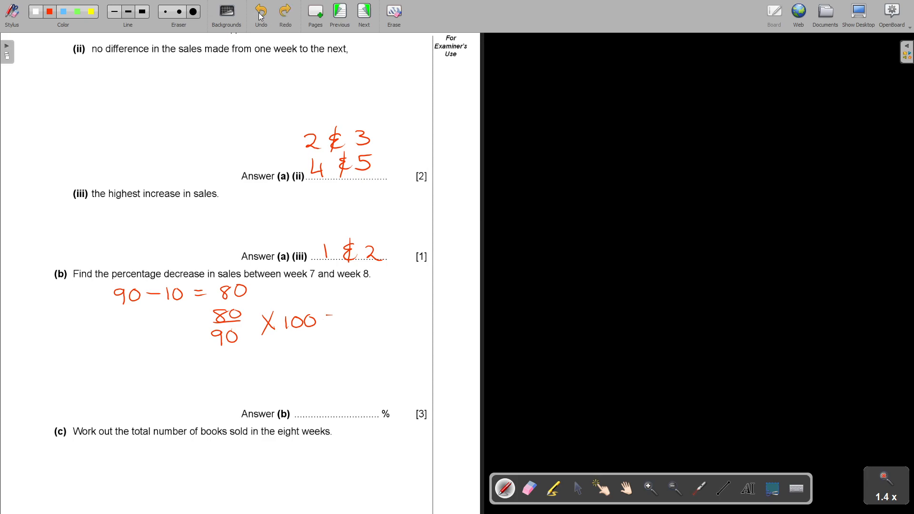
- Write the result = 88.888888 on a new line
drag(187, 355, 201, 359)
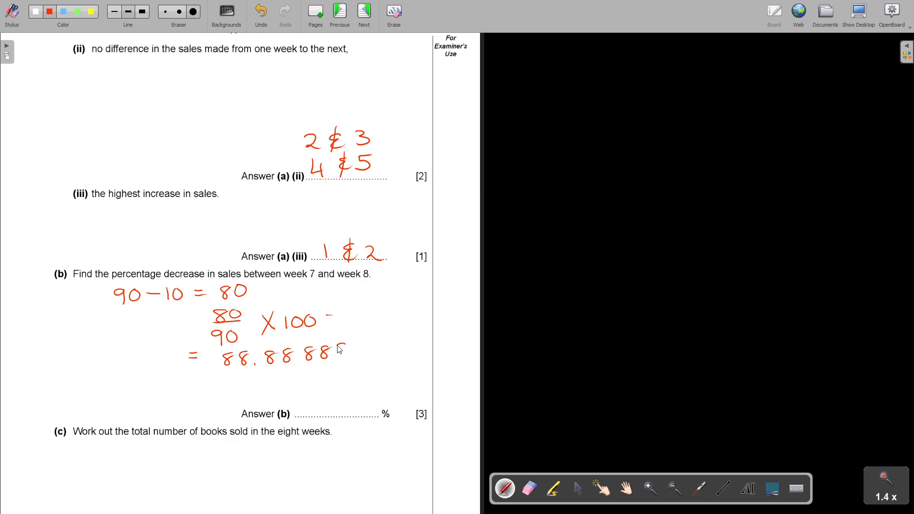
drag(344, 352, 373, 350)
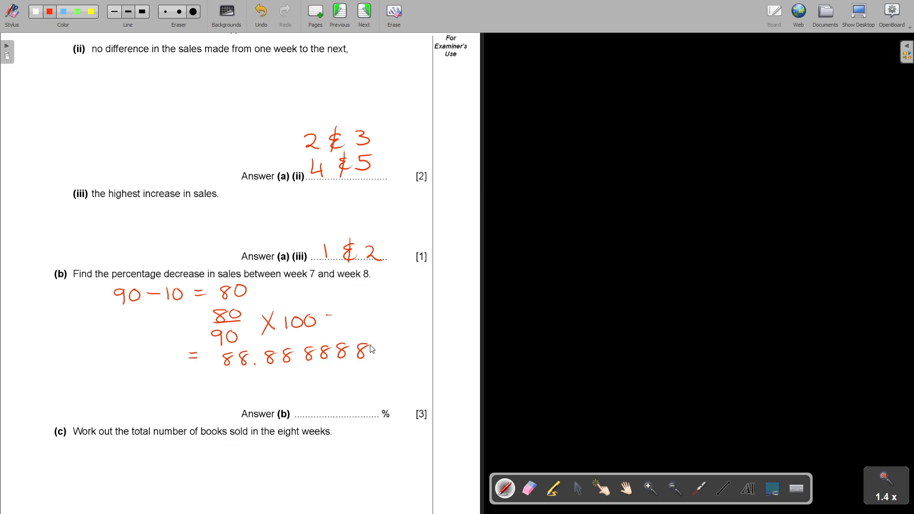
drag(306, 409, 332, 408)
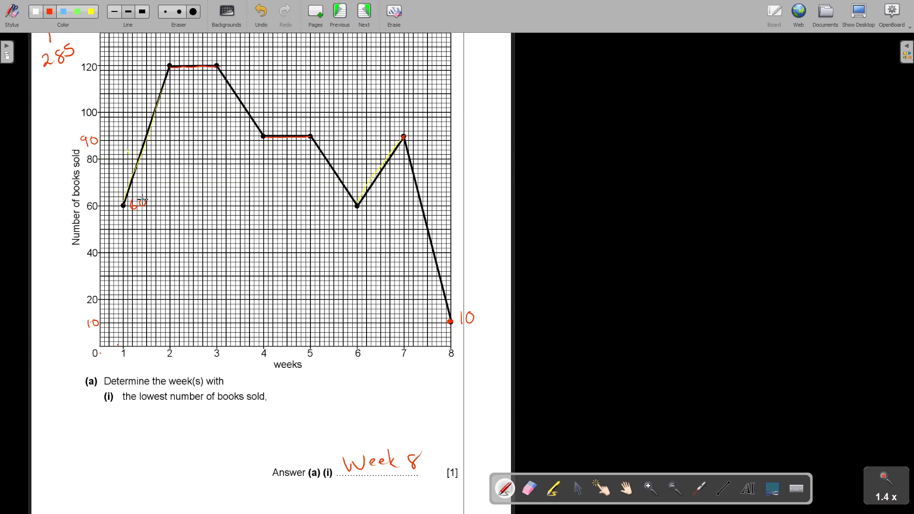
- Label graph points with sales values 120 and 90
text(120)
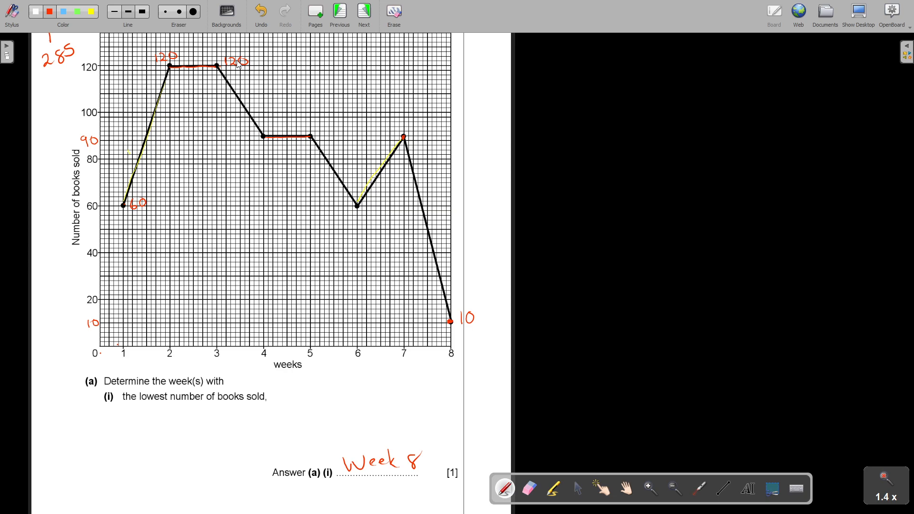
text(90)
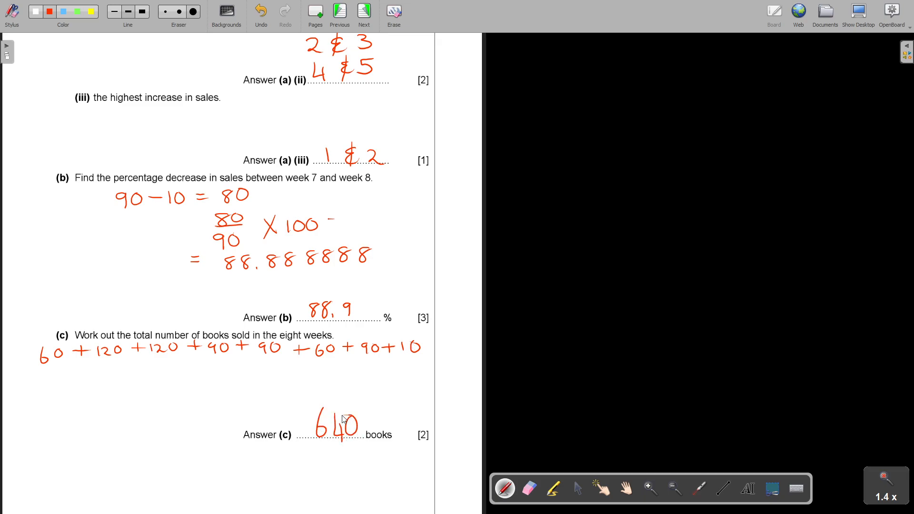
mouse_move(2, 455)
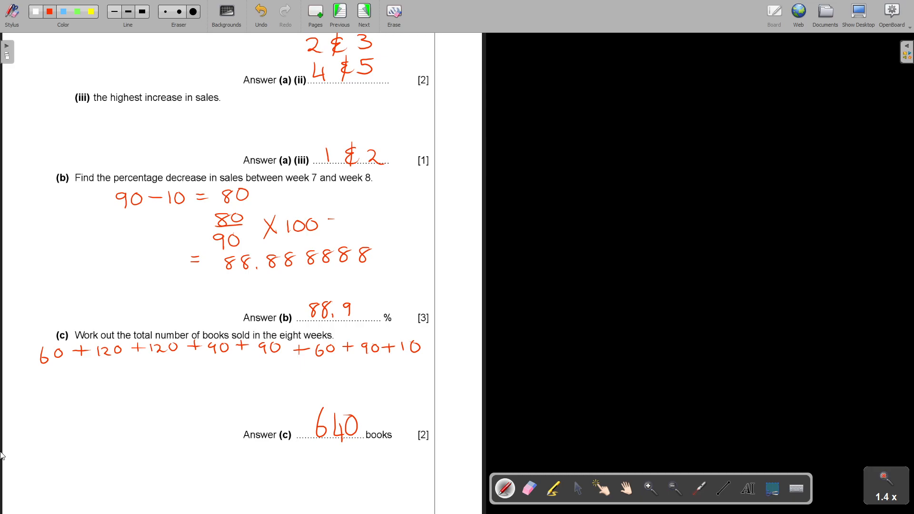
mouse_move(127, 365)
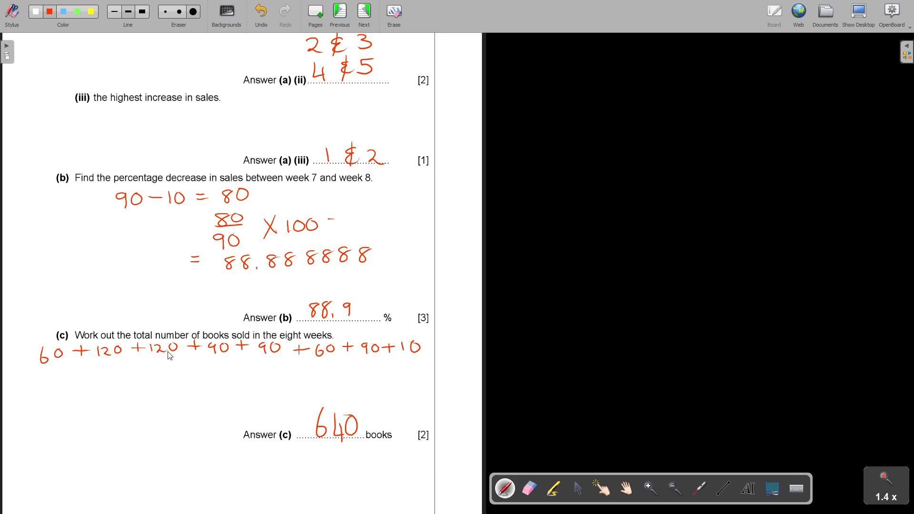
mouse_move(460, 352)
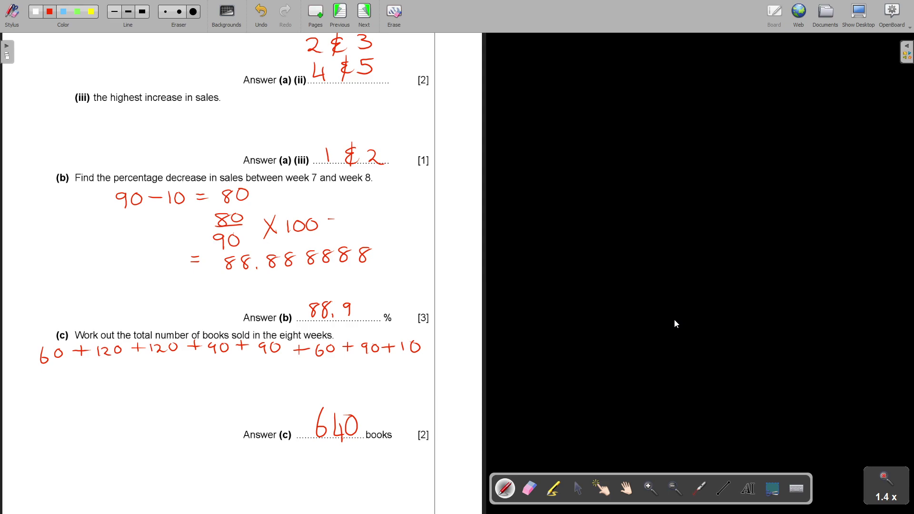
mouse_move(726, 70)
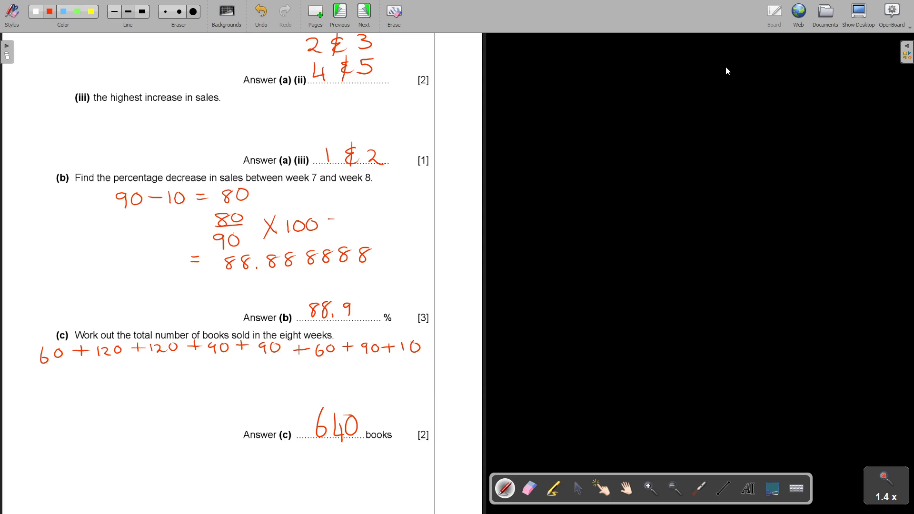
- Open the 2022 Exam Report and go to the question 11 comments page
click(825, 12)
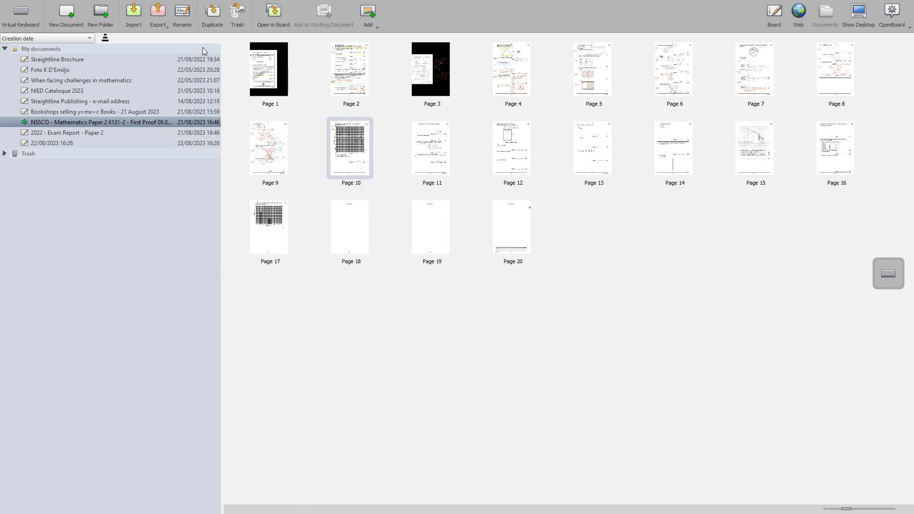
click(65, 132)
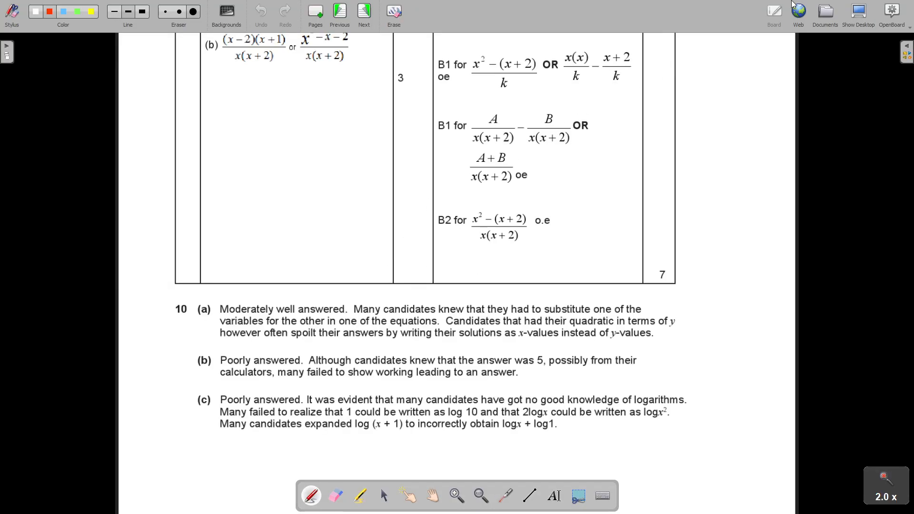
click(363, 13)
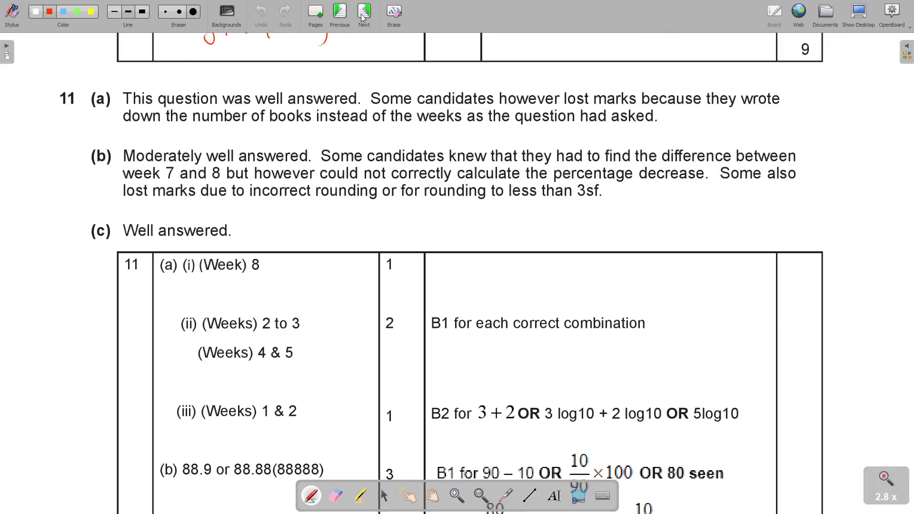
mouse_move(385, 18)
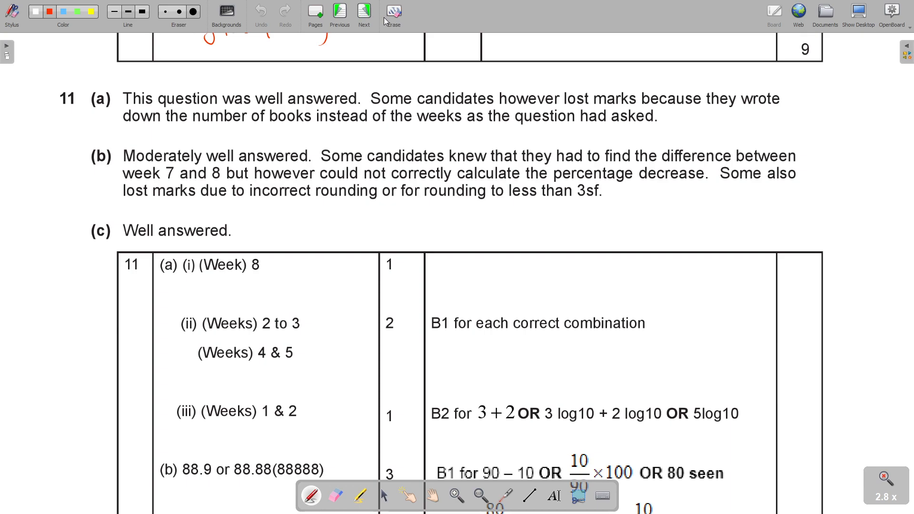
mouse_move(297, 196)
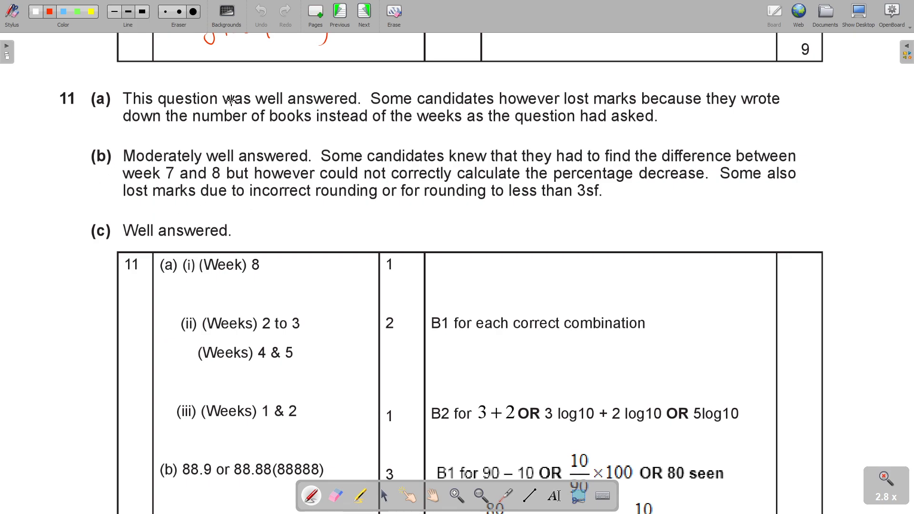
mouse_move(613, 104)
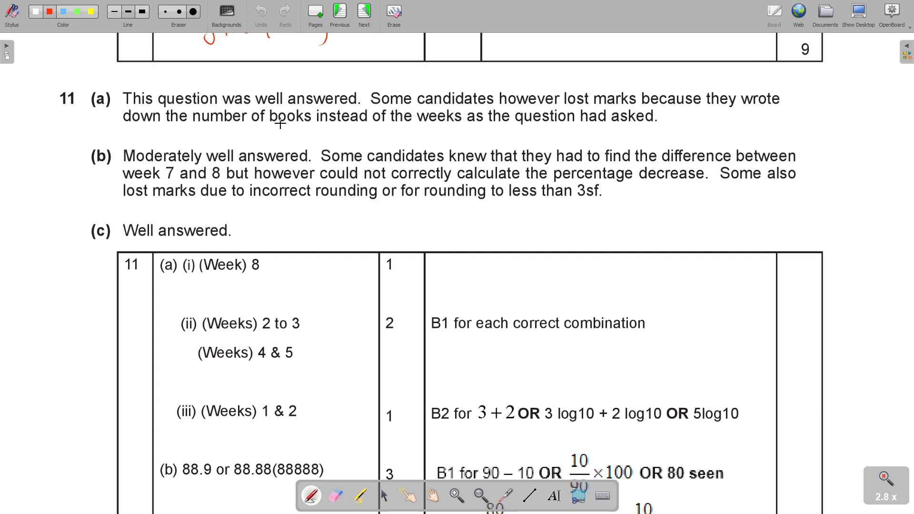
mouse_move(602, 116)
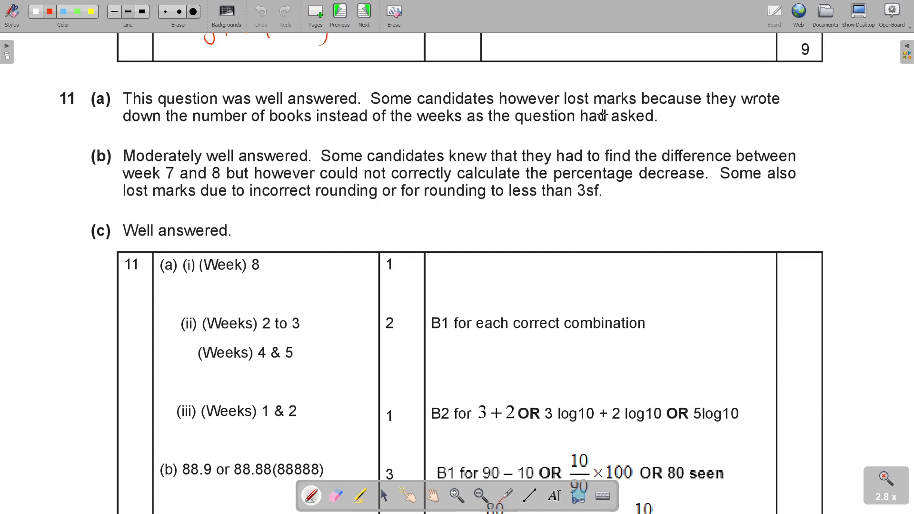
mouse_move(420, 126)
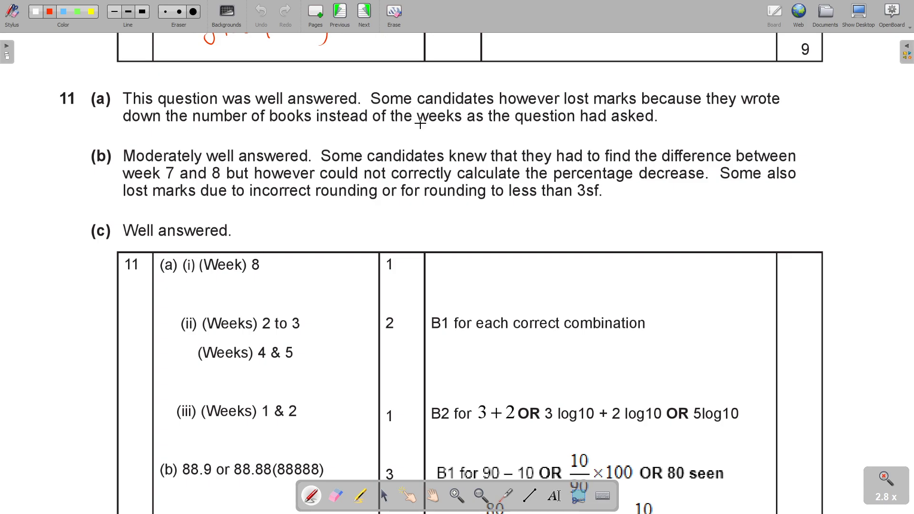
mouse_move(310, 269)
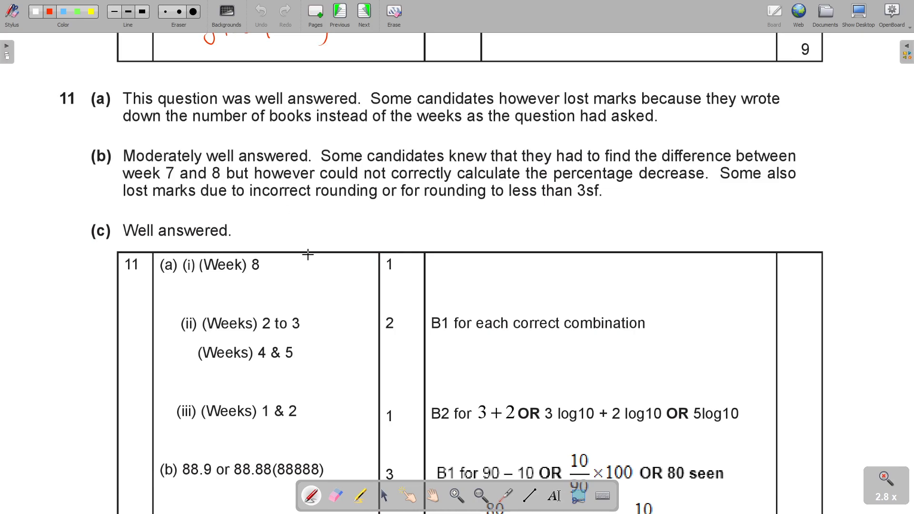
mouse_move(269, 333)
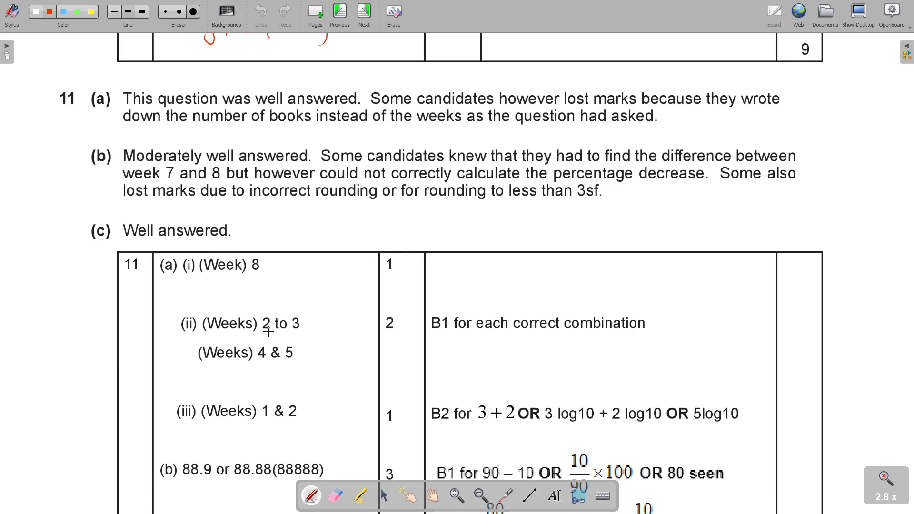
mouse_move(302, 362)
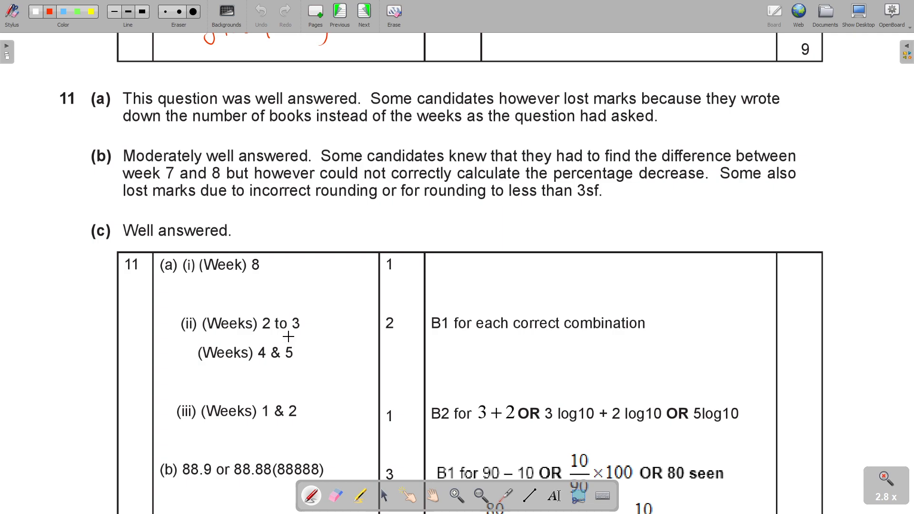
- Pan down to the question 11 mark scheme table listing Week 8, 88.9 and 640
drag(286, 337, 269, 367)
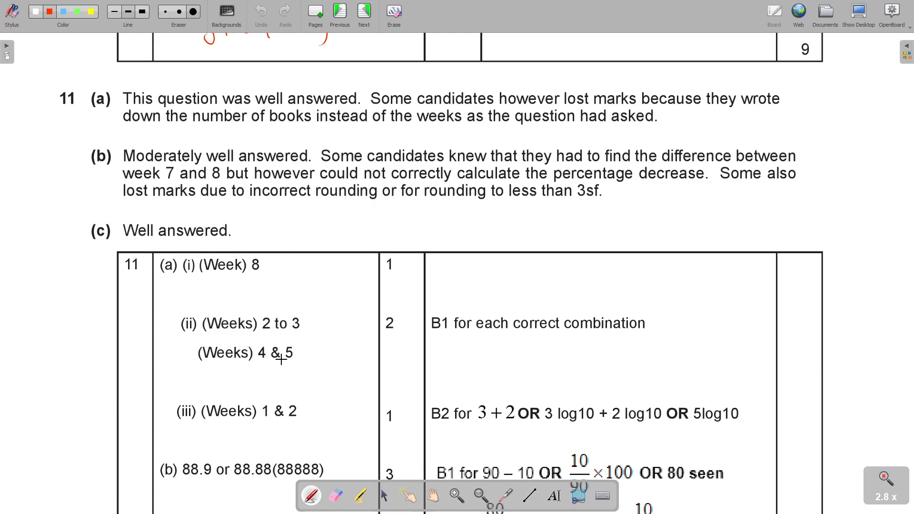
mouse_move(207, 178)
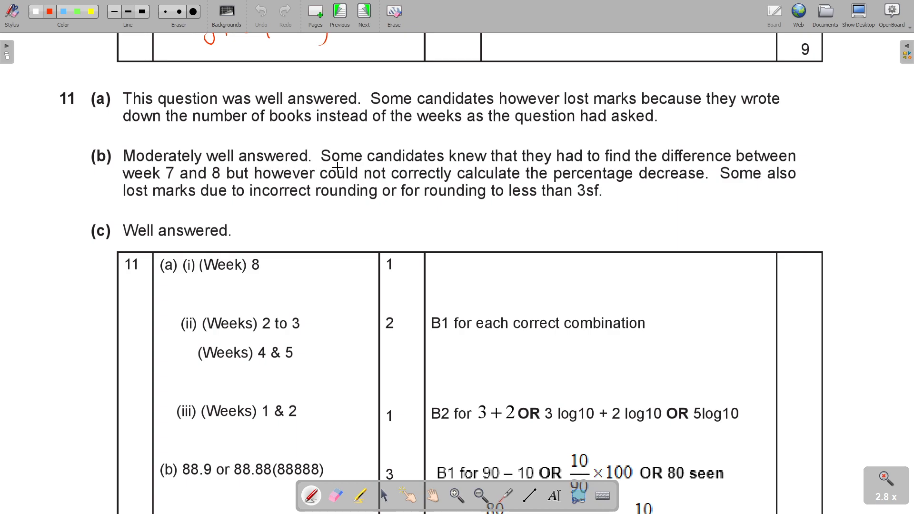
mouse_move(762, 148)
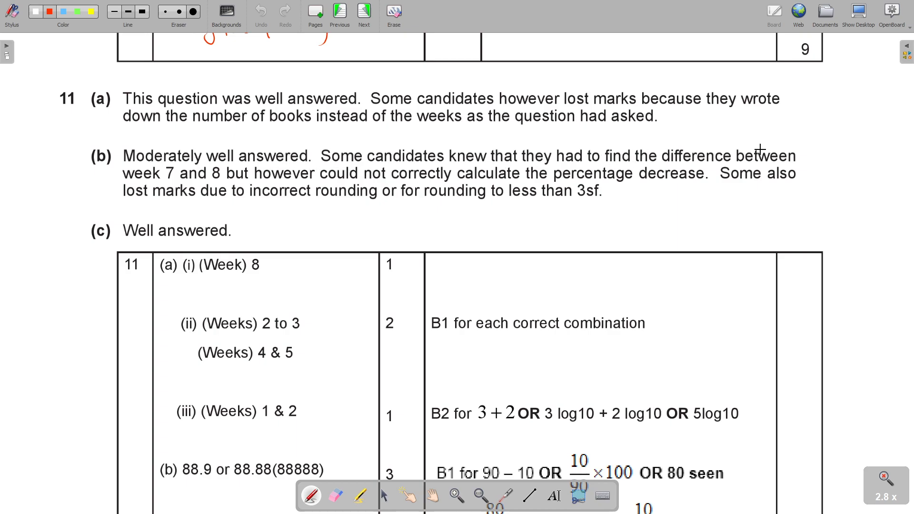
mouse_move(332, 179)
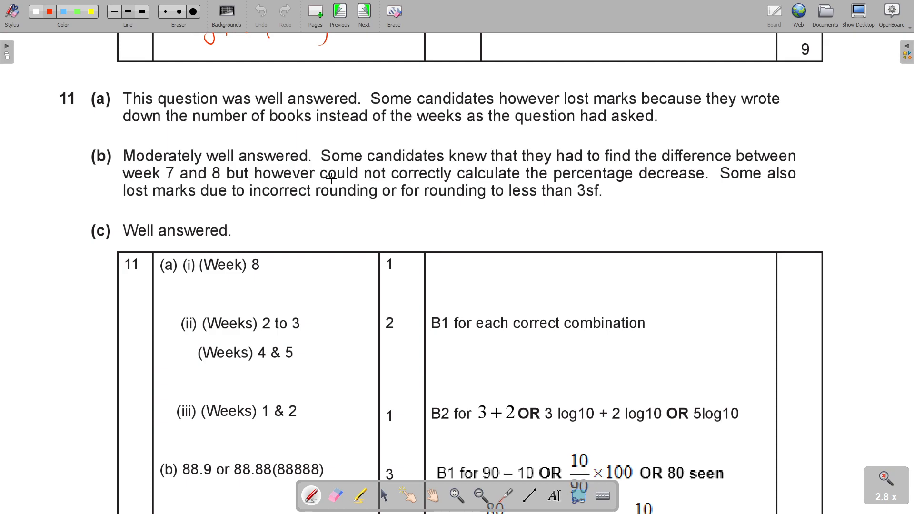
mouse_move(592, 172)
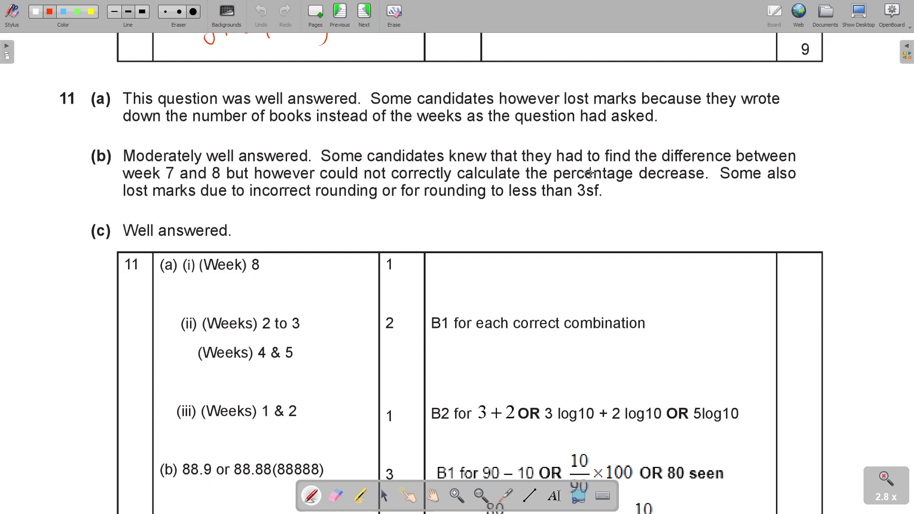
mouse_move(662, 149)
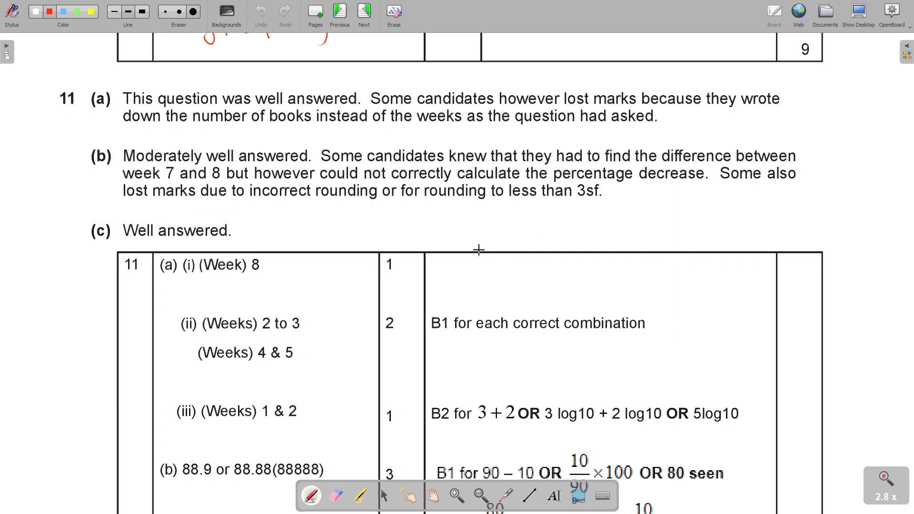
click(429, 495)
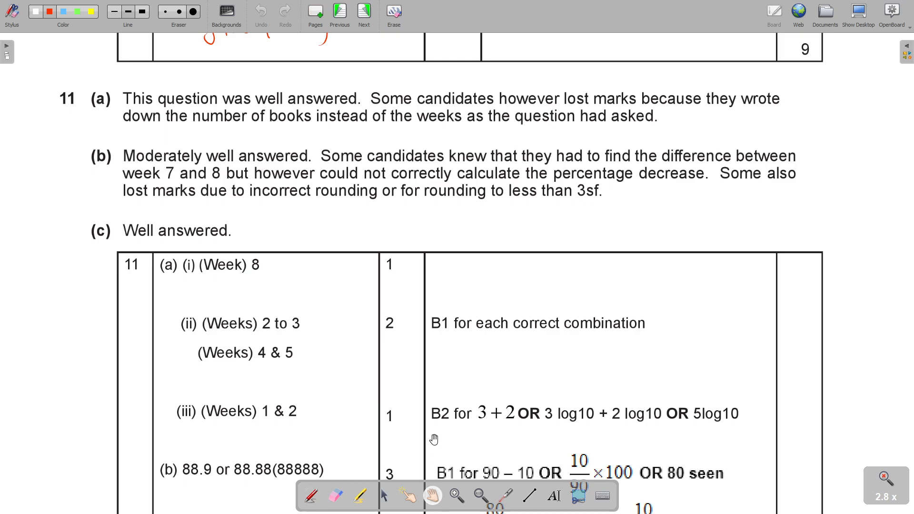
scroll(down, 3)
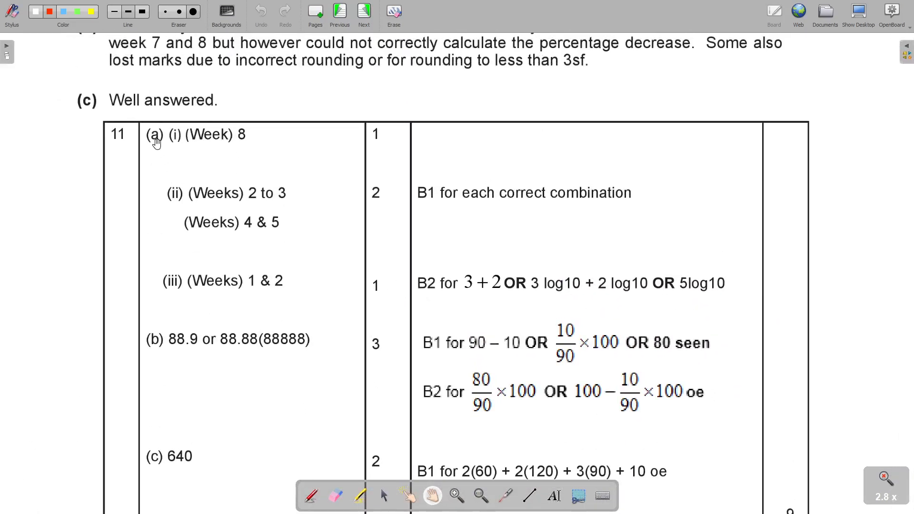
mouse_move(213, 434)
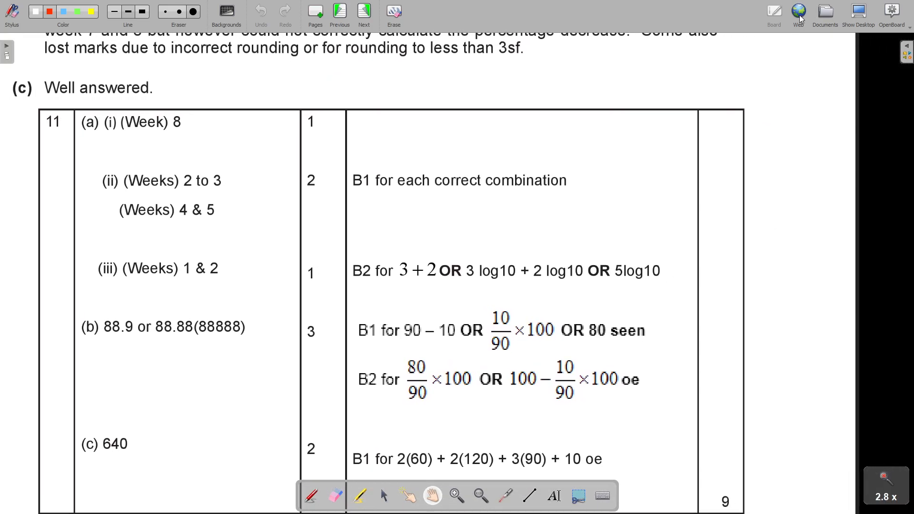
- Open the 'Bookshops selling y=mx+c Books' document from My documents
click(824, 10)
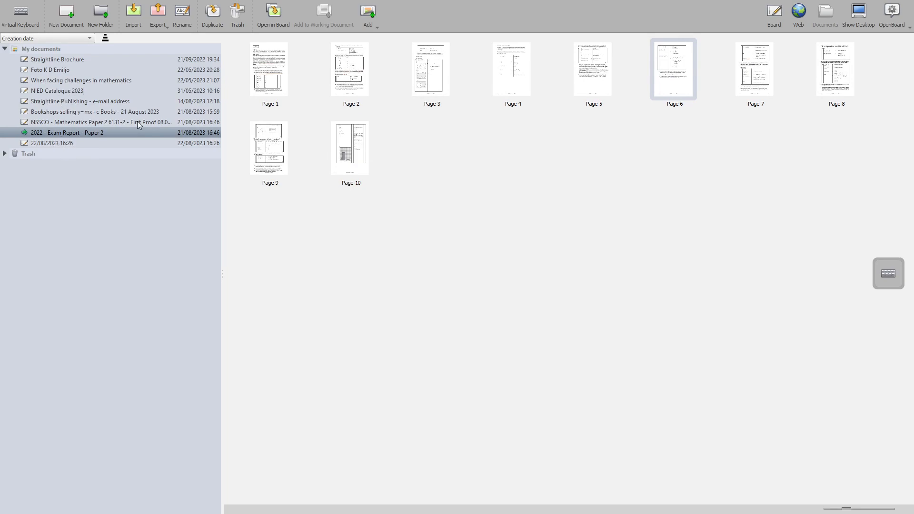
click(94, 111)
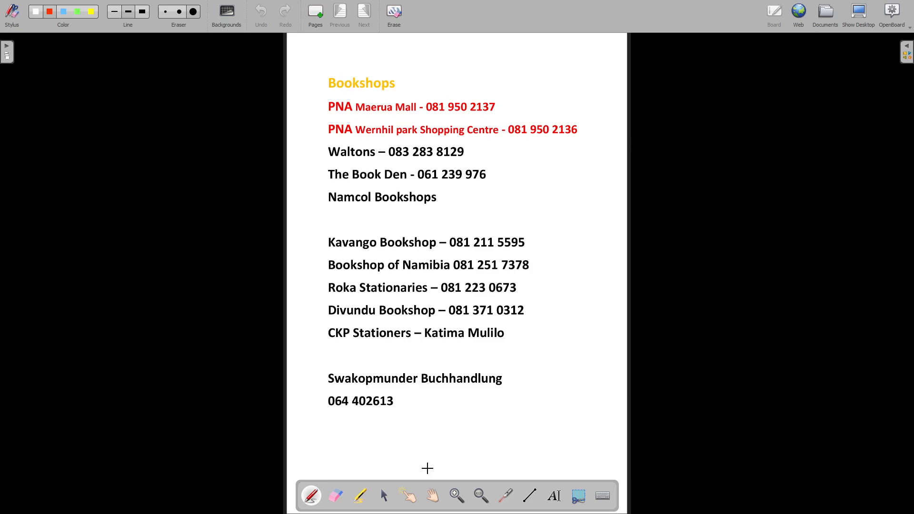
mouse_move(434, 474)
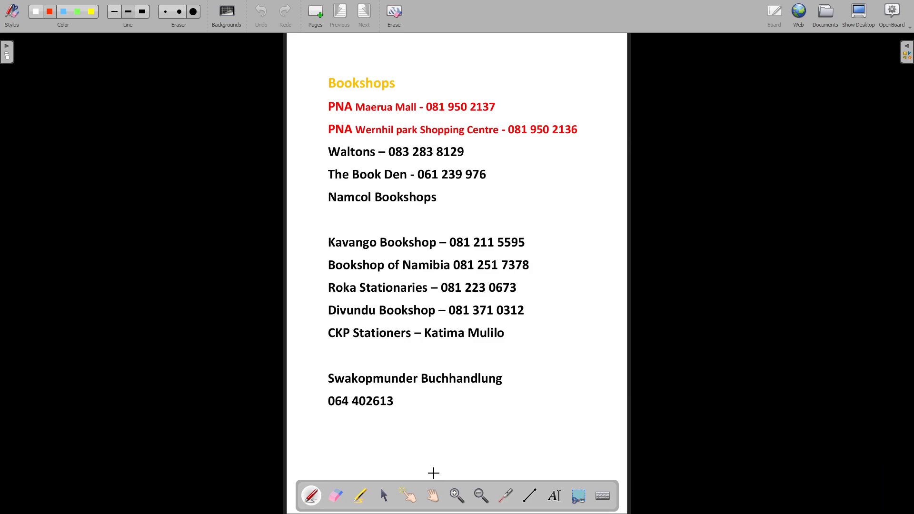
mouse_move(434, 467)
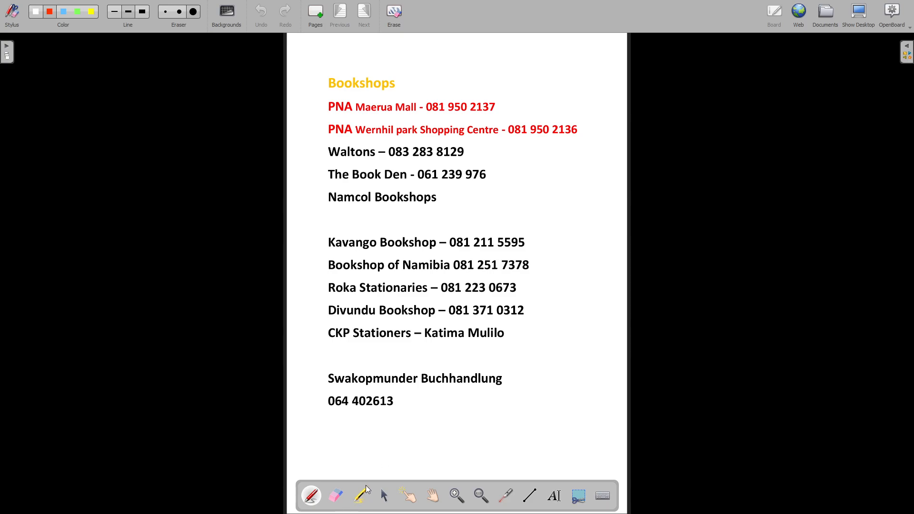
mouse_move(391, 397)
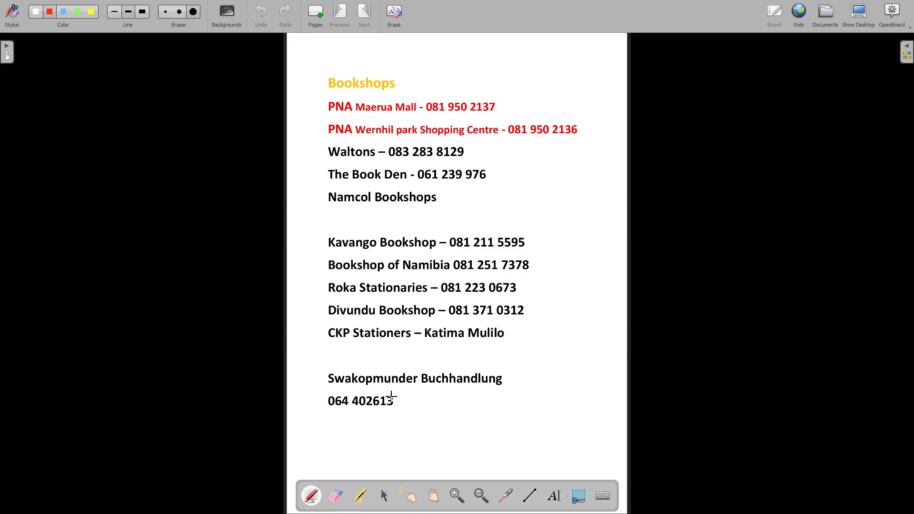
mouse_move(693, 54)
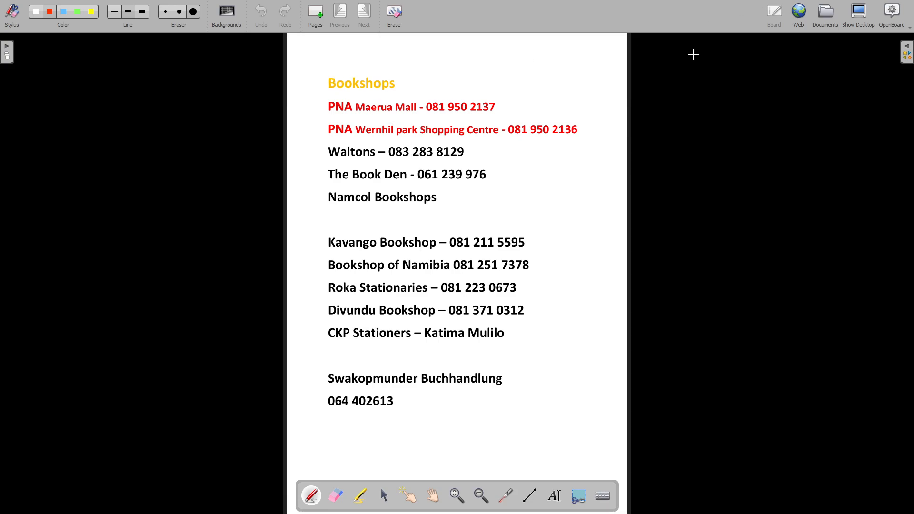
mouse_move(647, 23)
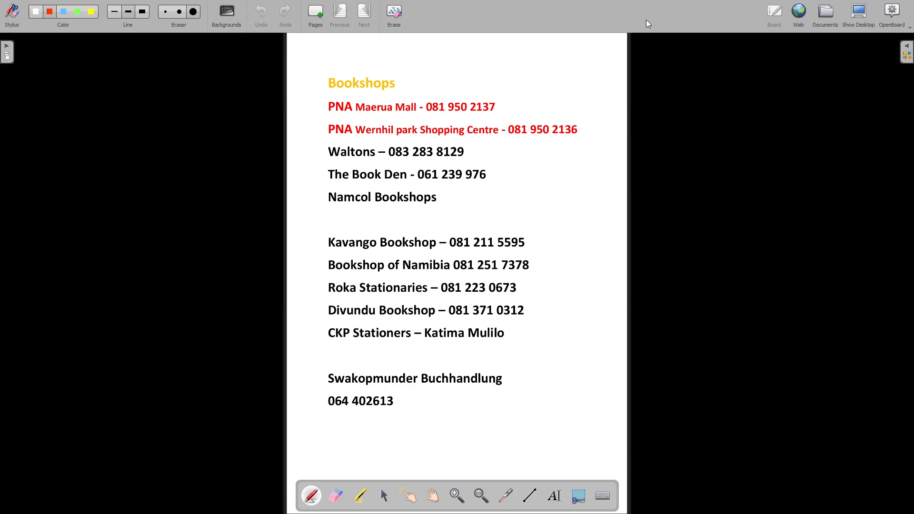
mouse_move(624, 94)
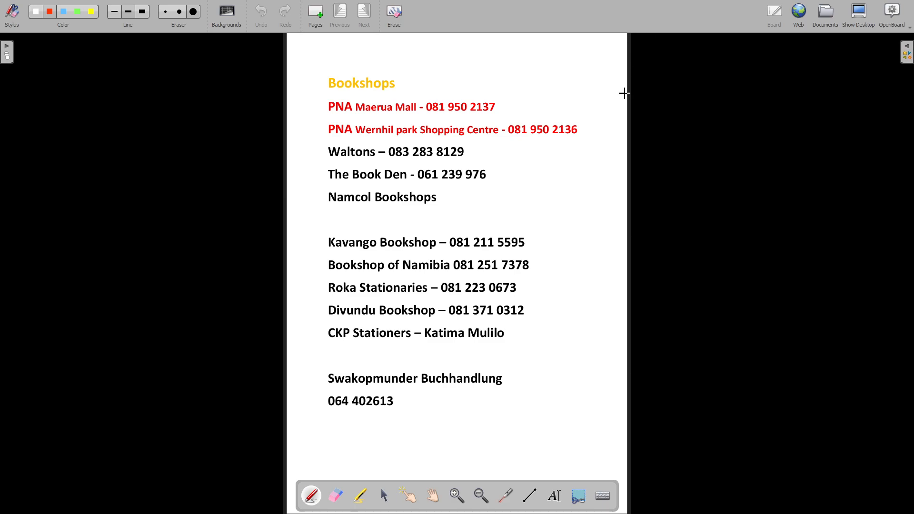
mouse_move(891, 4)
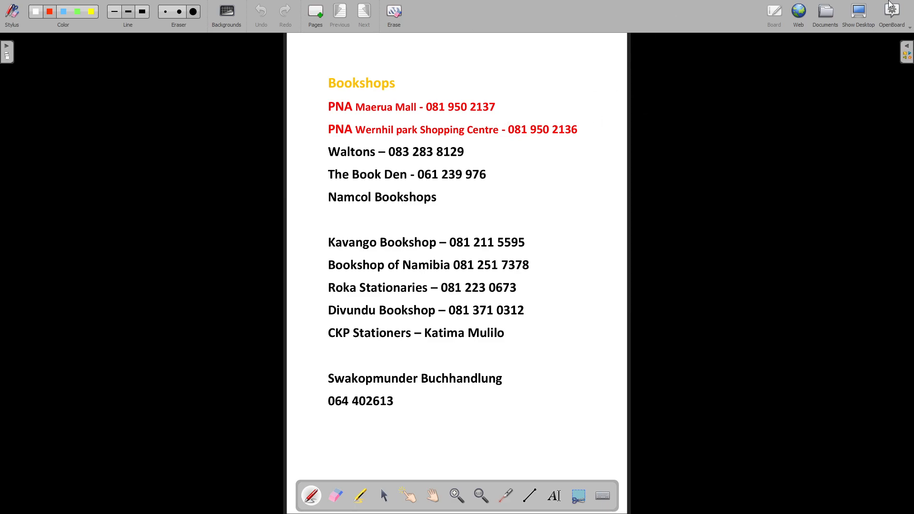
mouse_move(833, 17)
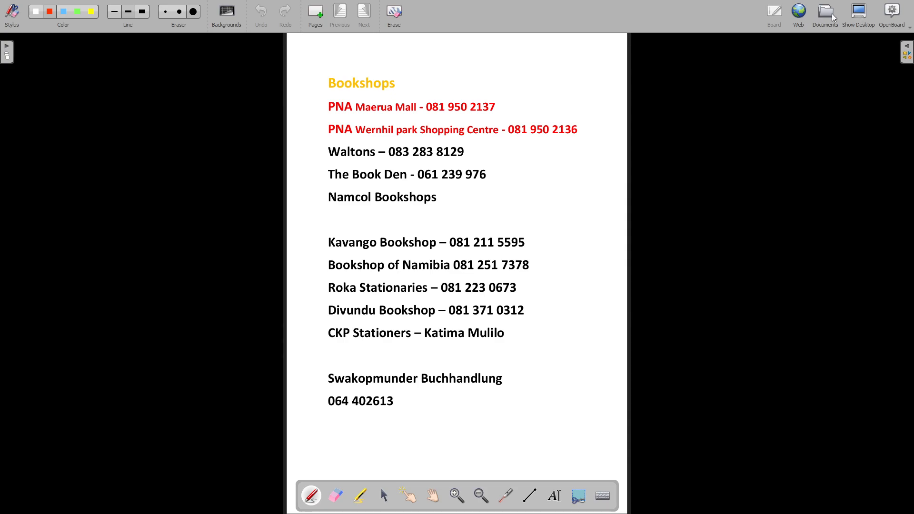
- Open the NIED Catalogue 2023 document from the library
click(825, 10)
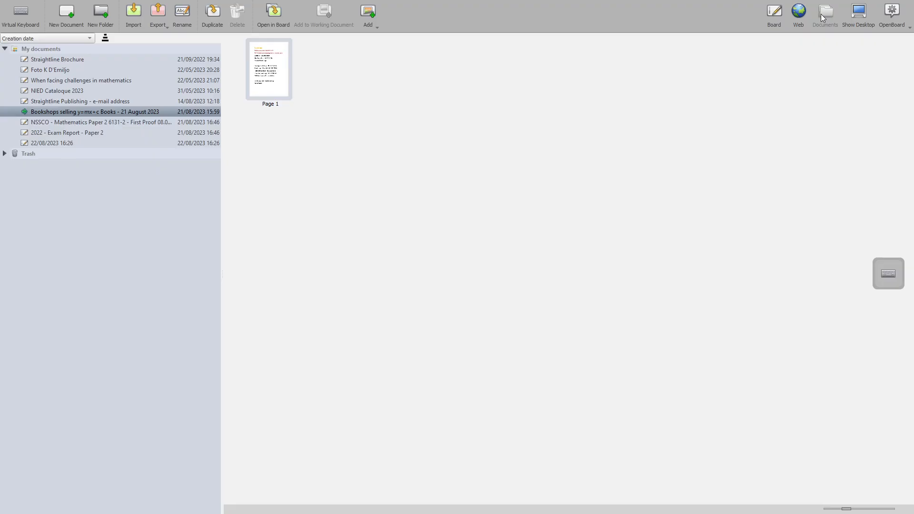
mouse_move(103, 131)
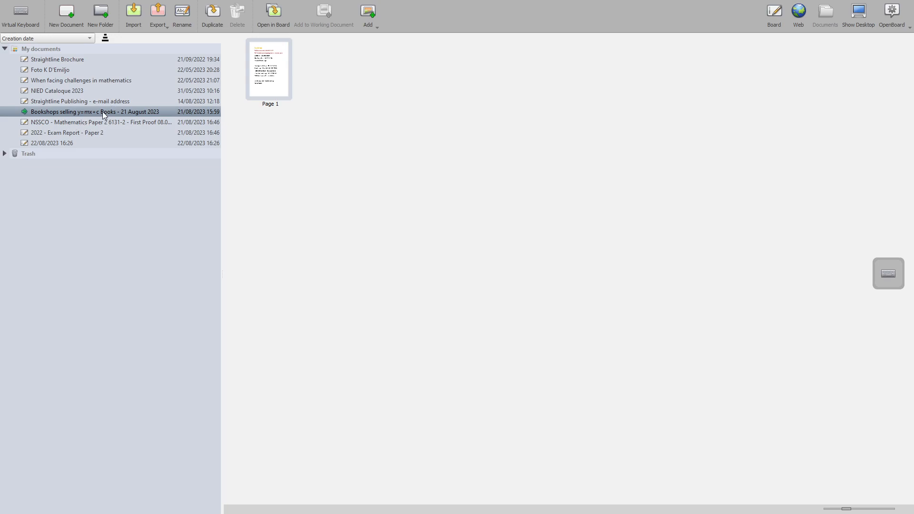
click(56, 90)
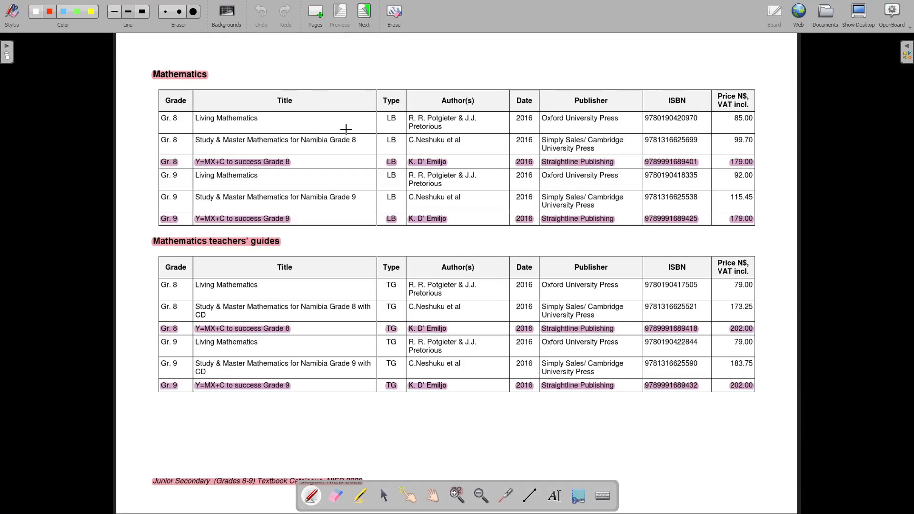
mouse_move(720, 342)
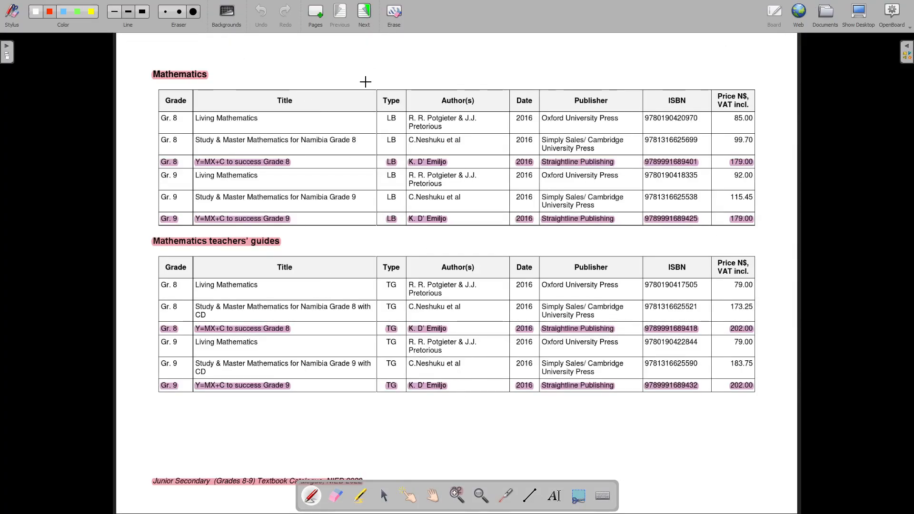
- Page through the catalogue to the final Grade 12 posters page
click(363, 11)
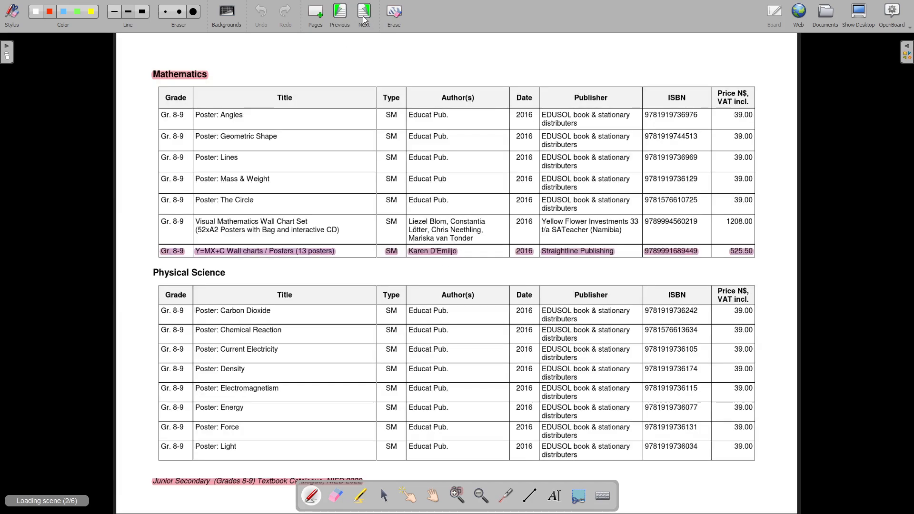
click(364, 12)
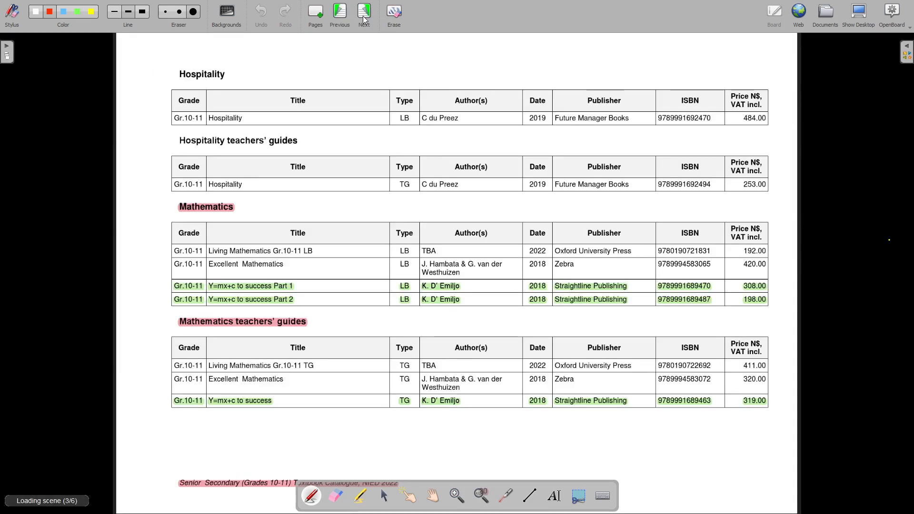
click(363, 11)
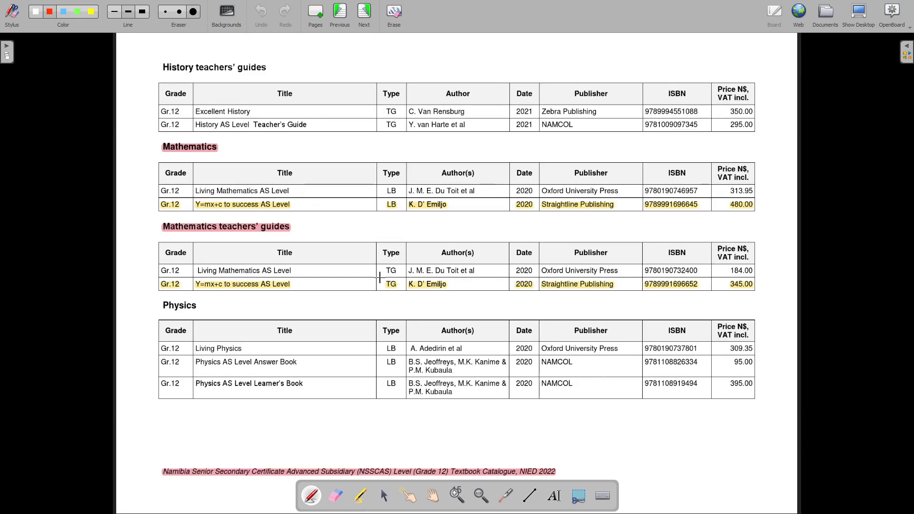
mouse_move(371, 265)
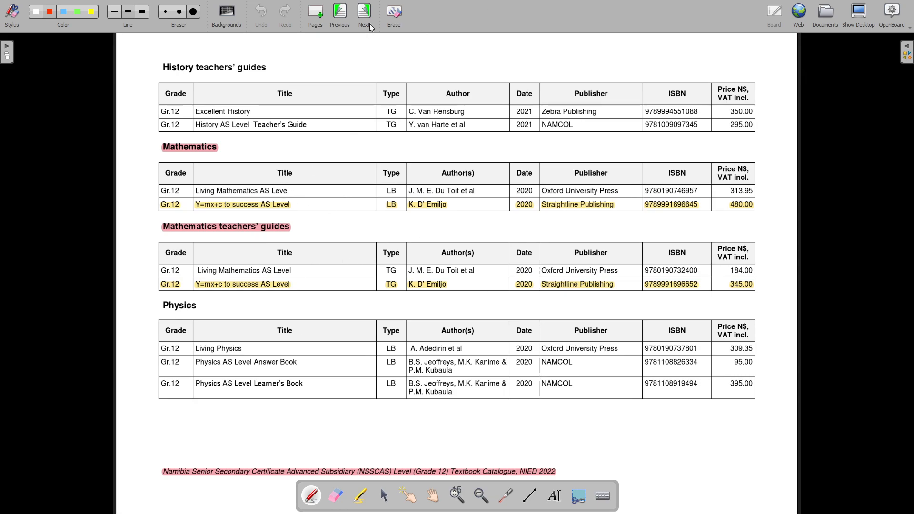
click(363, 11)
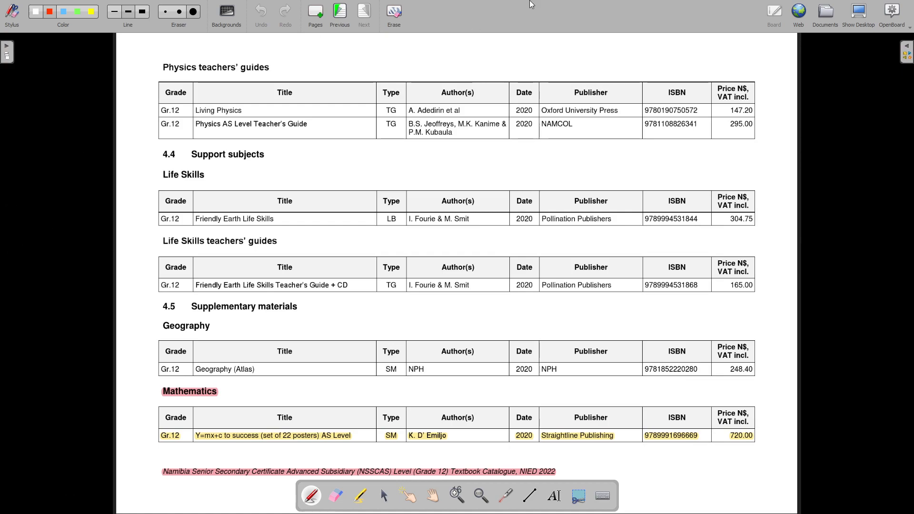
mouse_move(799, 11)
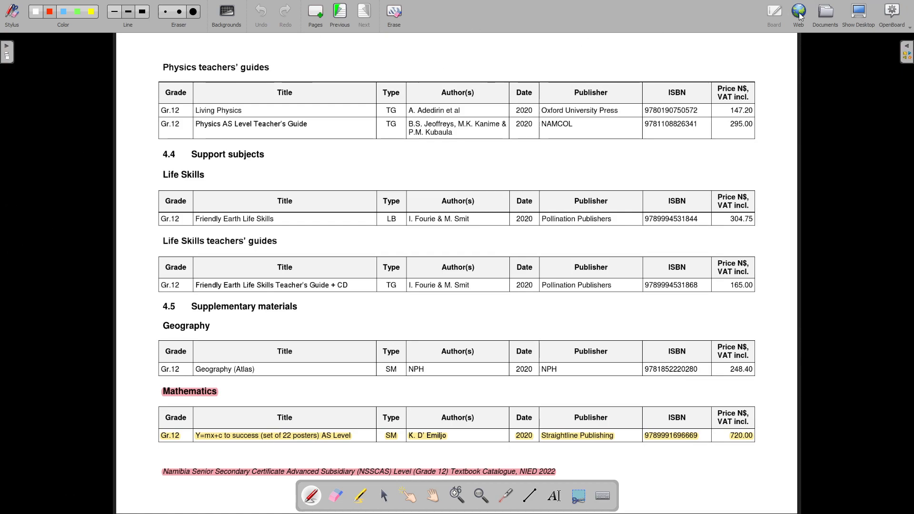
mouse_move(868, 4)
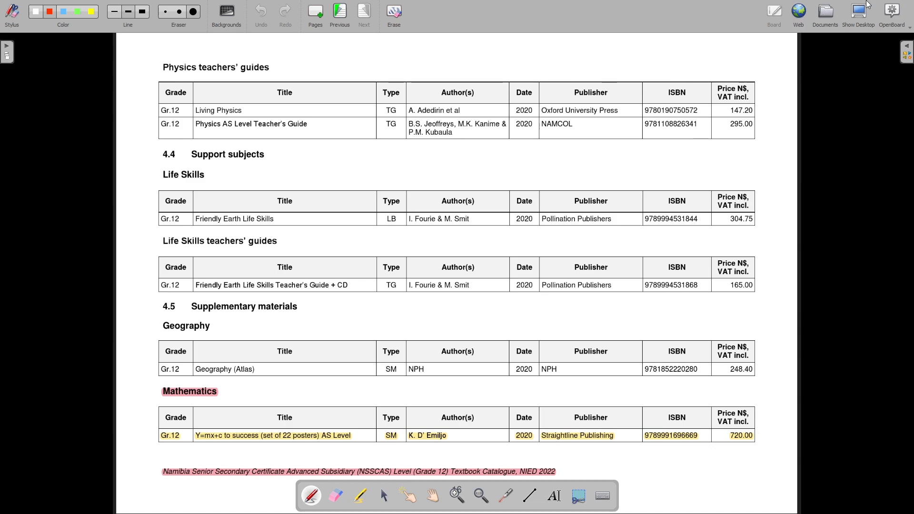
- Open the 'Straightline Publishing - e-mail address' document from the library
click(824, 9)
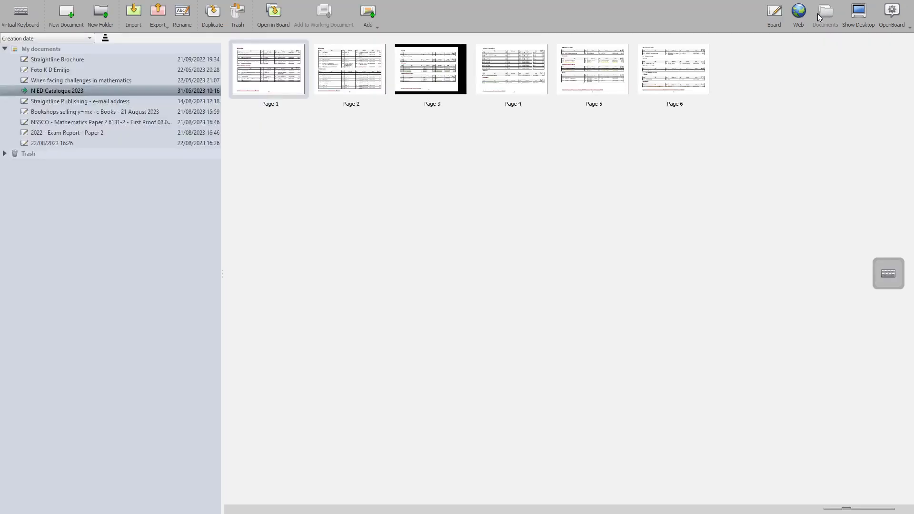
mouse_move(77, 103)
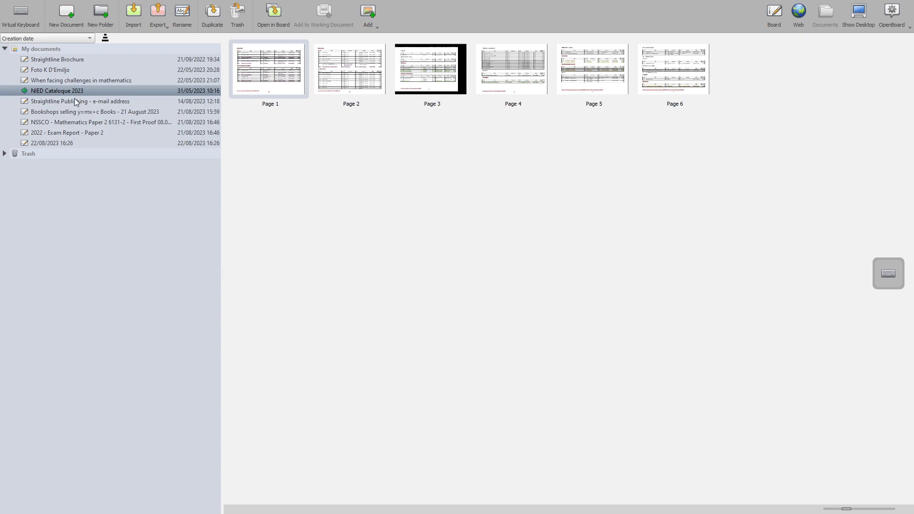
click(71, 101)
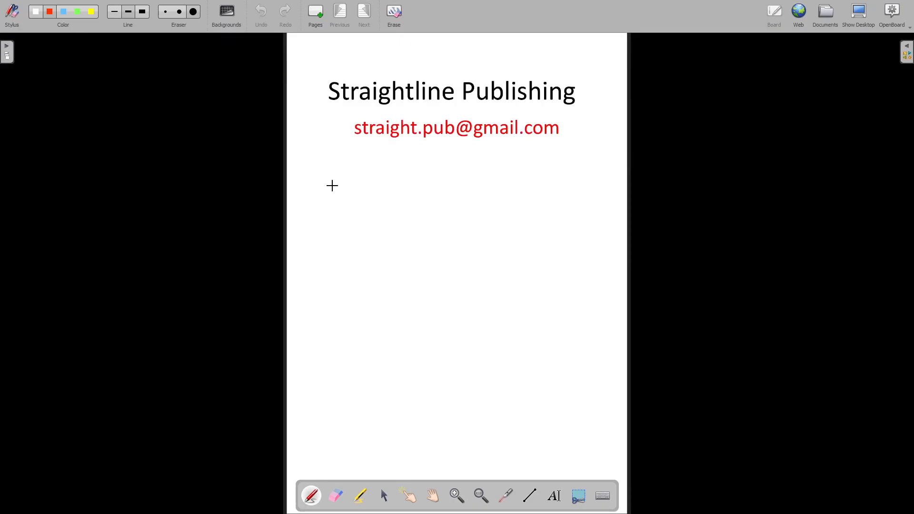
mouse_move(372, 163)
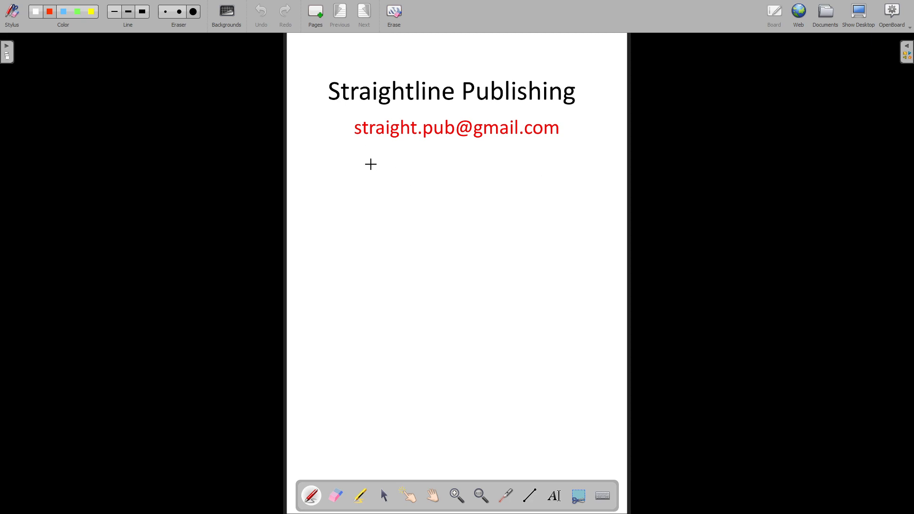
mouse_move(540, 171)
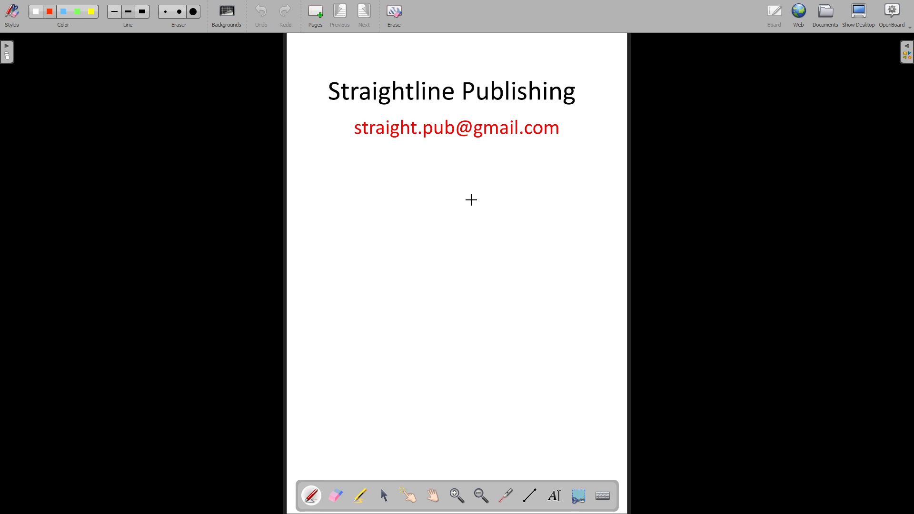
mouse_move(475, 220)
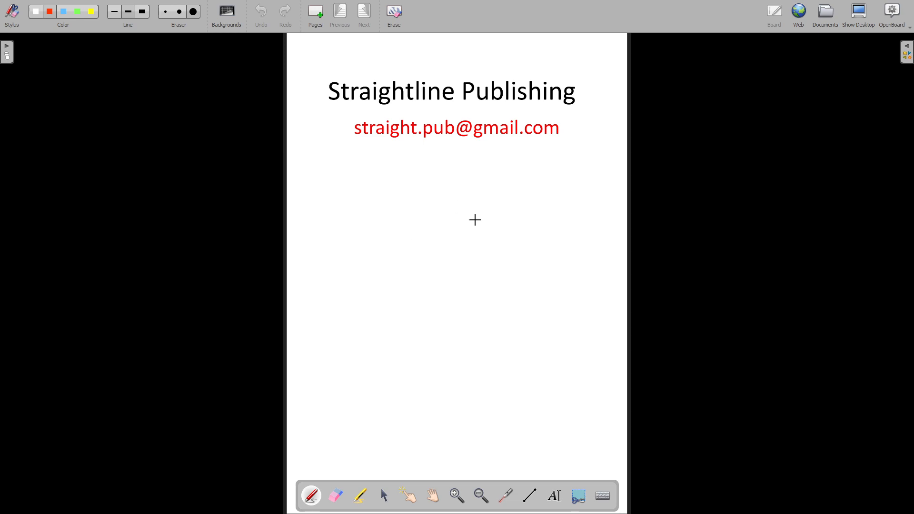